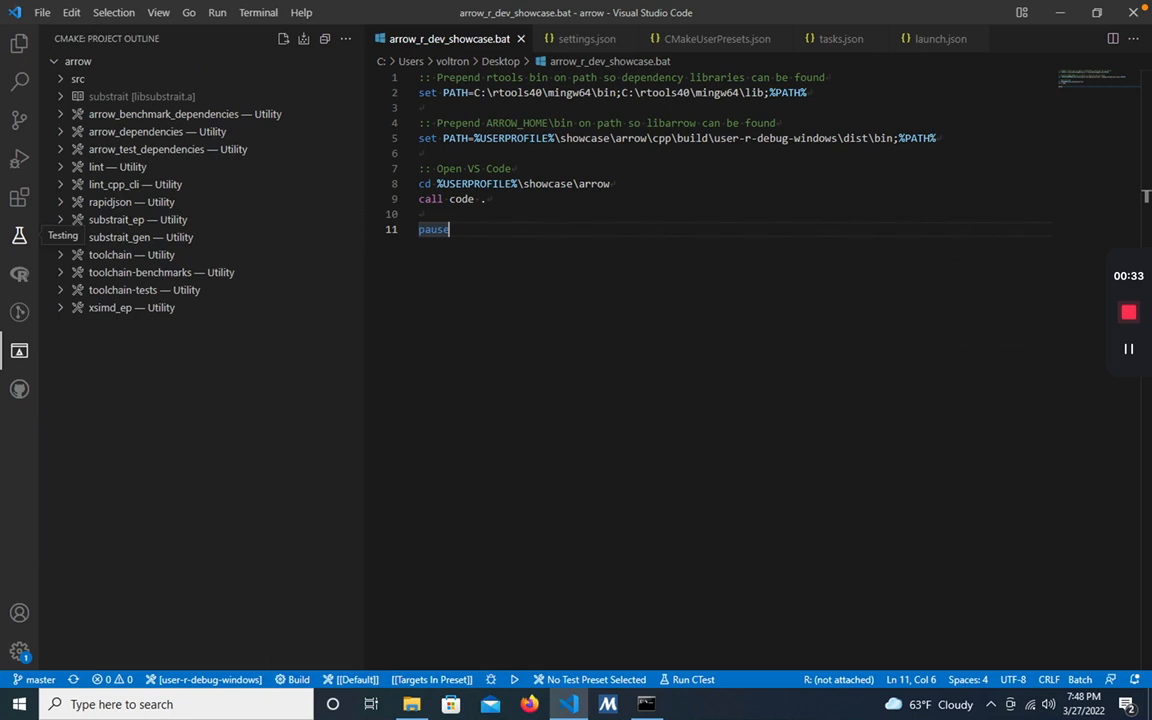
{"action": "mouse_move", "coordinate": [936, 444]}
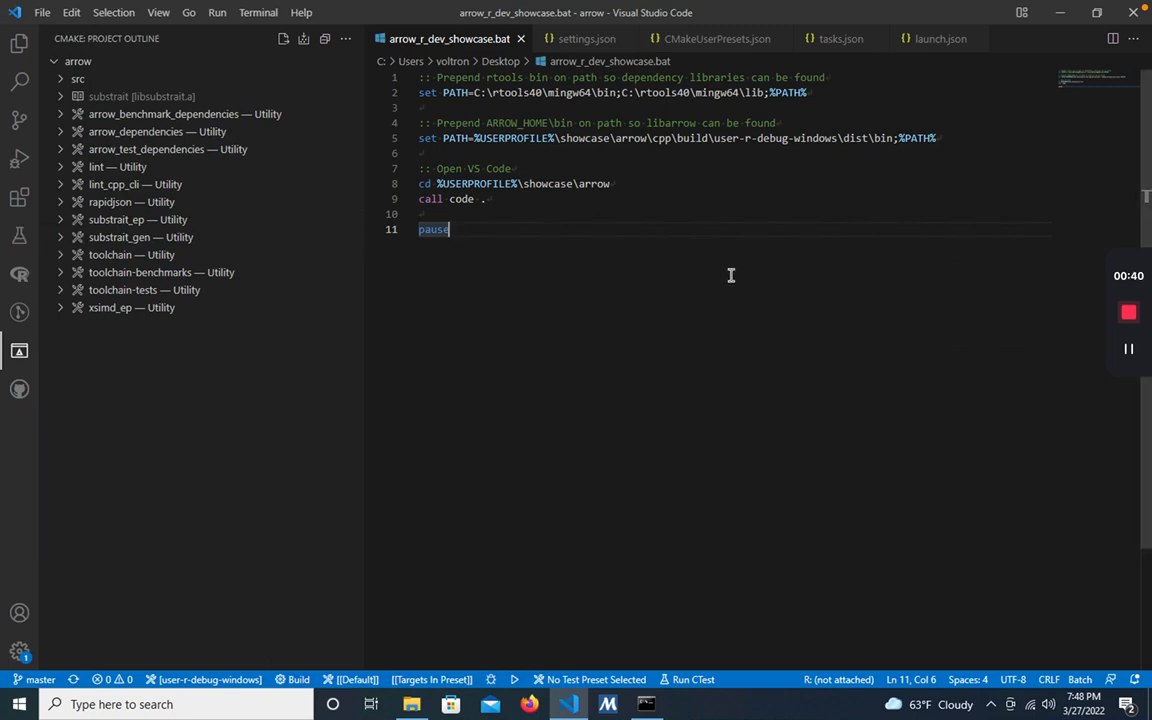
{"action": "mouse_move", "coordinate": [494, 400]}
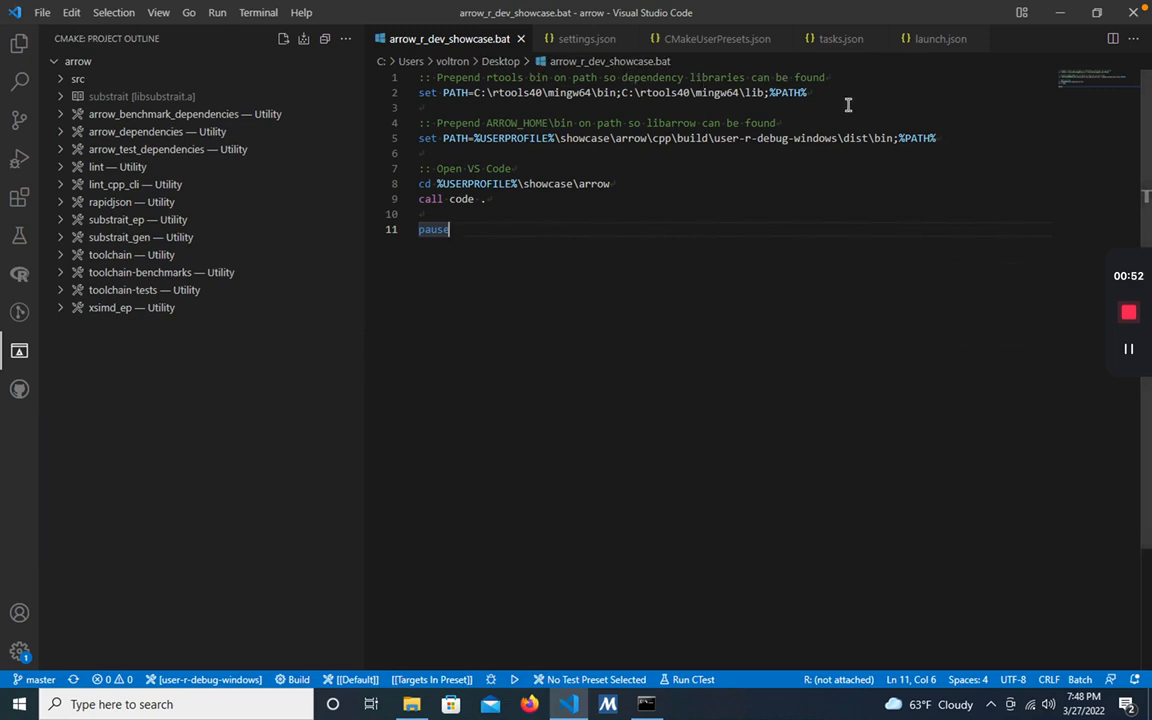
Launch VS Code via the desktop 'arrow r dev showcase' batch file that adds Rtools to PATH.
{"action": "left_click_drag", "start_coordinate": [444, 92], "coordinate": [808, 92]}
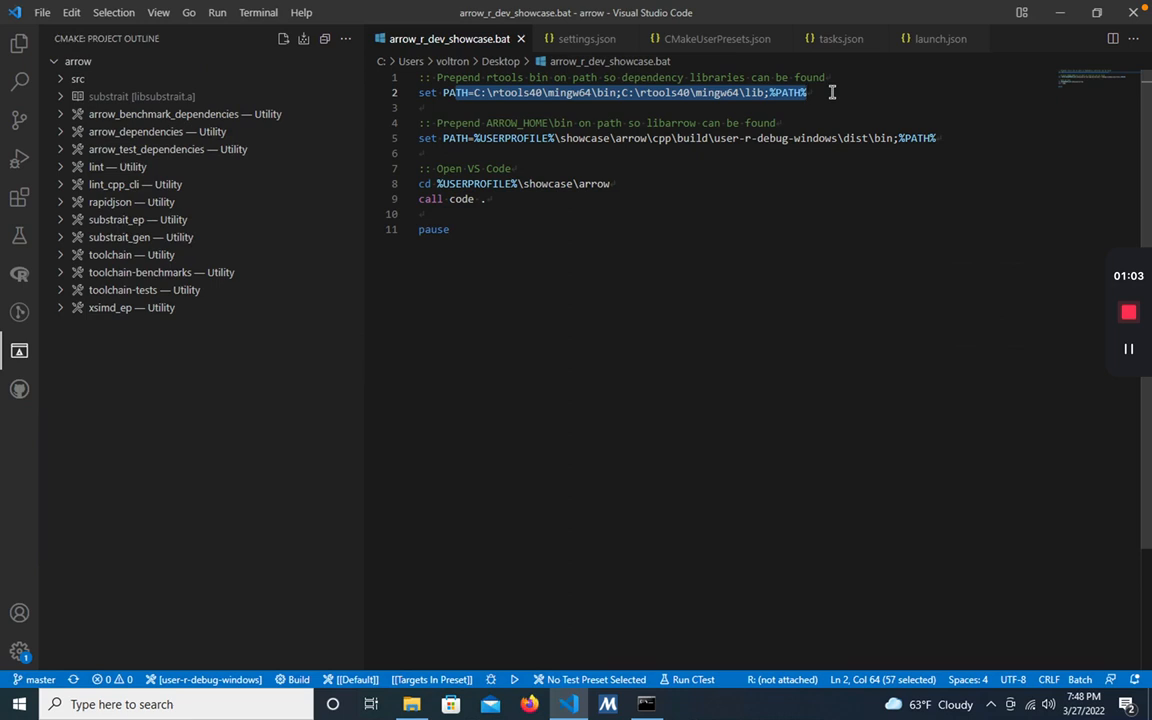
{"action": "mouse_move", "coordinate": [450, 176]}
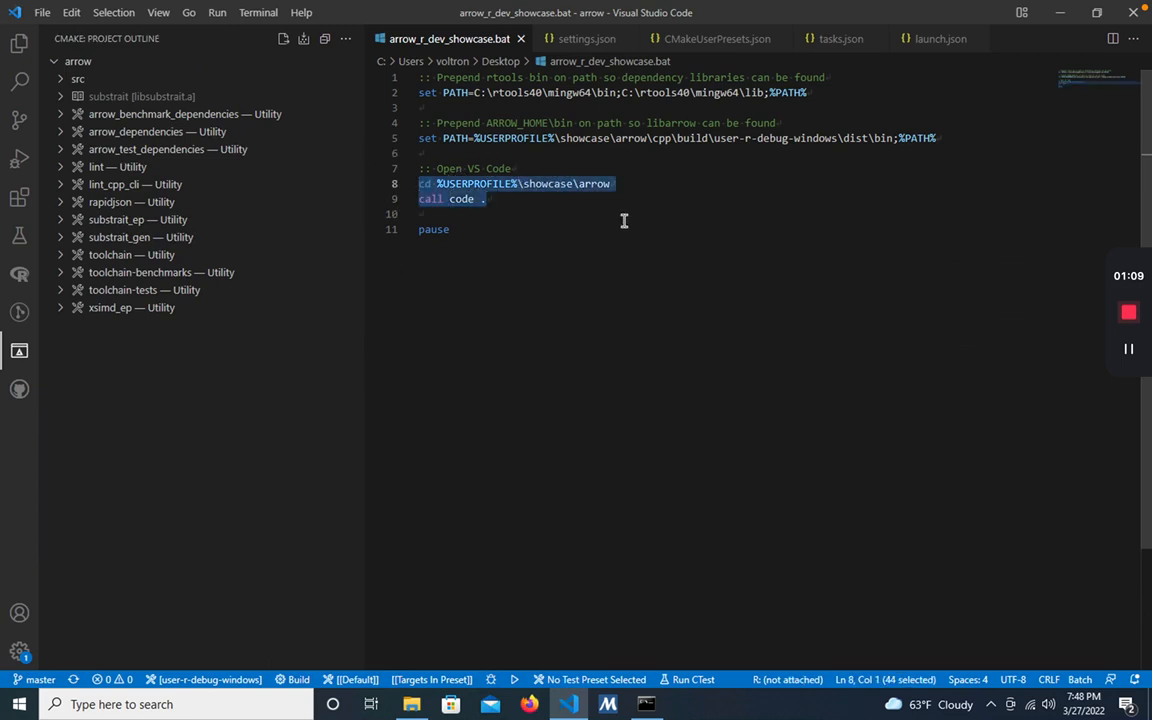
{"action": "mouse_move", "coordinate": [672, 220]}
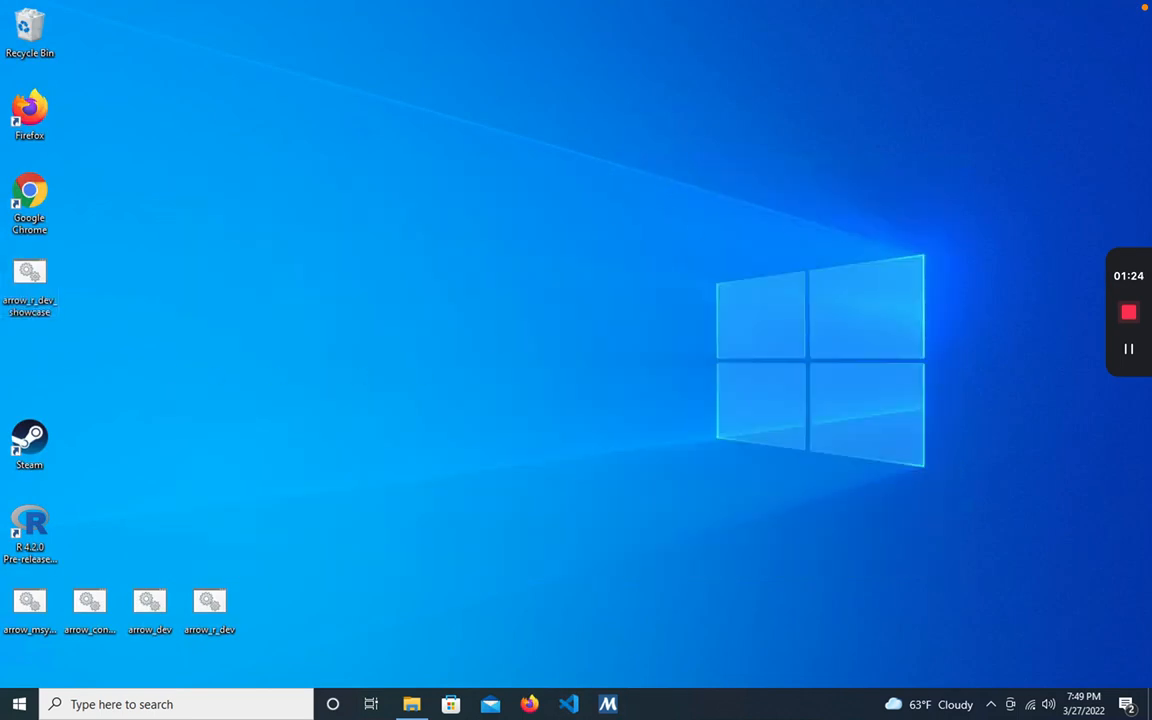
{"action": "mouse_move", "coordinate": [28, 272]}
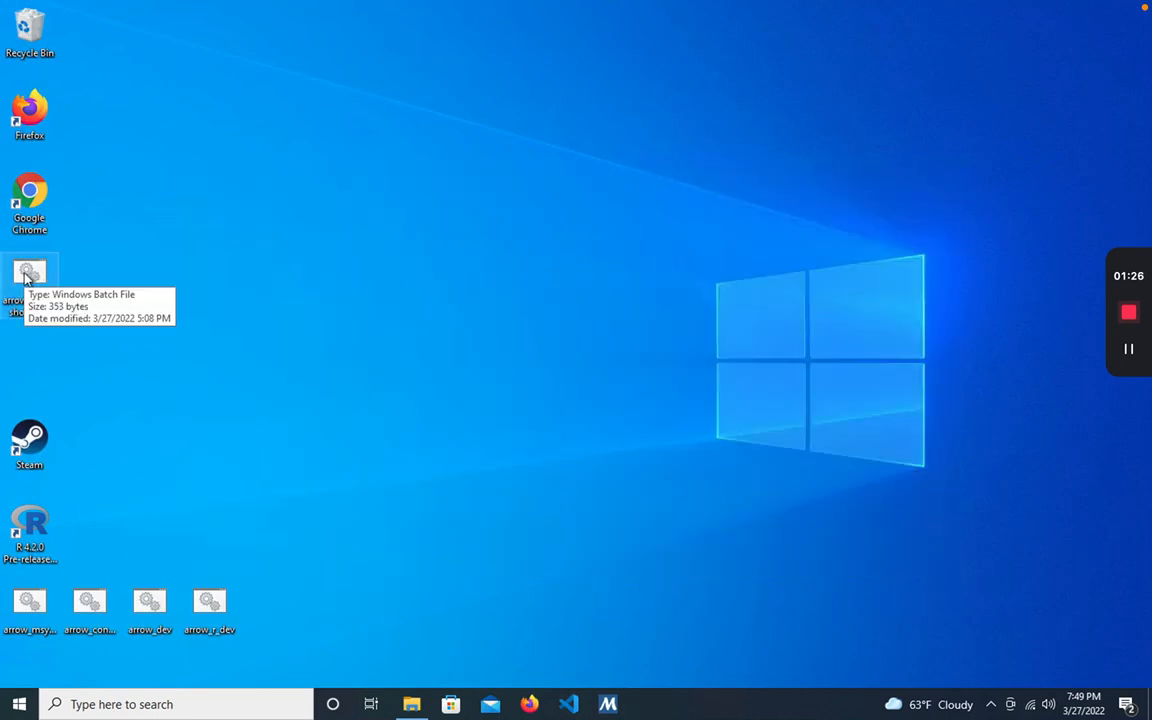
{"action": "mouse_move", "coordinate": [126, 290]}
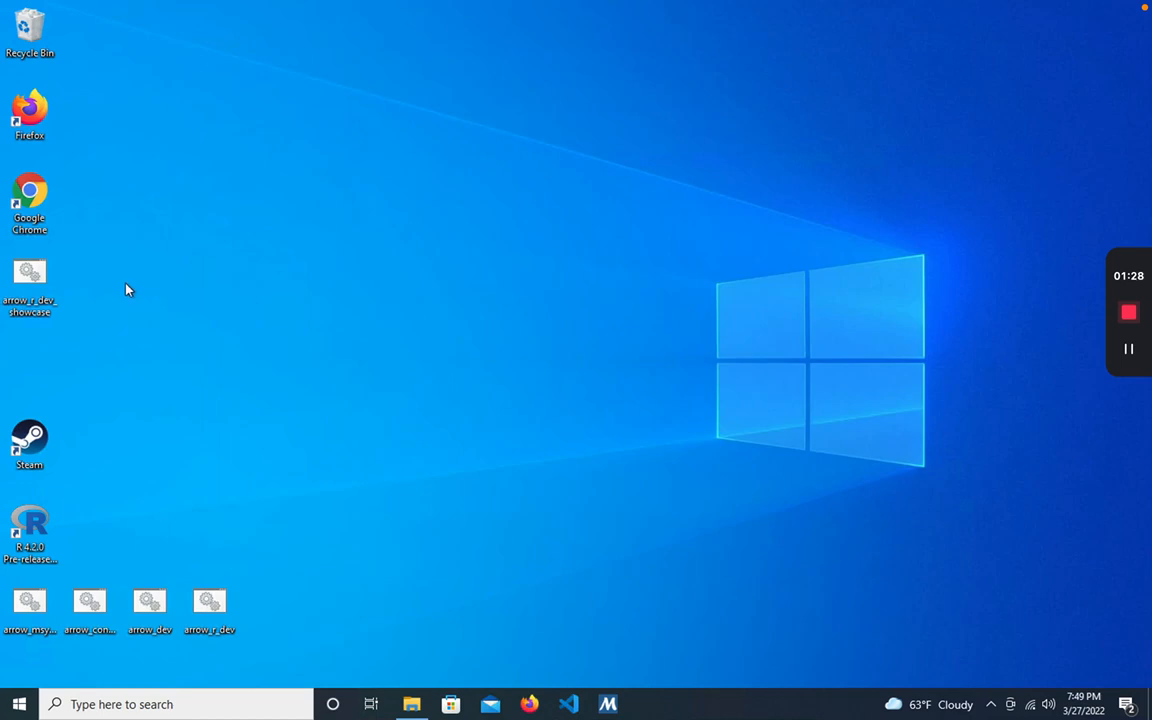
{"action": "double_click", "coordinate": [30, 276]}
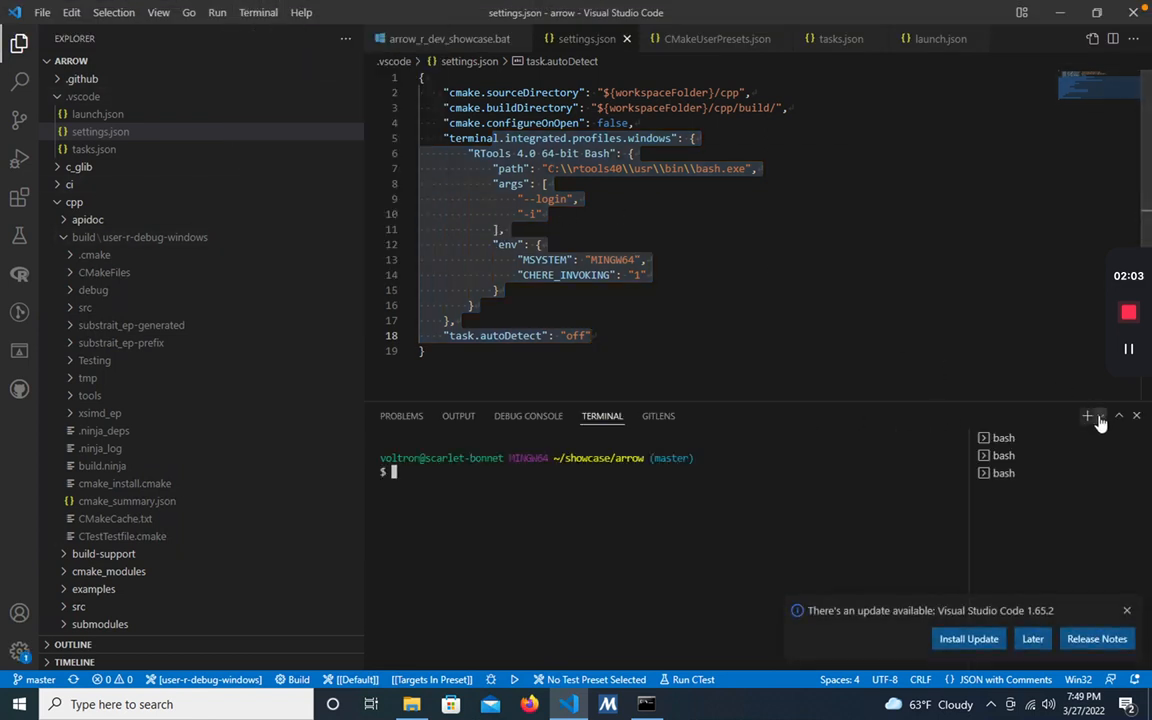
Start a new RTools 4.0 64-bit Bash terminal and begin a pacman command in it.
{"action": "left_click", "coordinate": [1100, 414]}
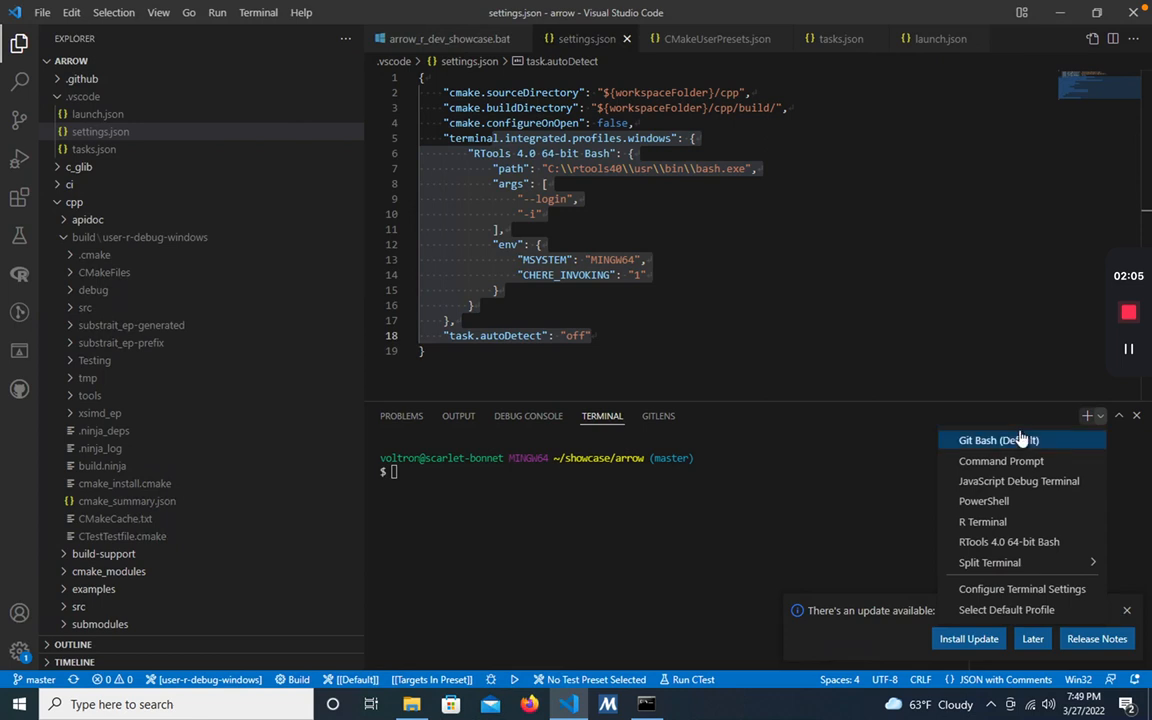
{"action": "mouse_move", "coordinate": [1014, 540]}
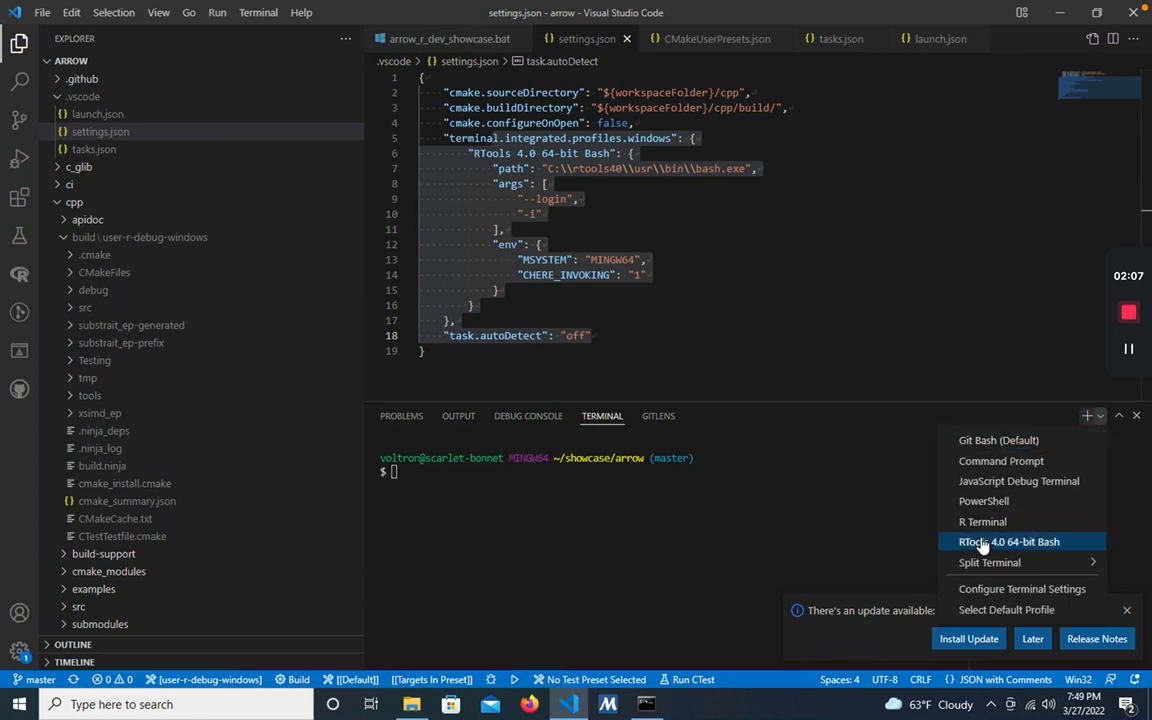
{"action": "left_click", "coordinate": [1016, 540]}
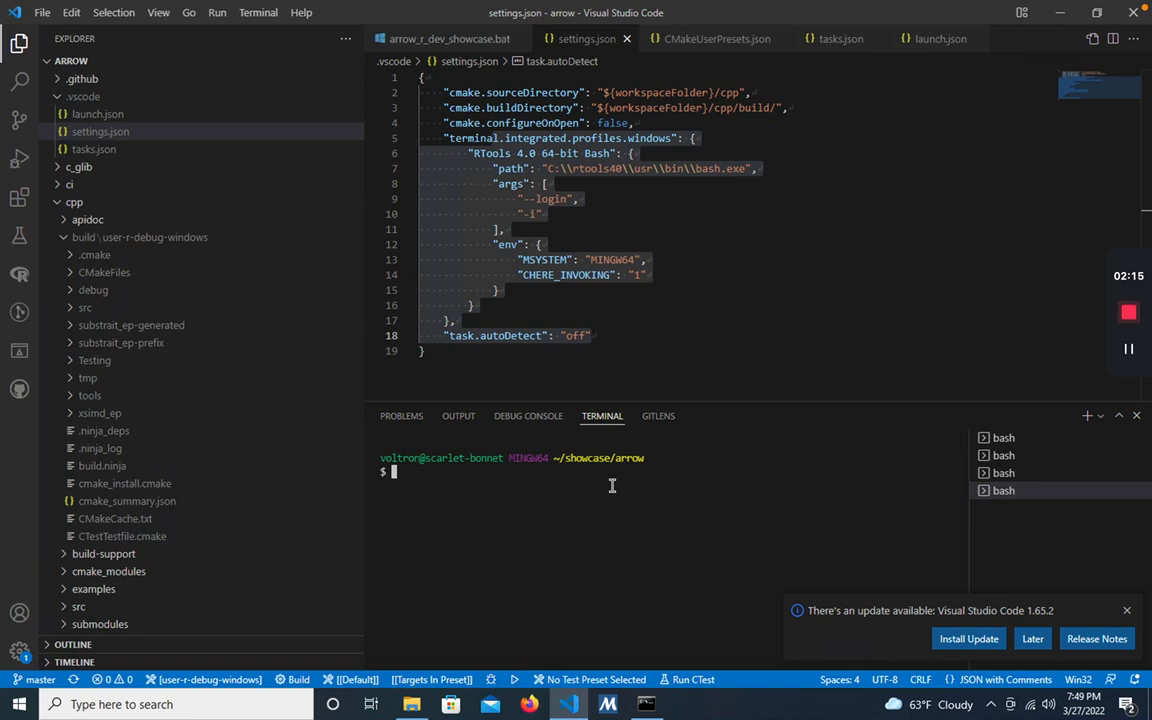
{"action": "type", "text": "pacman --"}
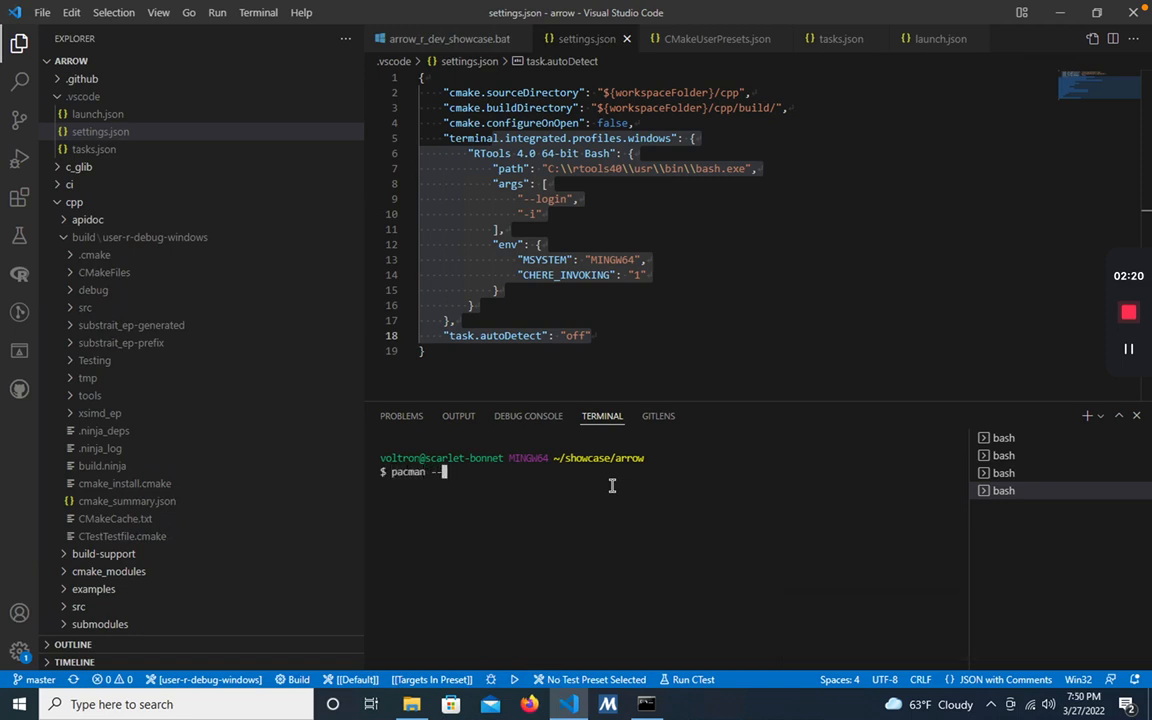
{"action": "left_click", "coordinate": [716, 38]}
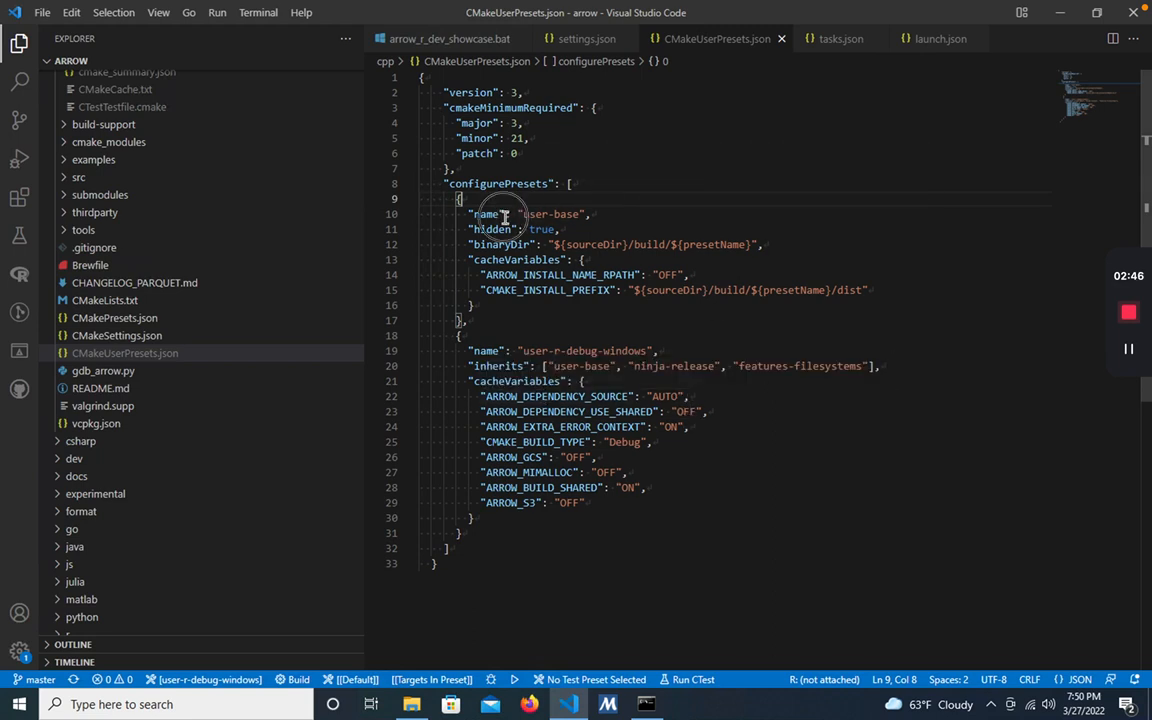
Highlight the user-r-debug-windows preset name, its build install prefix, and the ARROW_S3 and last cache variables.
{"action": "double_click", "coordinate": [552, 214]}
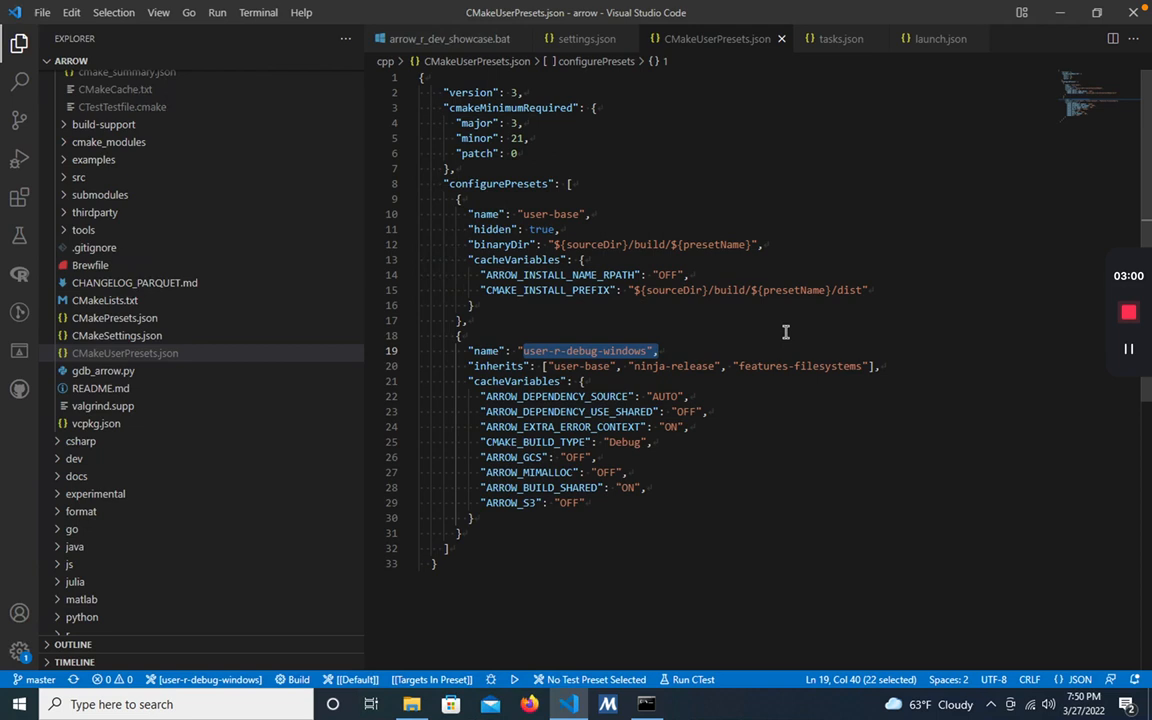
{"action": "double_click", "coordinate": [744, 290]}
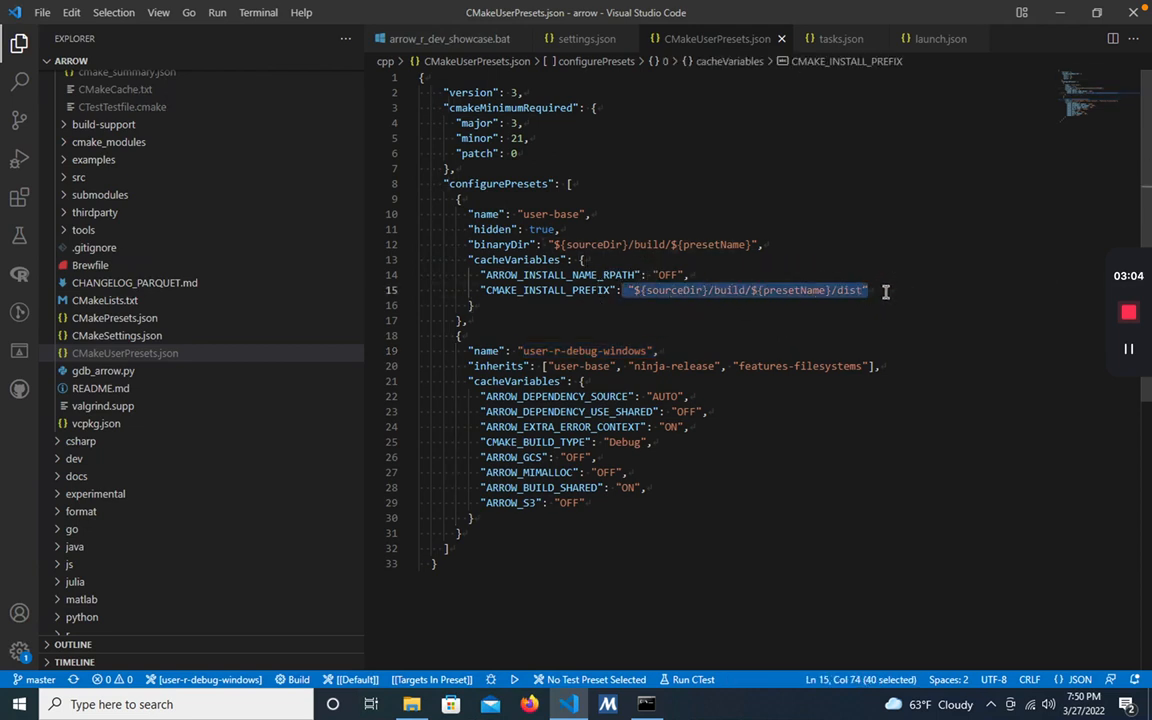
{"action": "double_click", "coordinate": [724, 290]}
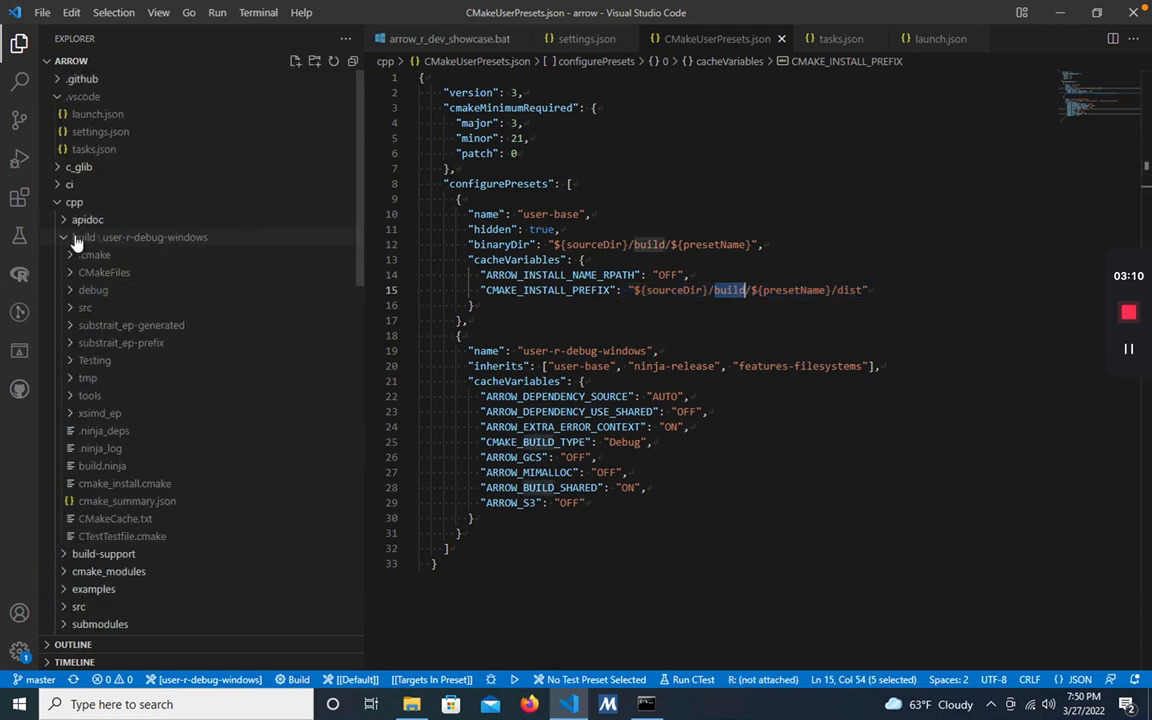
{"action": "mouse_move", "coordinate": [76, 202]}
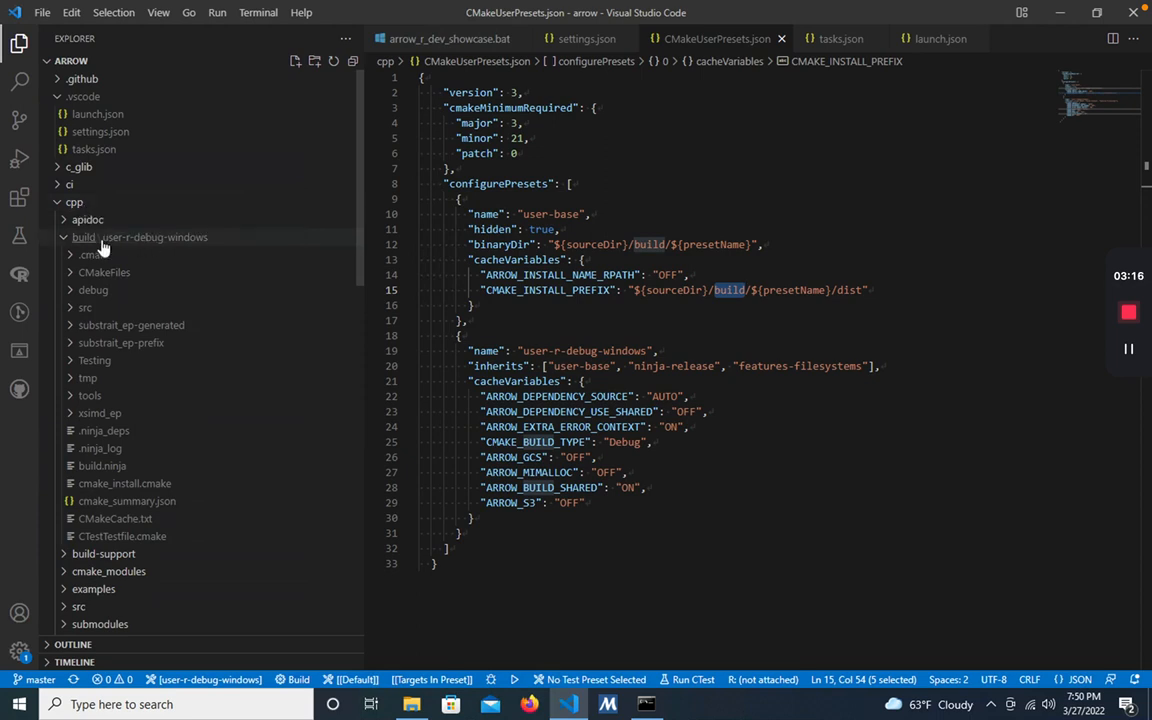
{"action": "mouse_move", "coordinate": [216, 248]}
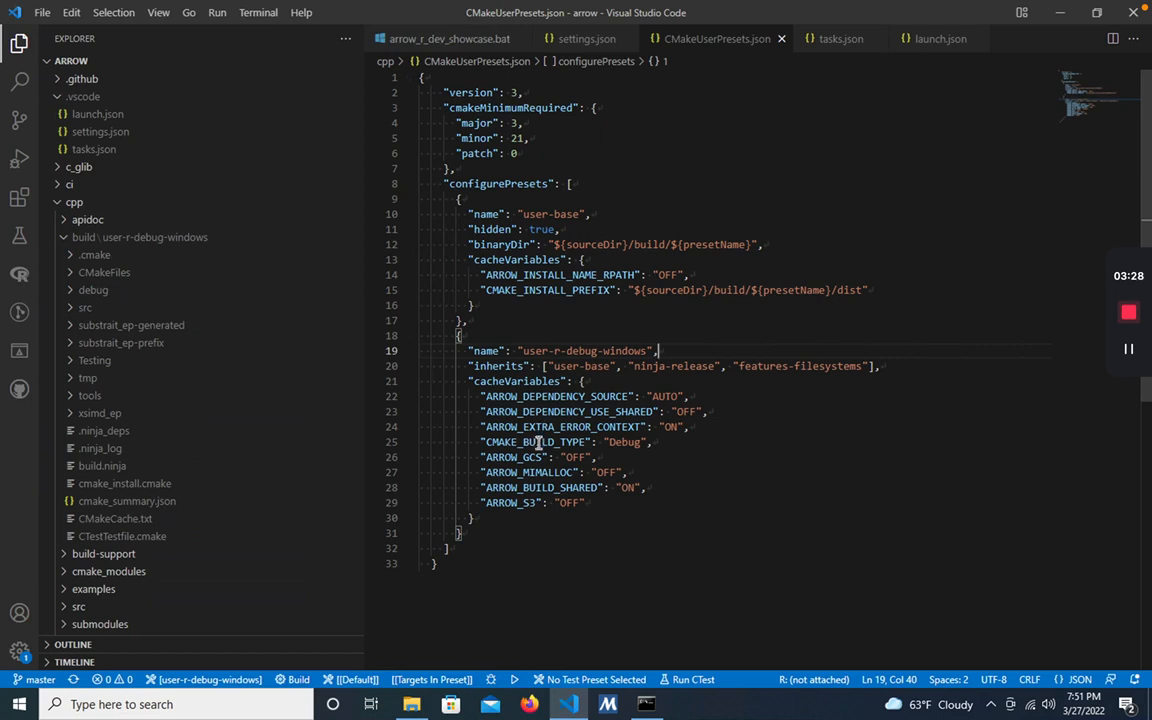
{"action": "double_click", "coordinate": [574, 456]}
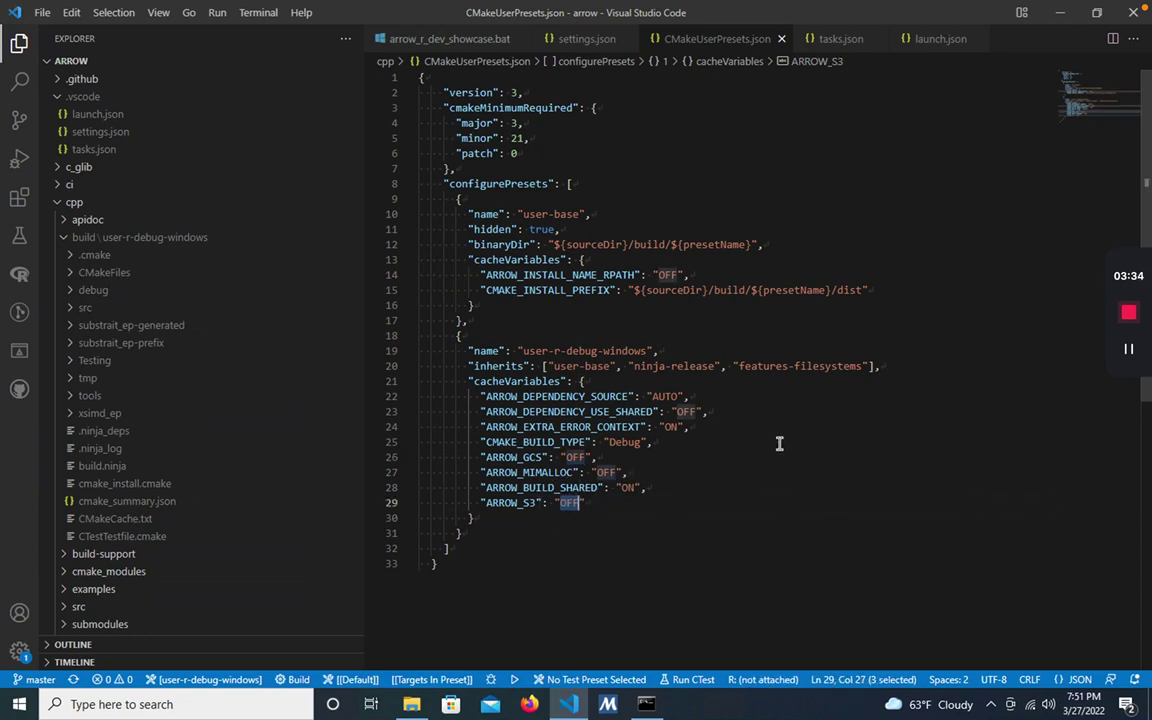
{"action": "left_click_drag", "start_coordinate": [484, 456], "coordinate": [560, 488]}
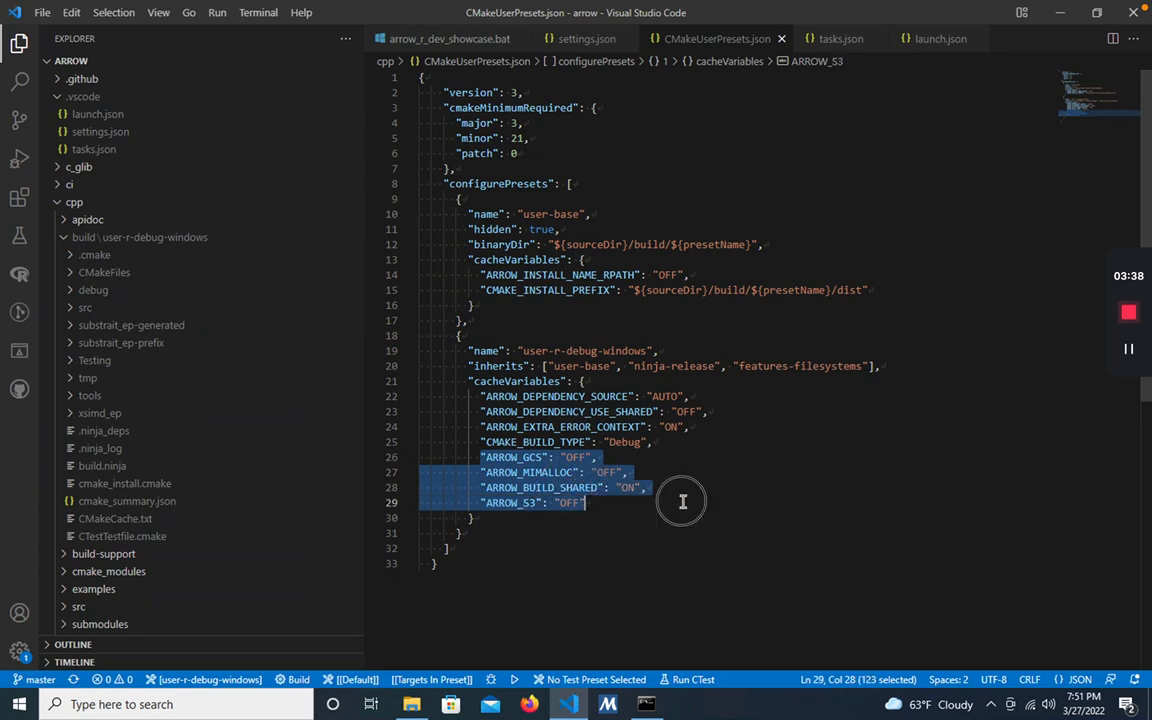
{"action": "left_click", "coordinate": [708, 476]}
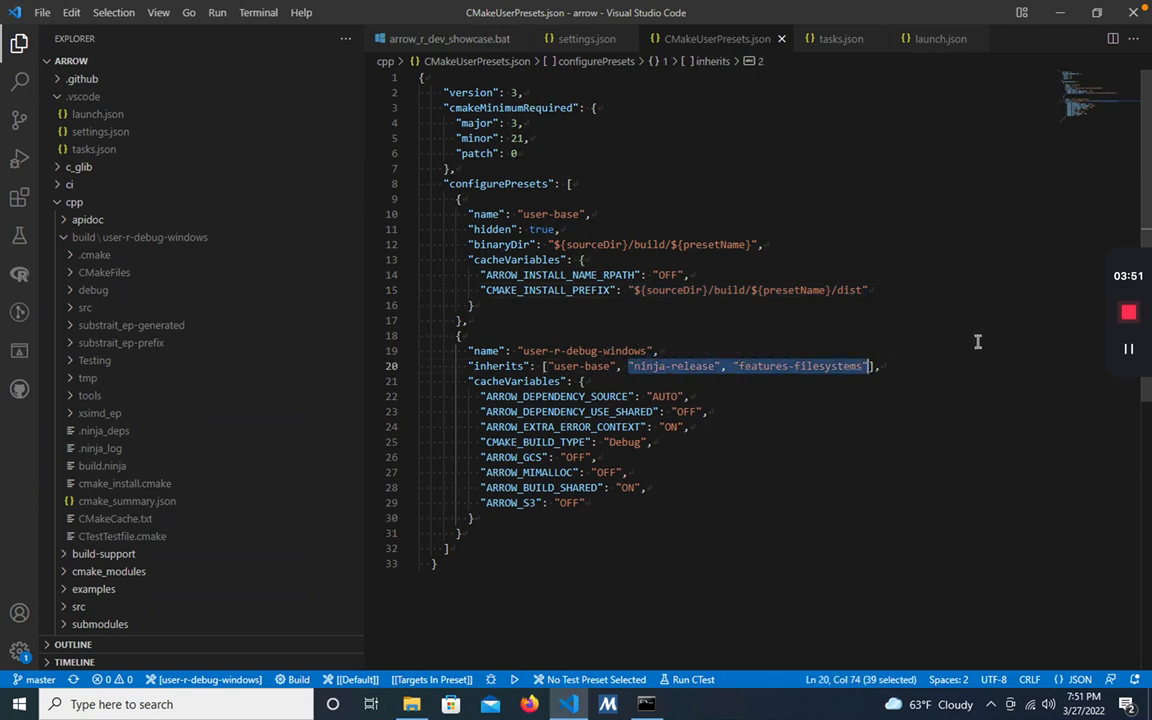
{"action": "mouse_move", "coordinate": [64, 216]}
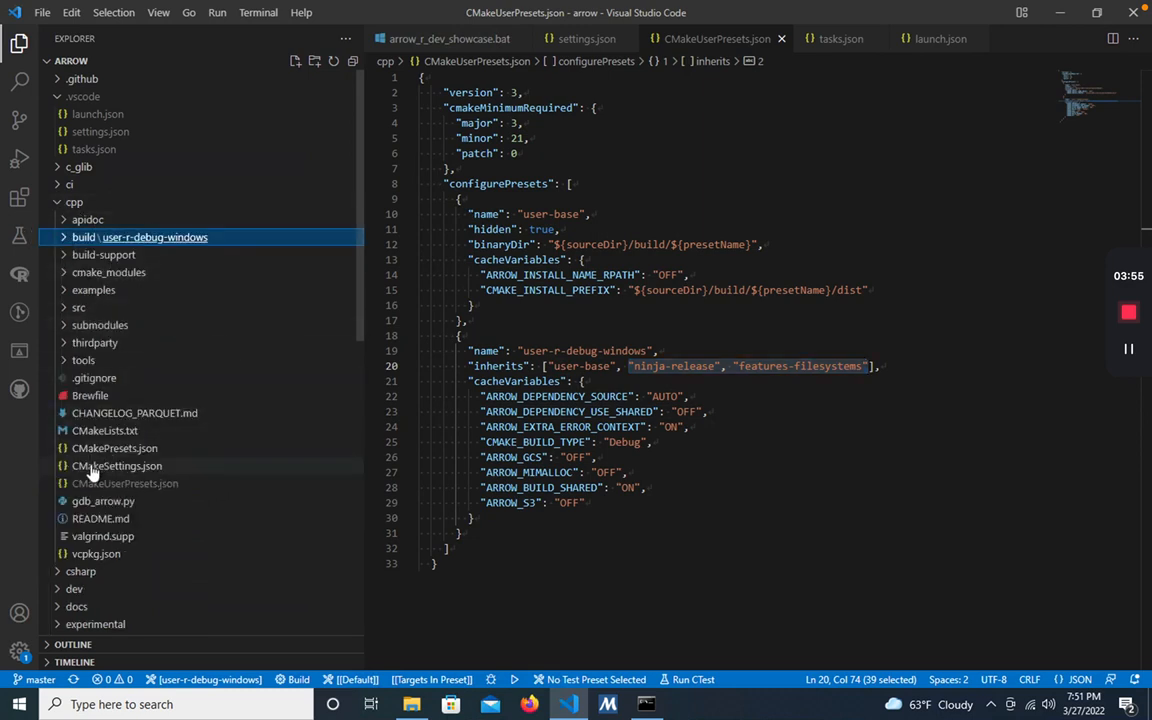
{"action": "mouse_move", "coordinate": [116, 448]}
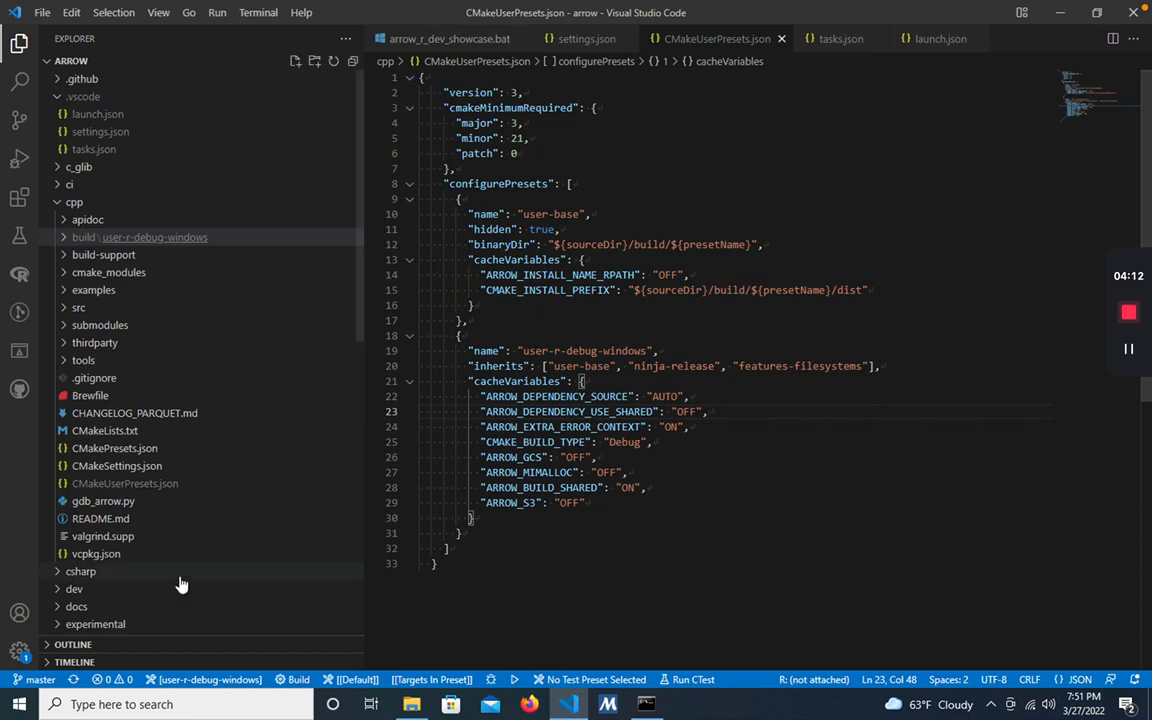
{"action": "mouse_move", "coordinate": [182, 680]}
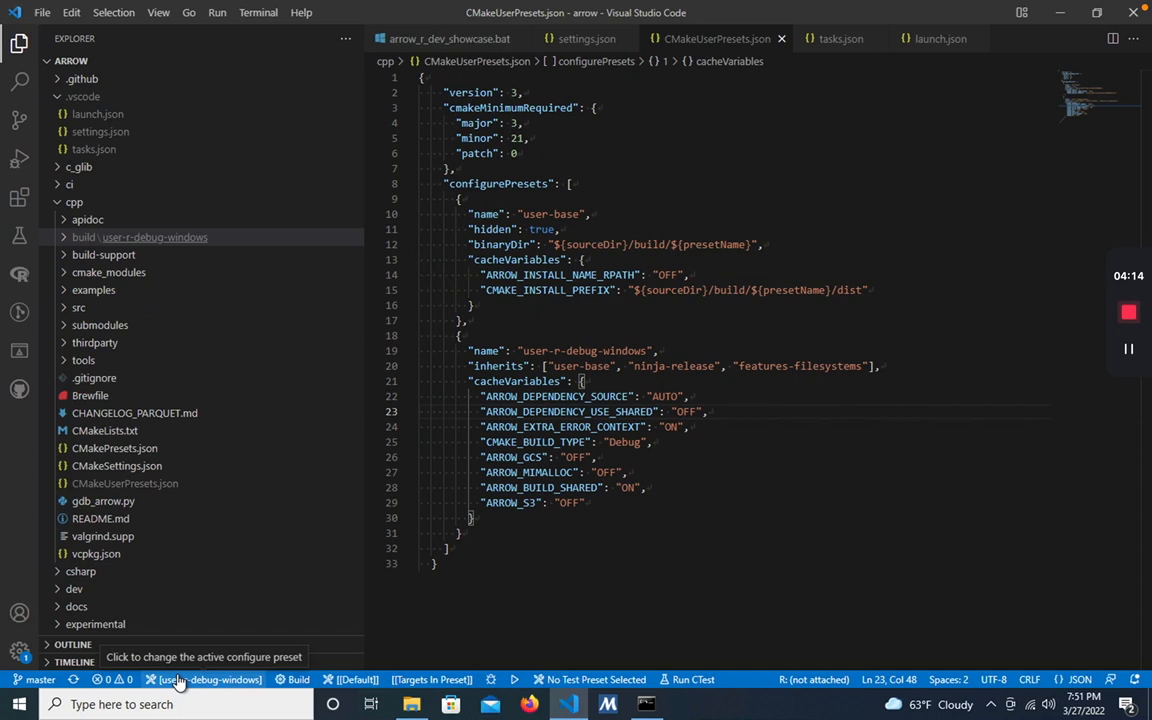
Select user-r-debug-windows from the configure preset list in the status bar.
{"action": "left_click", "coordinate": [204, 680]}
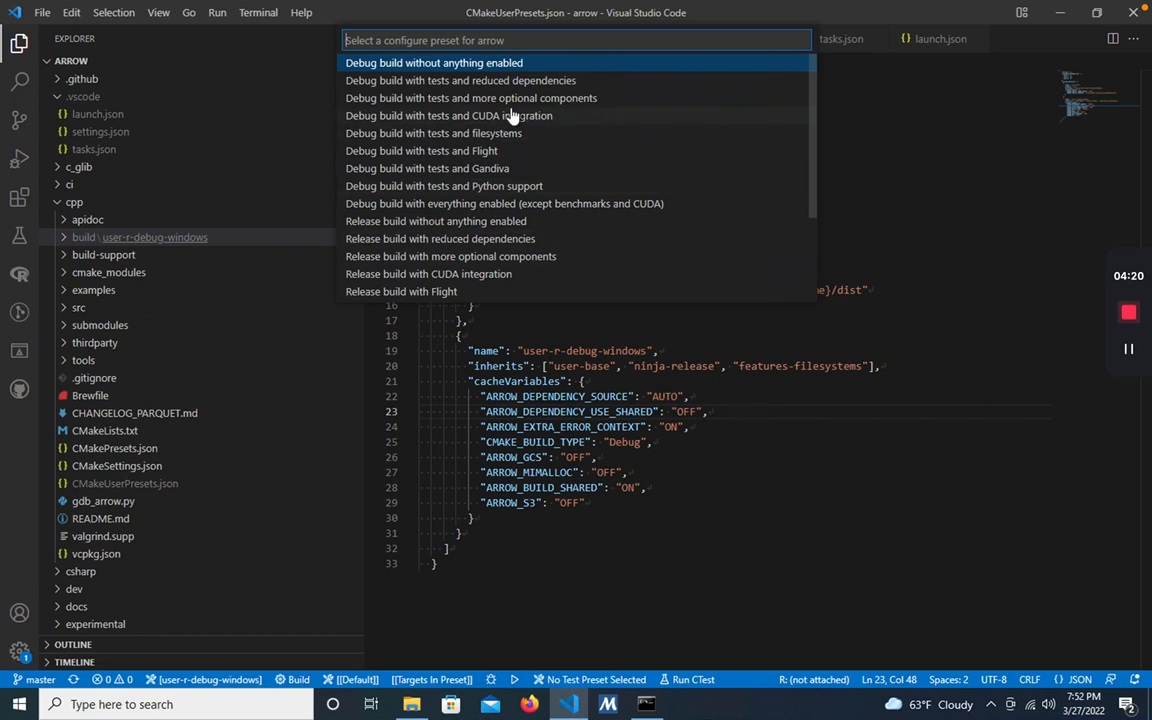
{"action": "scroll", "scroll_direction": "down", "scroll_amount": 3}
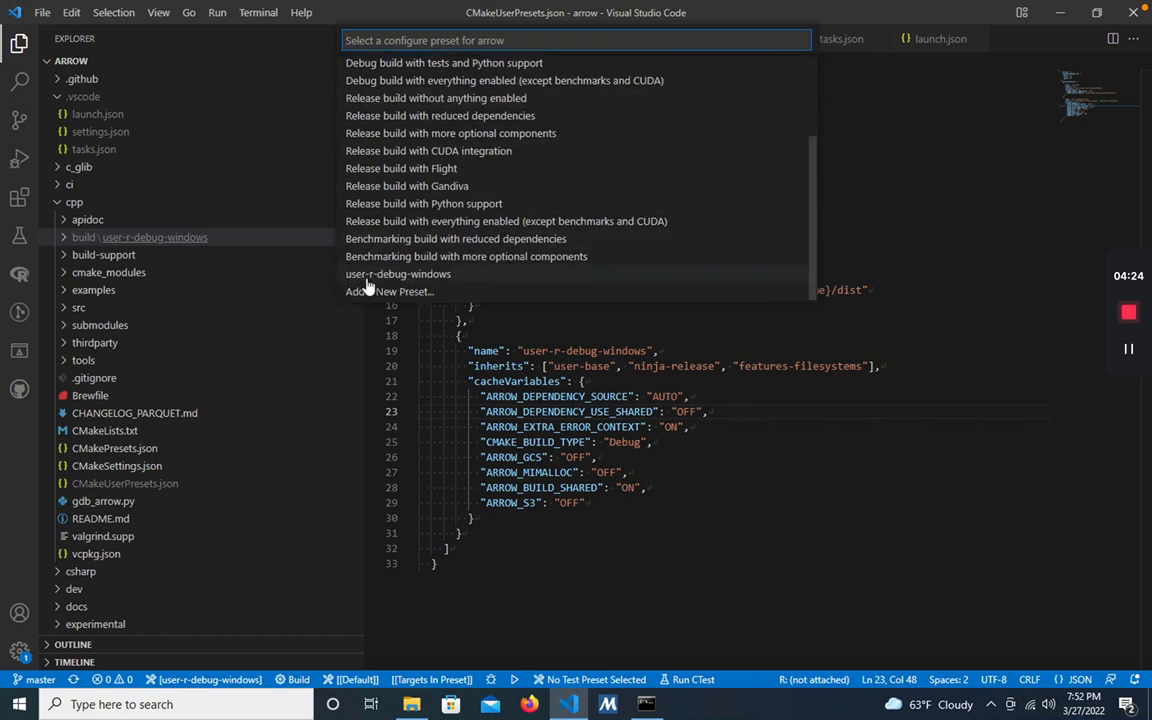
{"action": "left_click", "coordinate": [400, 272]}
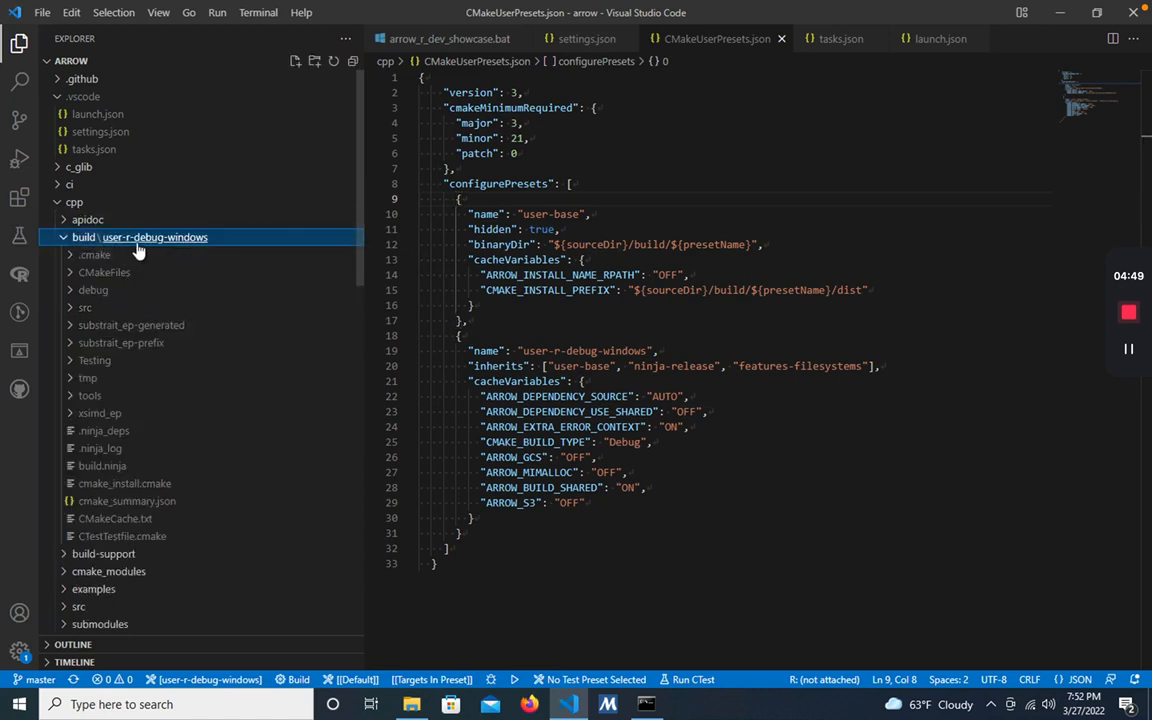
Delete cpp/build/user-r-debug-windows from the Explorer, moving it to the Recycle Bin.
{"action": "right_click", "coordinate": [140, 236]}
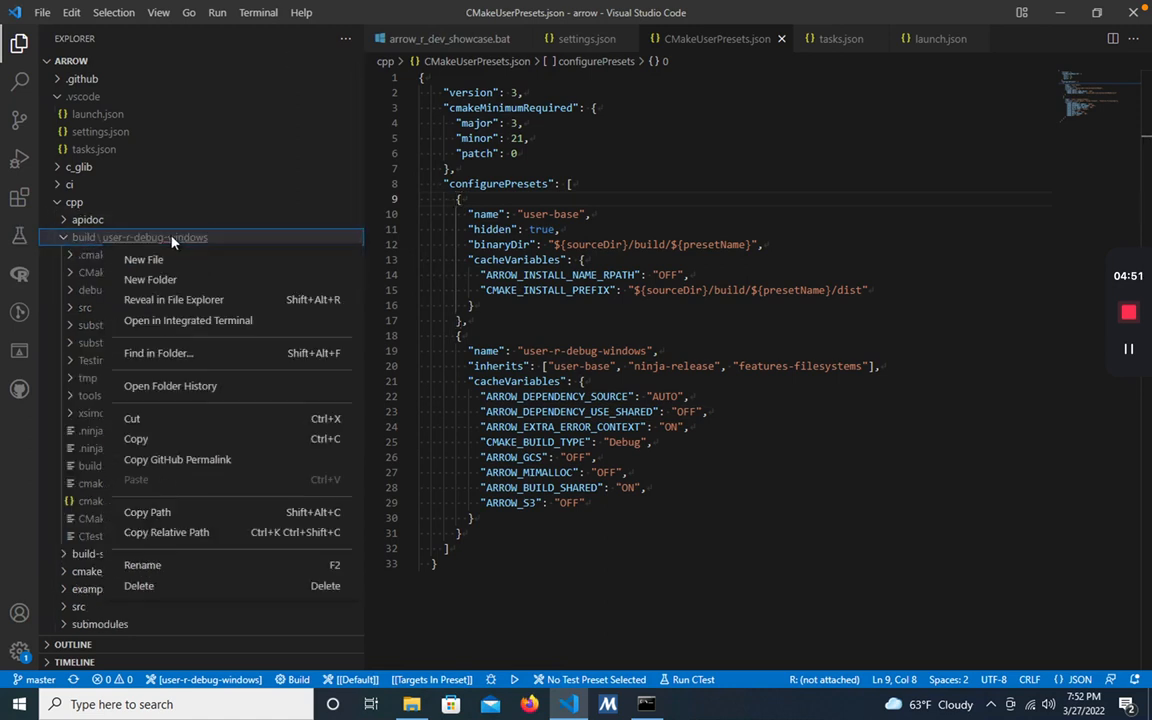
{"action": "left_click", "coordinate": [140, 586]}
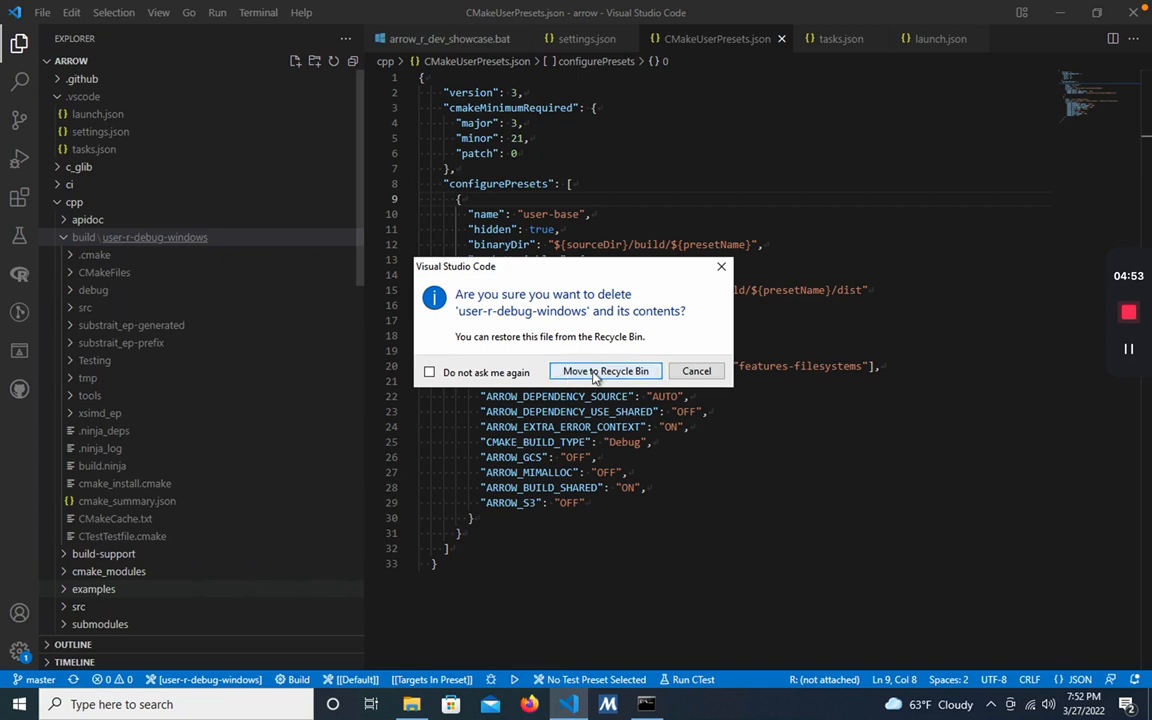
{"action": "left_click", "coordinate": [604, 370]}
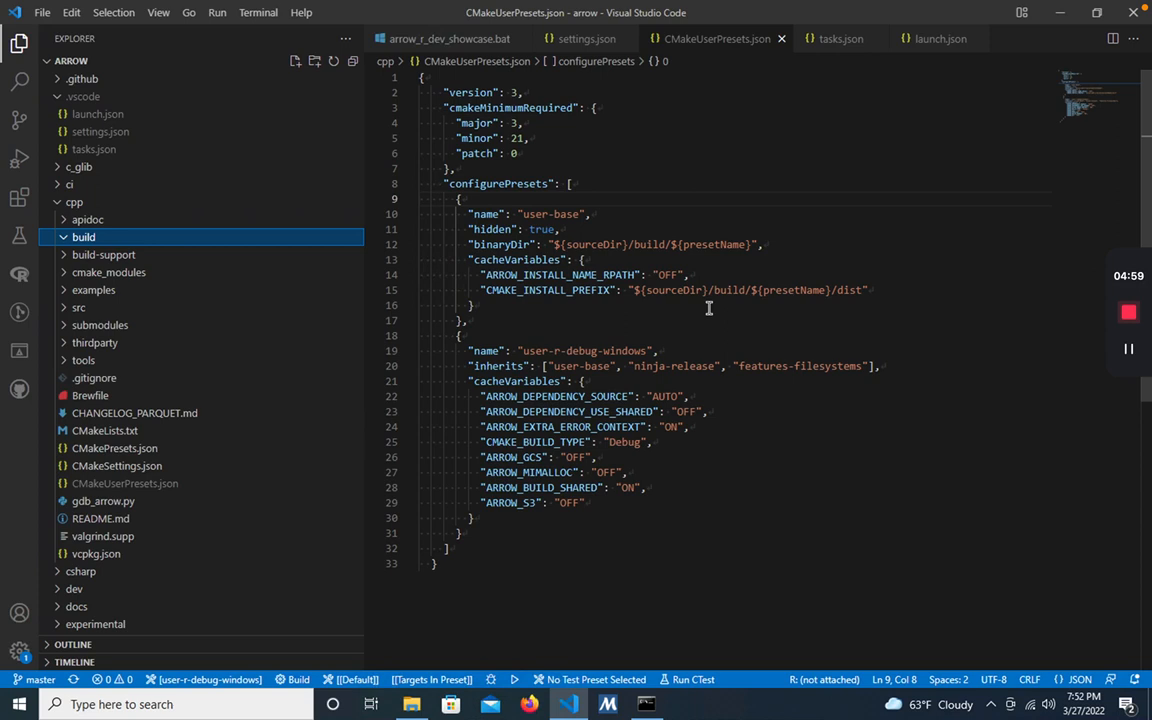
{"action": "mouse_move", "coordinate": [36, 368]}
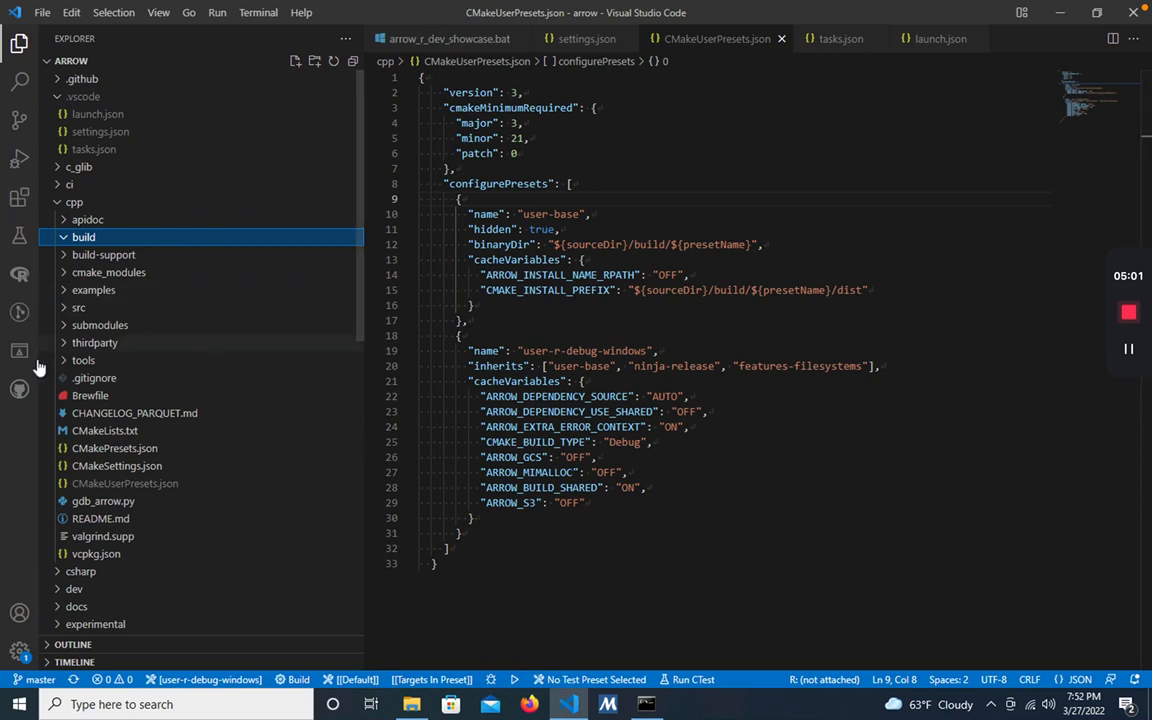
Run Clean Reconfigure All Projects from the CMake sidebar and search the output for 'zlib'.
{"action": "left_click", "coordinate": [16, 352]}
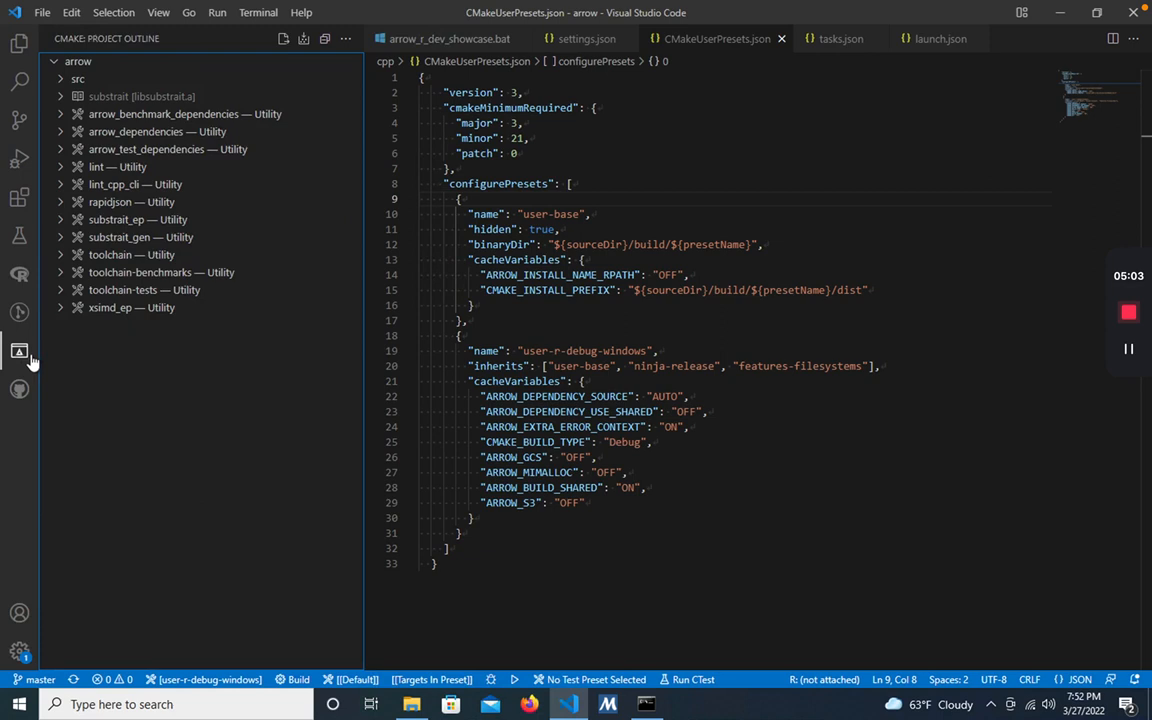
{"action": "mouse_move", "coordinate": [332, 76]}
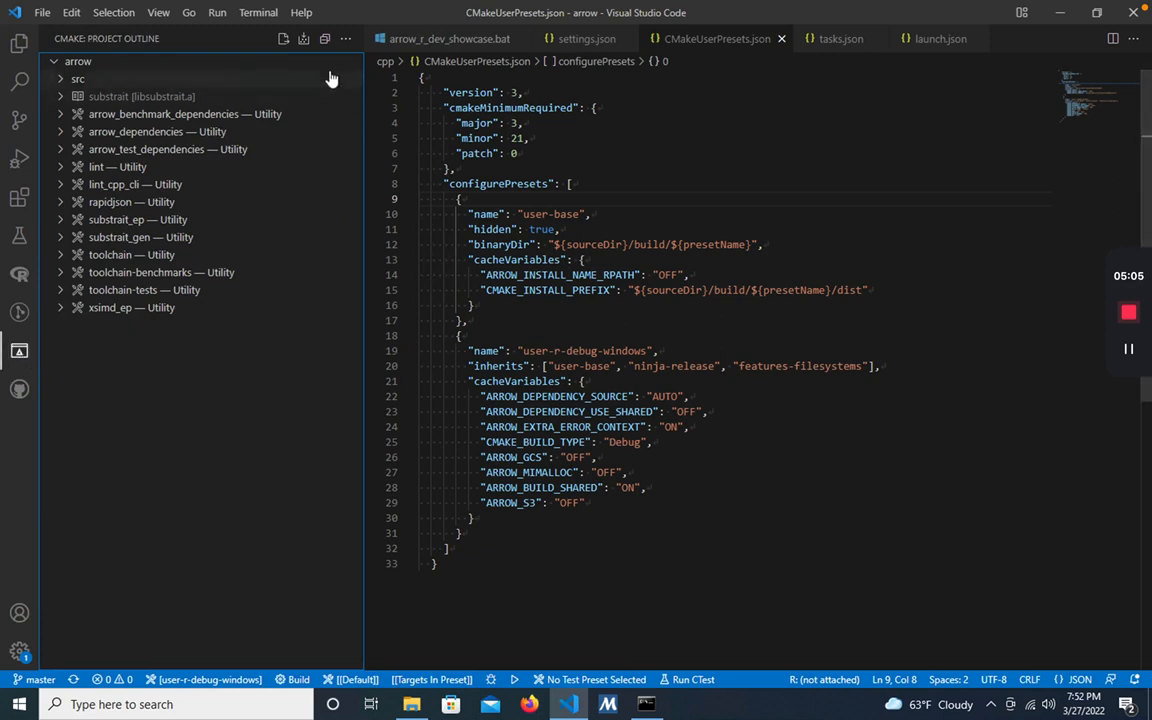
{"action": "left_click", "coordinate": [348, 40]}
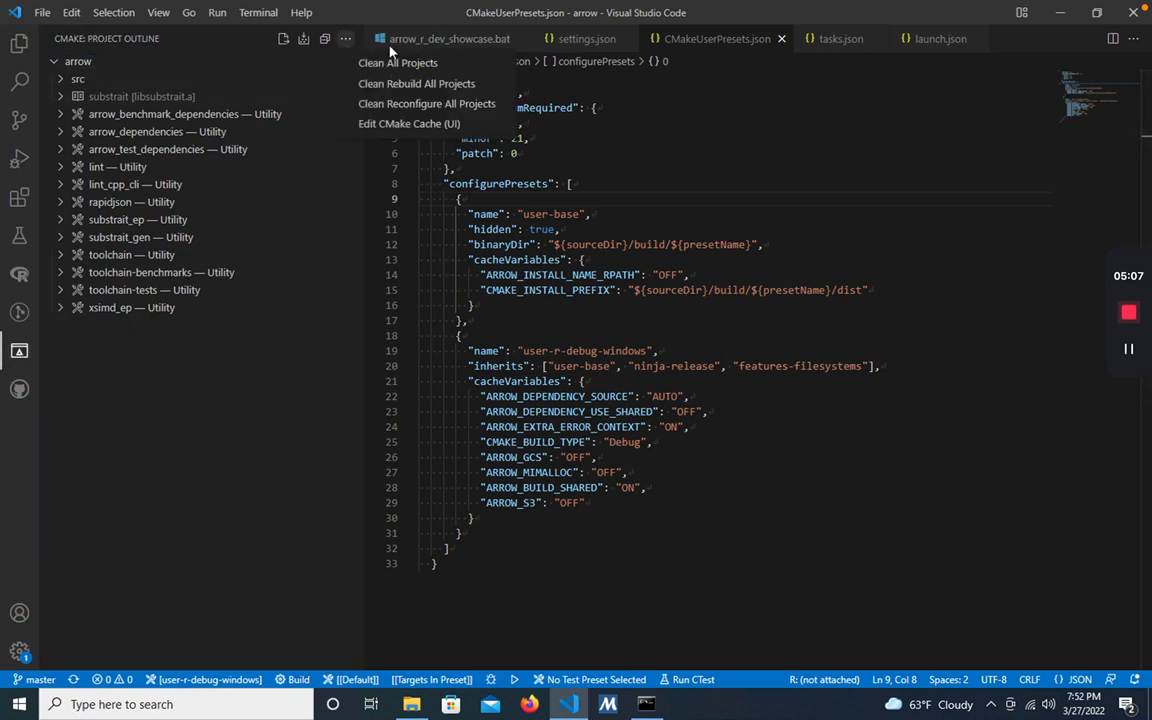
{"action": "mouse_move", "coordinate": [442, 112]}
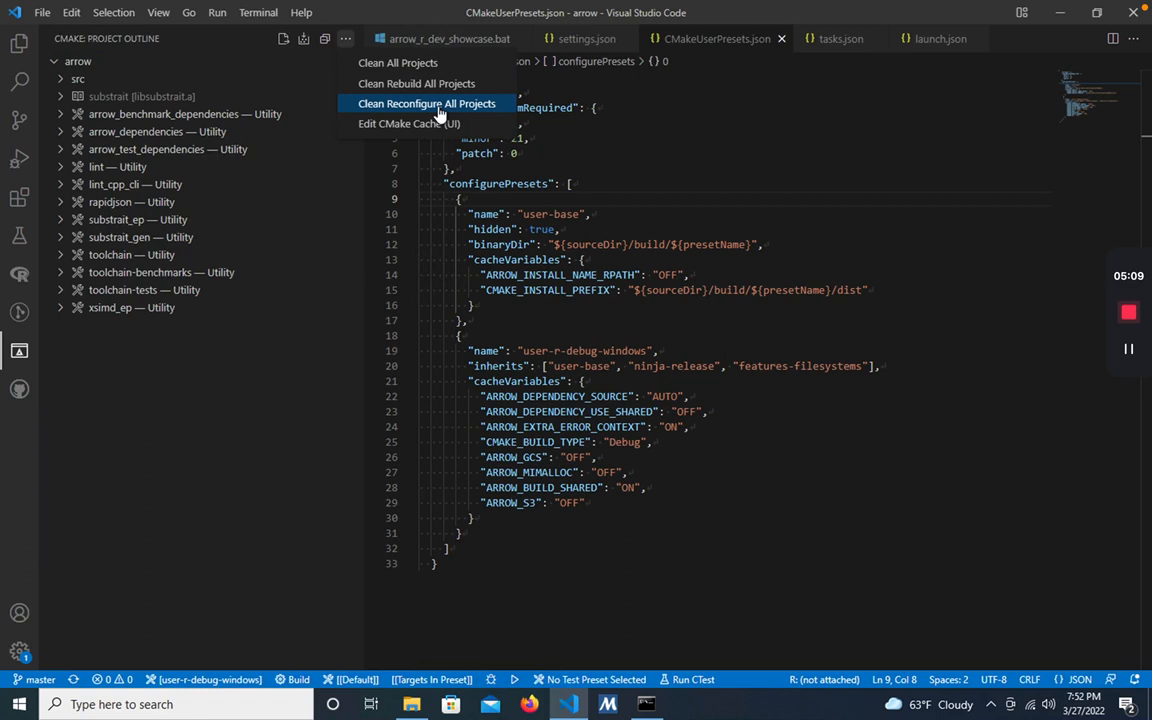
{"action": "left_click", "coordinate": [428, 104]}
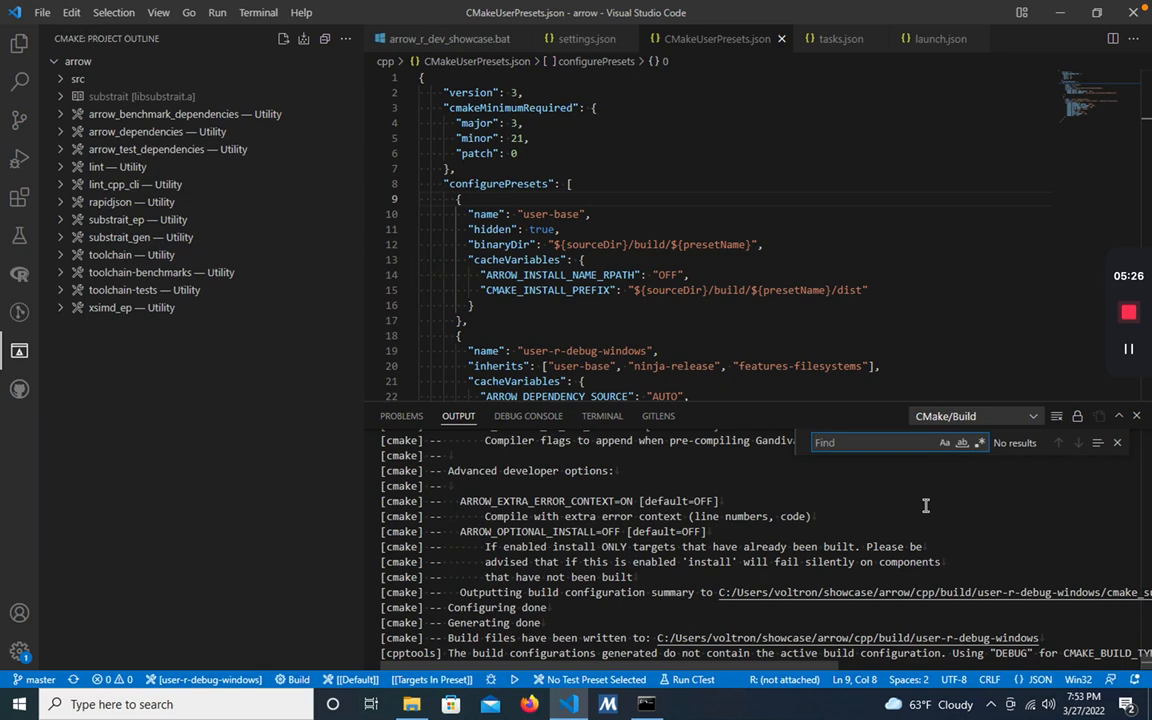
{"action": "type", "text": "zlib"}
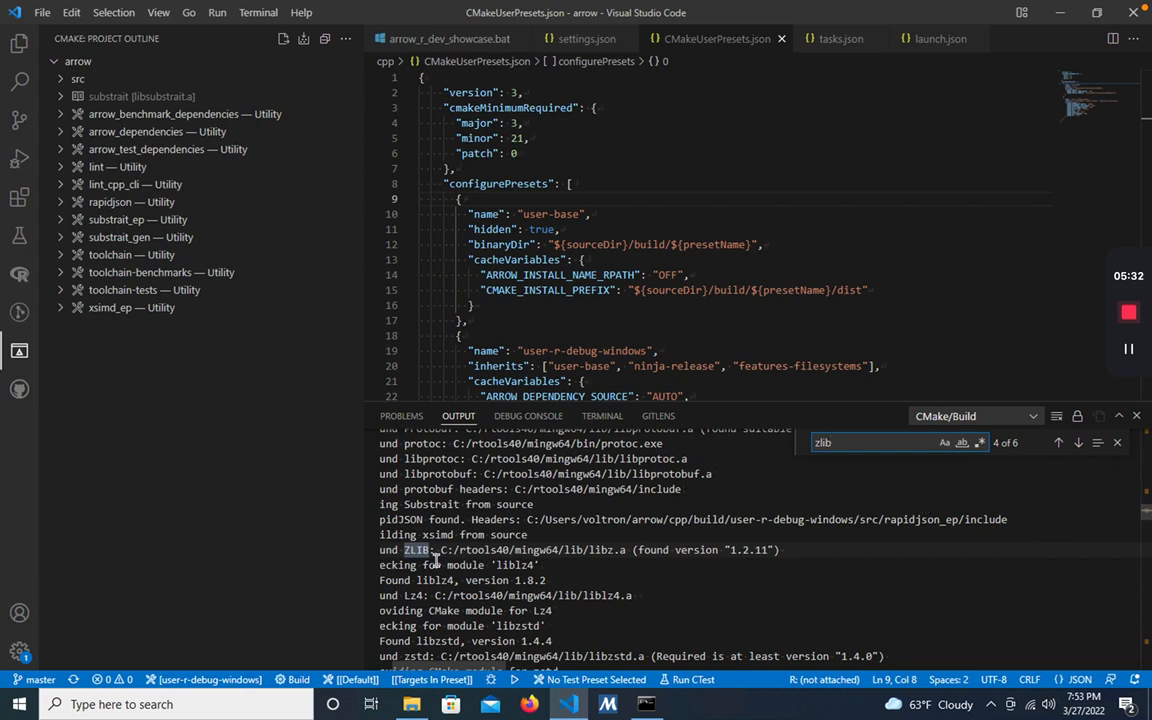
Review tasks.json, highlighting the Install C++ (R) and R package build task labels.
{"action": "left_click", "coordinate": [838, 38]}
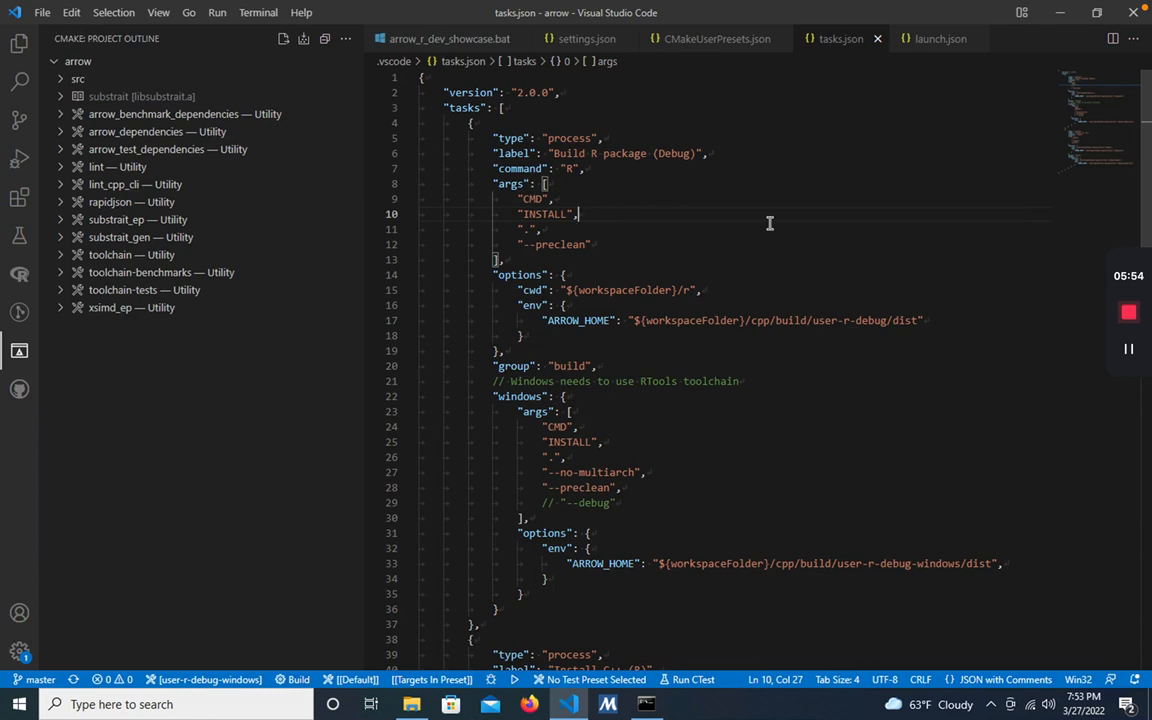
{"action": "scroll", "scroll_direction": "down", "scroll_amount": 3}
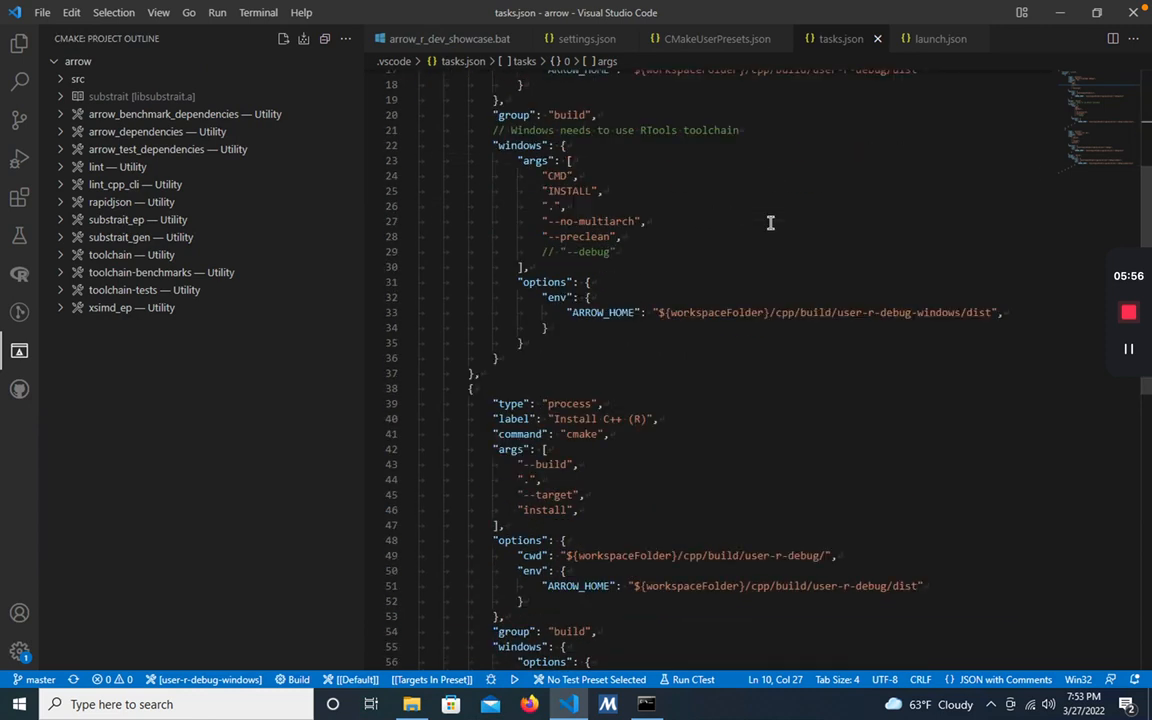
{"action": "scroll", "scroll_direction": "down", "scroll_amount": 3}
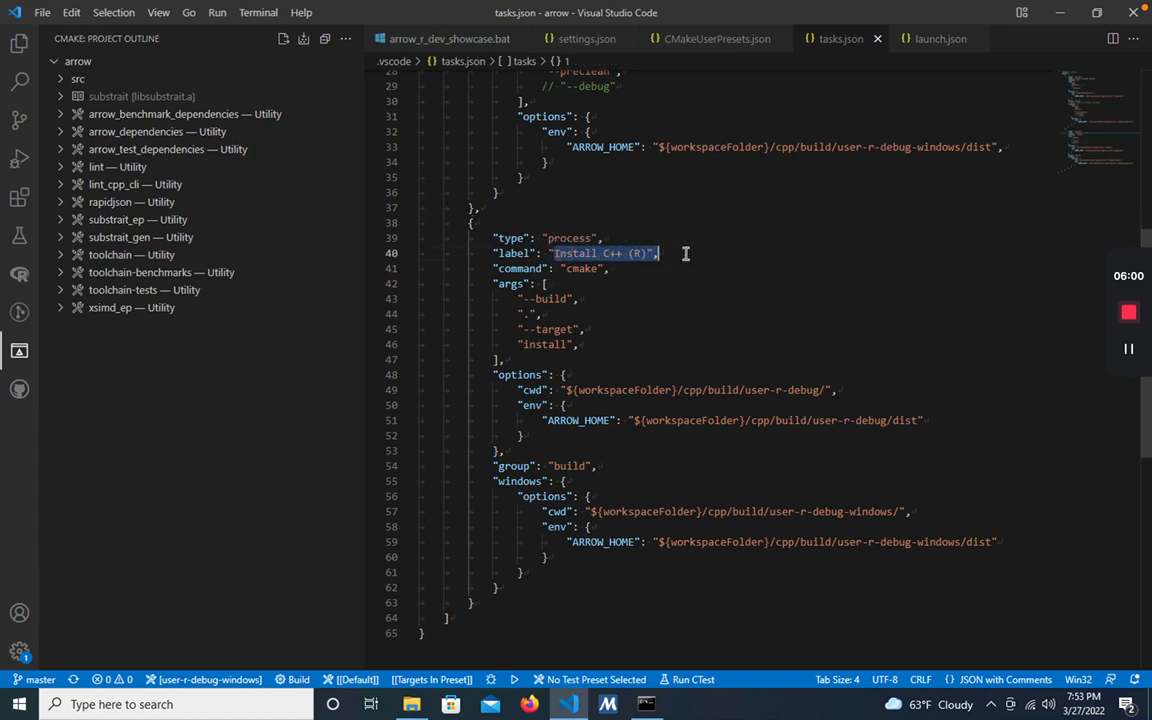
{"action": "double_click", "coordinate": [550, 344]}
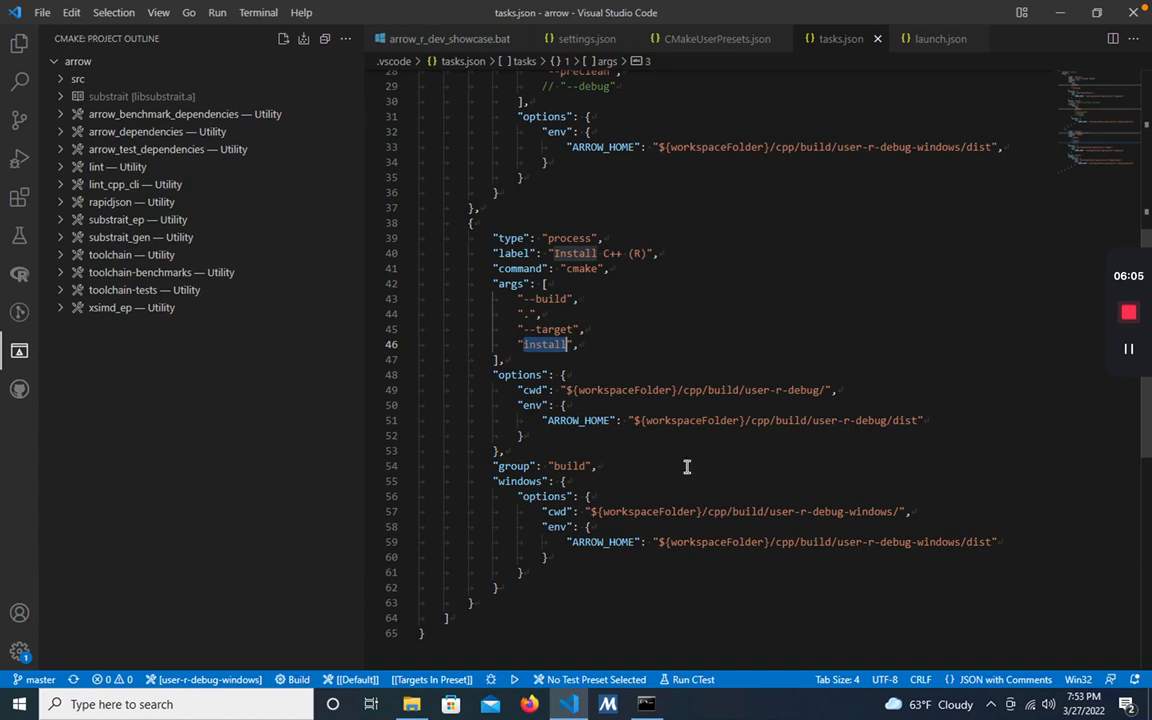
{"action": "scroll", "scroll_direction": "up", "scroll_amount": 3}
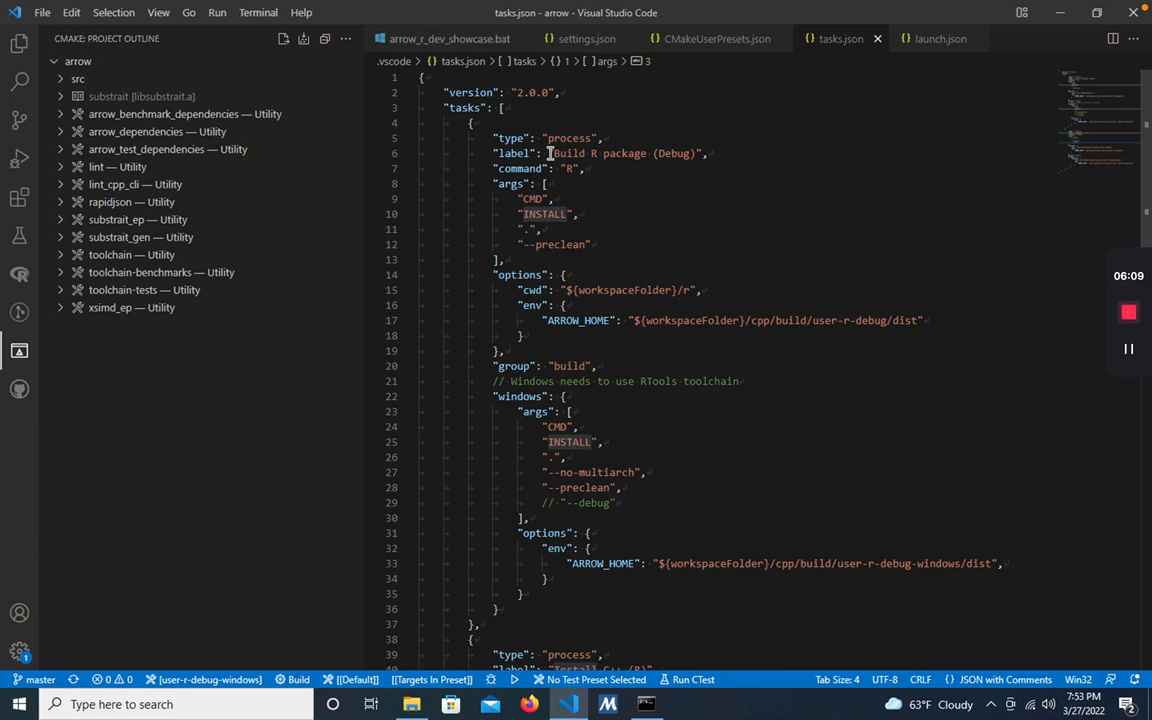
{"action": "double_click", "coordinate": [548, 212]}
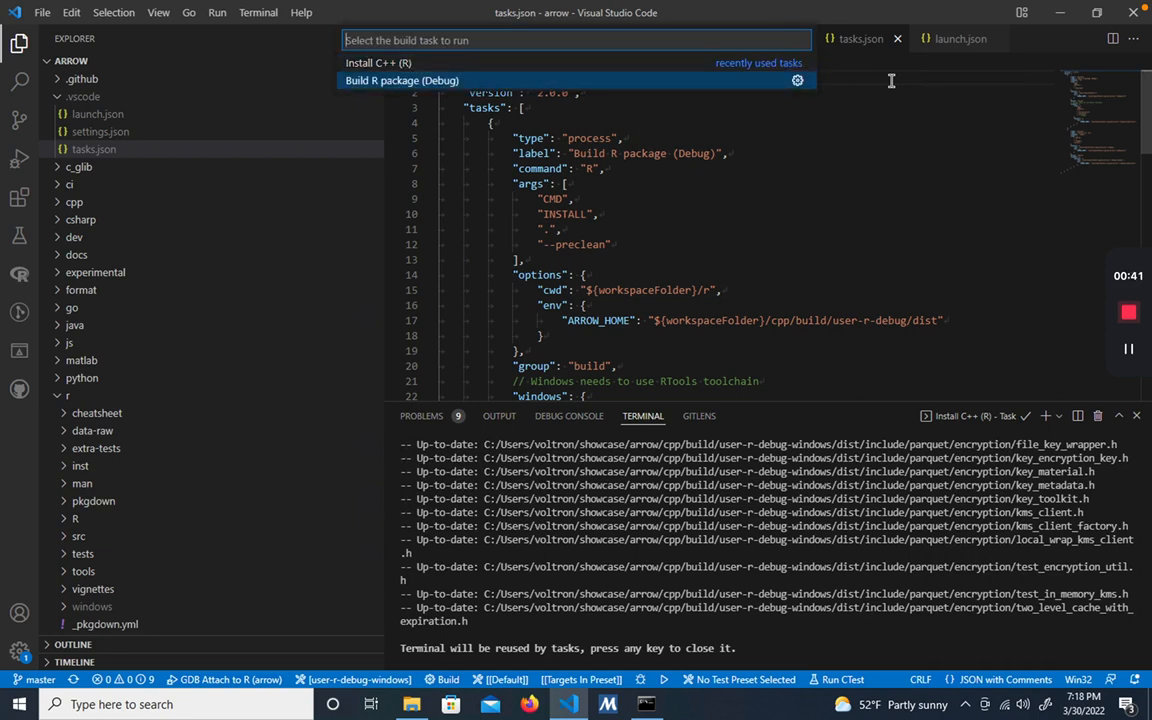
Run the 'Build R package (Debug)' task and wait for the arrow install to finish.
{"action": "left_click", "coordinate": [400, 80]}
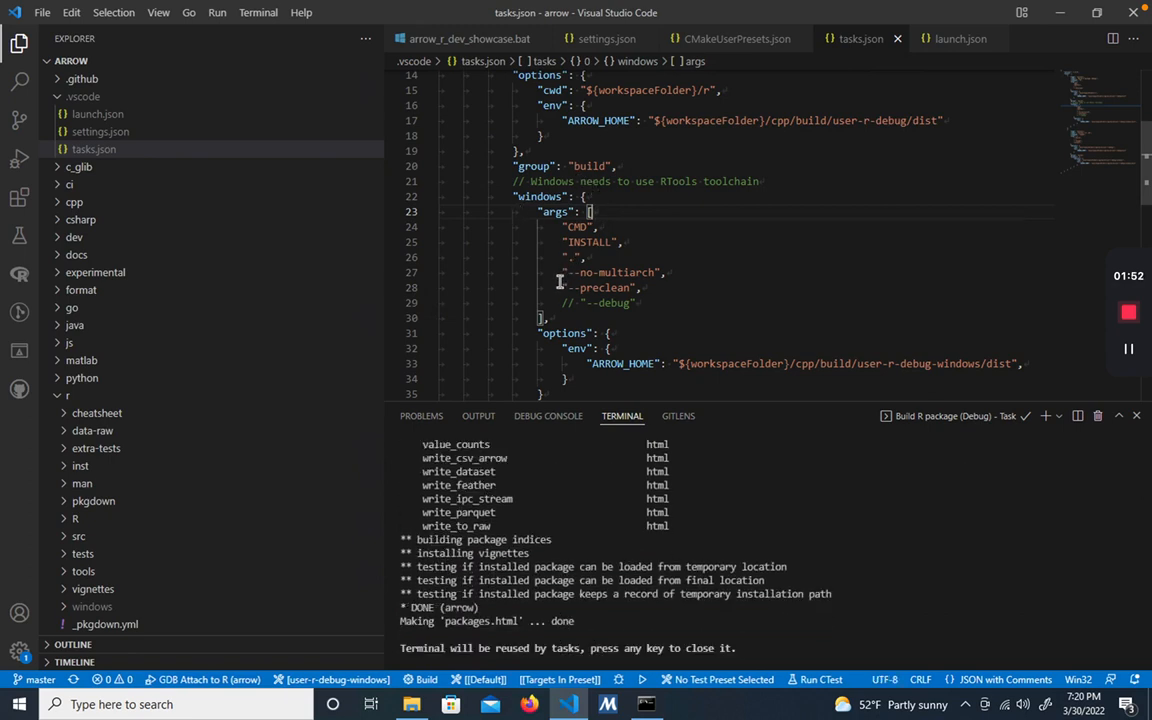
{"action": "double_click", "coordinate": [600, 288]}
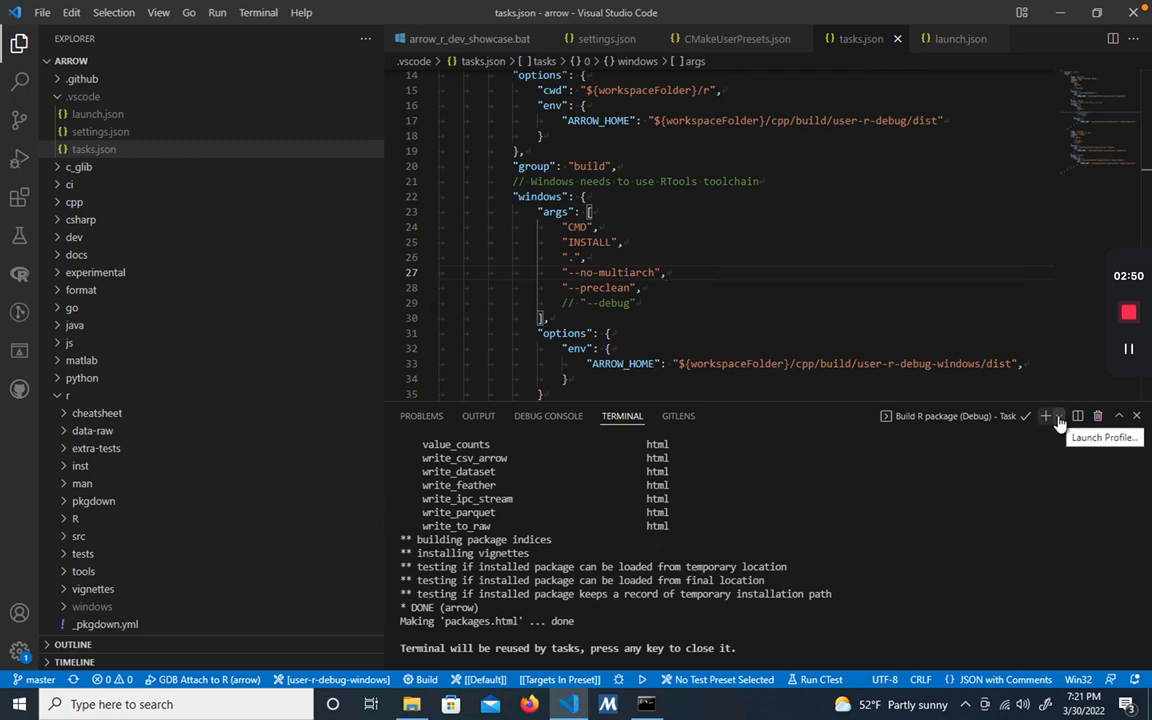
In an R Interactive terminal run library(arrow) and Array$create(c(1, 2, 3)), then start a devtools:: call.
{"action": "left_click", "coordinate": [1060, 416]}
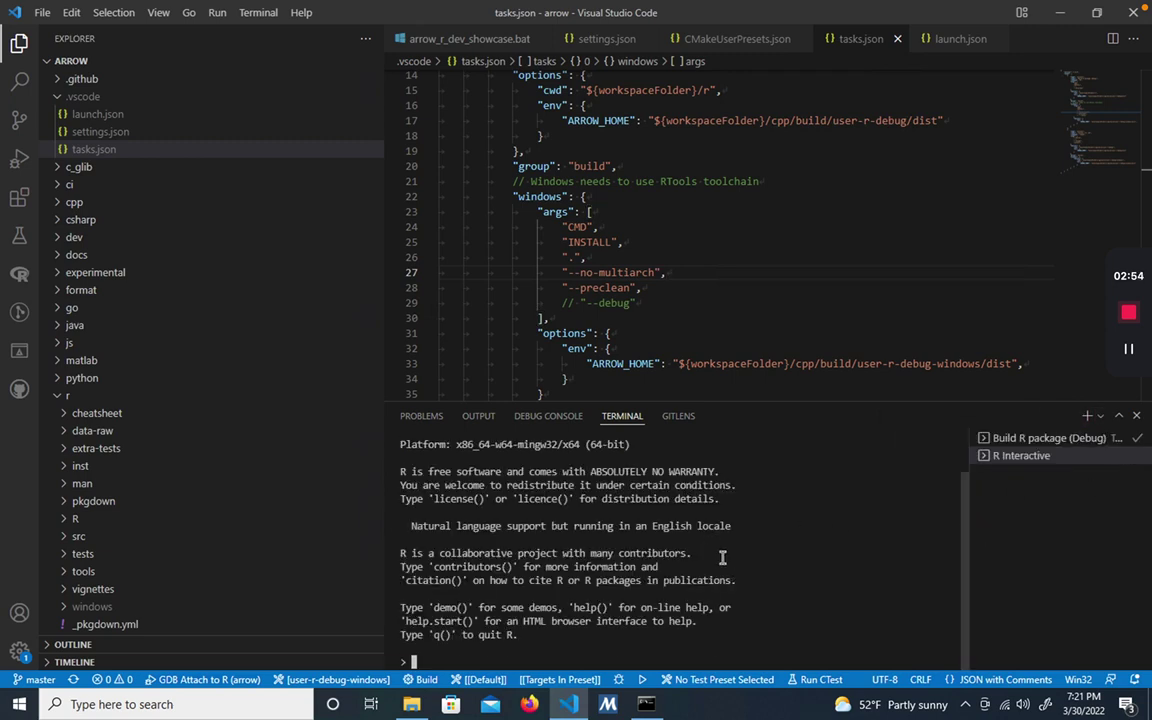
{"action": "type", "text": "library(arrow"}
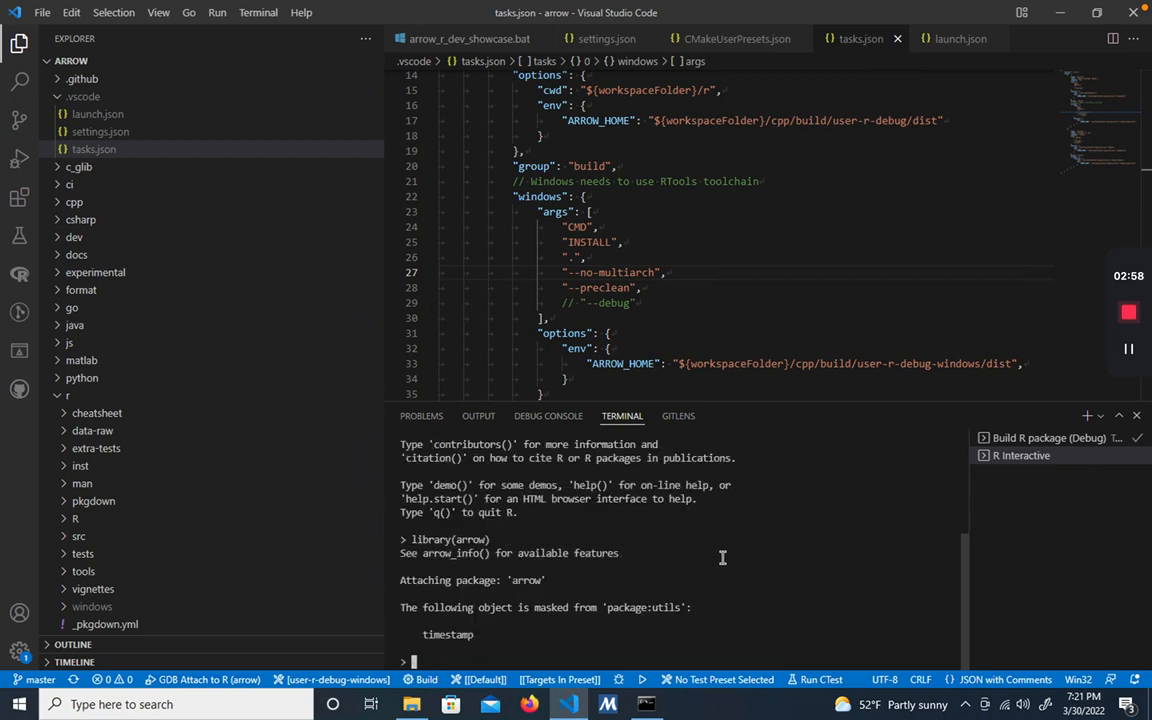
{"action": "type", "text": "Array$create(1"}
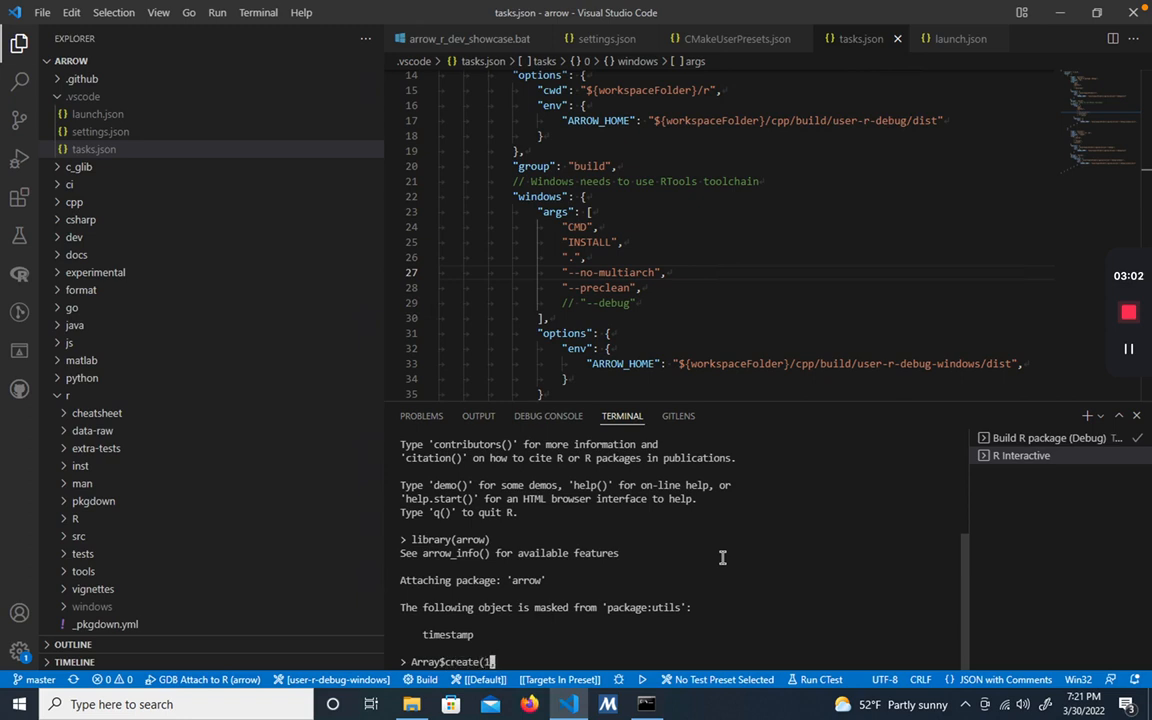
{"action": "type", "text": "c(1, 2, 3"}
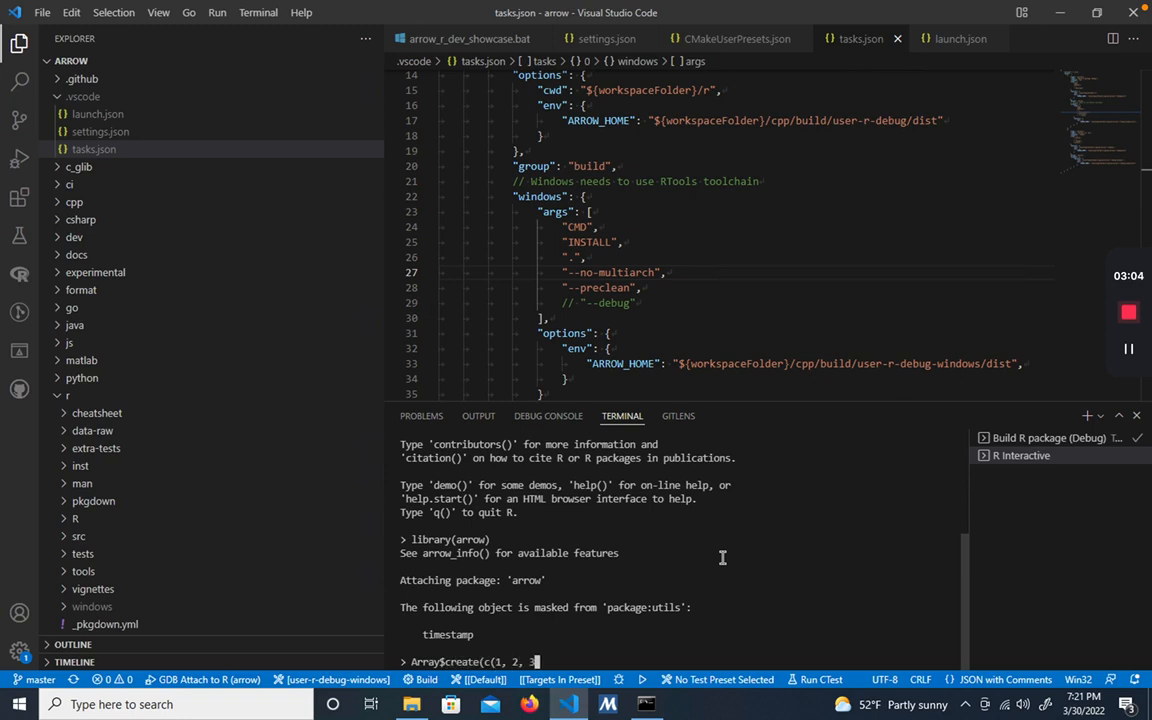
{"action": "key", "text": "Enter"}
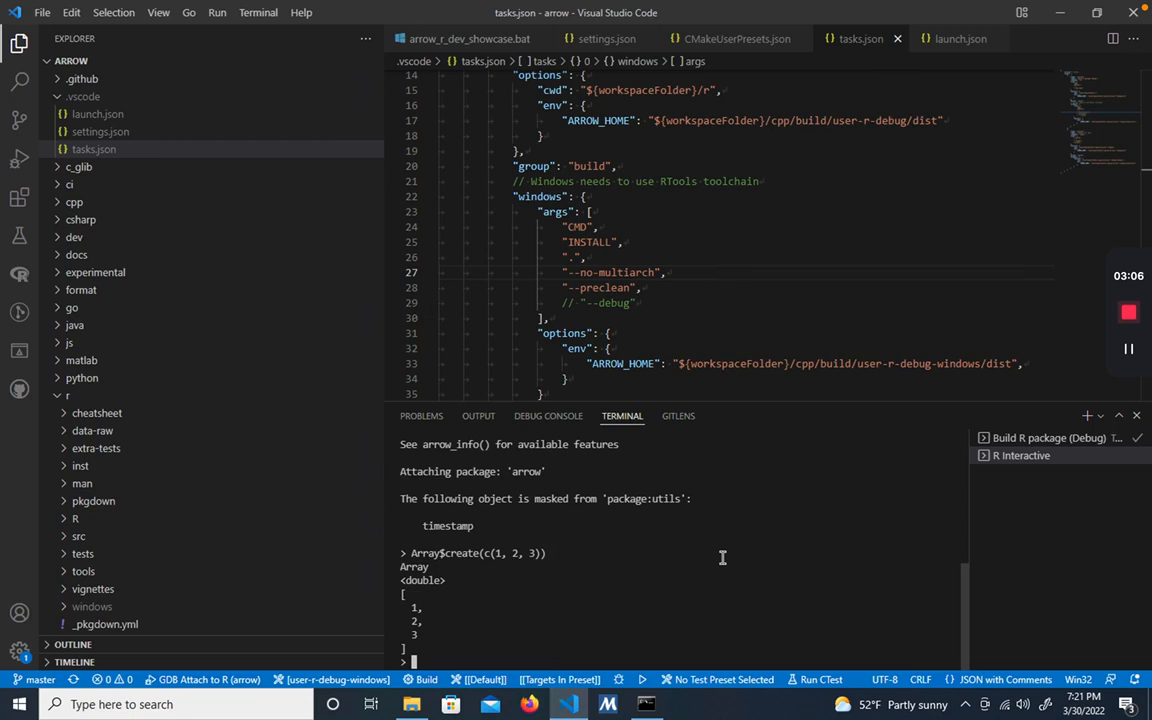
{"action": "mouse_move", "coordinate": [840, 500]}
{"action": "type", "text": "setwd(\"r"}
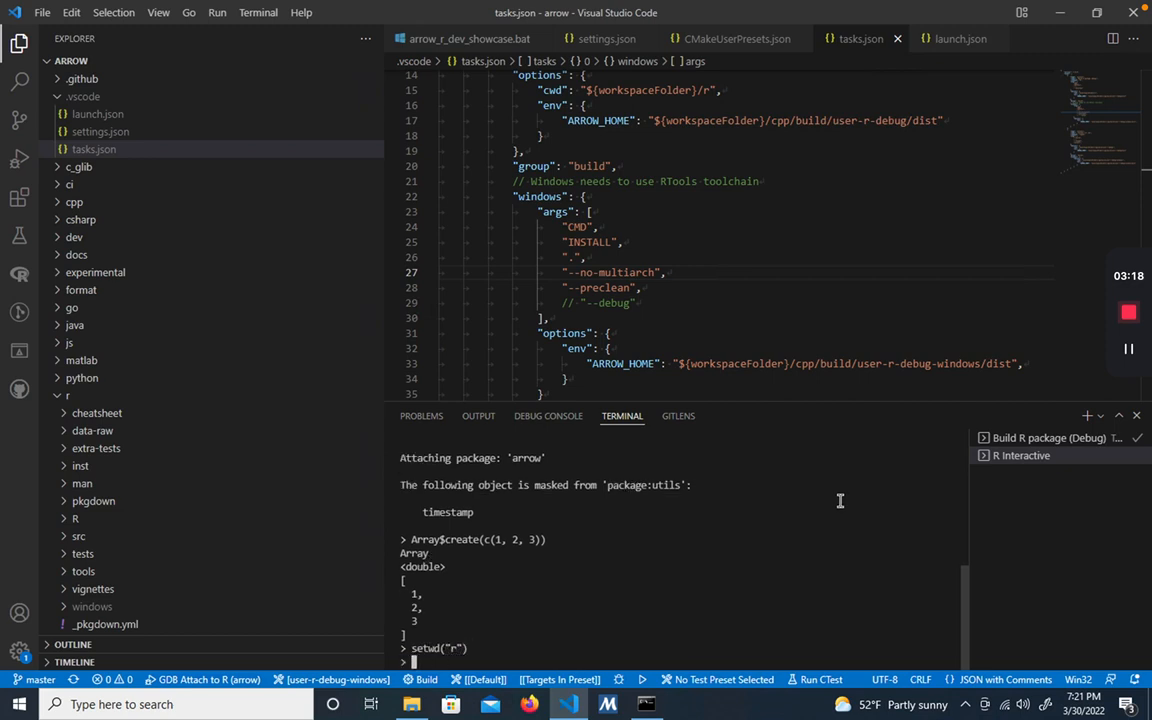
{"action": "type", "text": "de"}
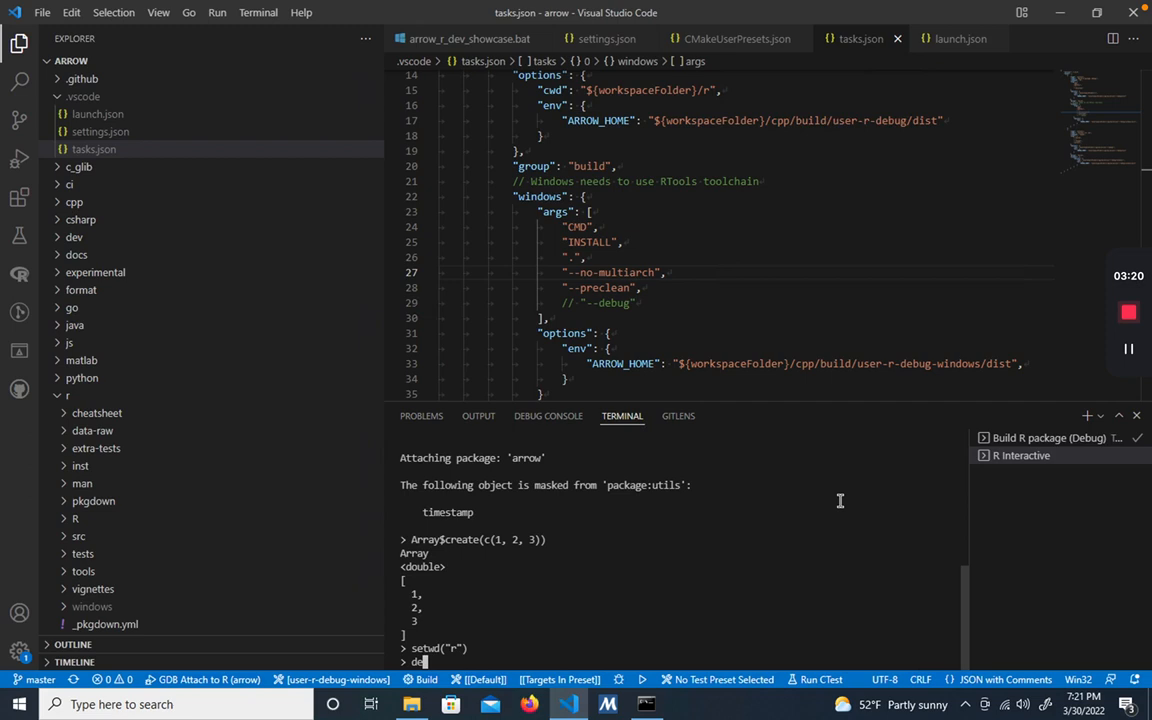
{"action": "type", "text": "devtool::"}
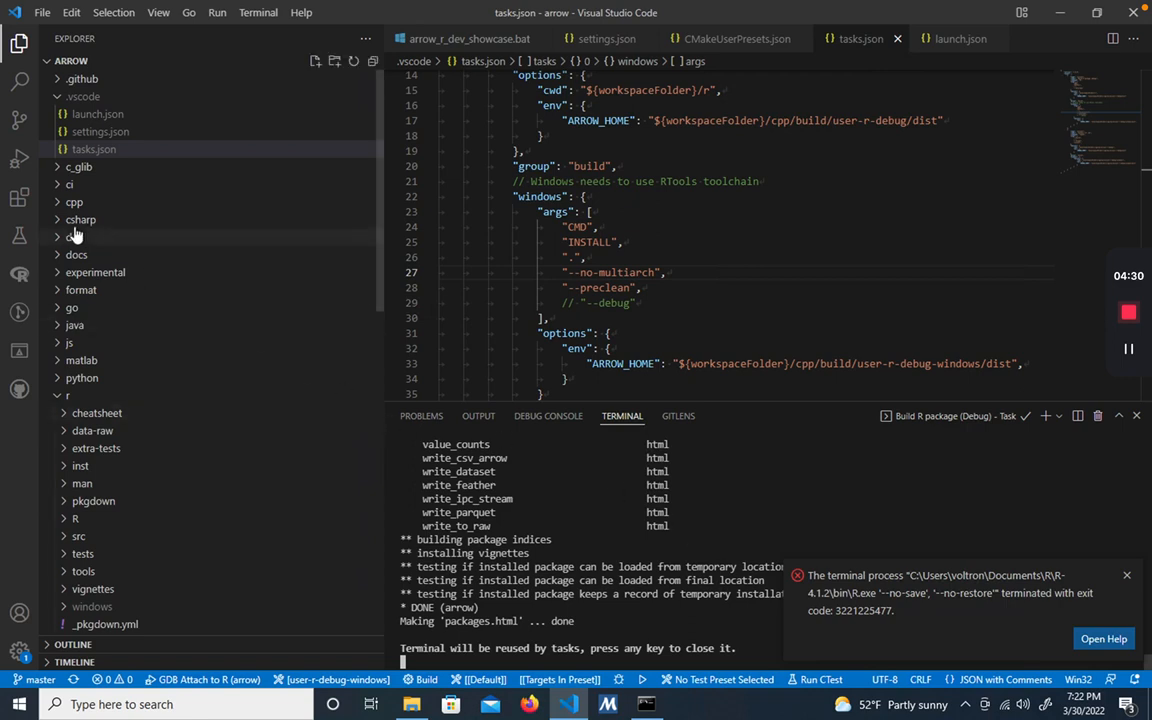
{"action": "mouse_move", "coordinate": [14, 236]}
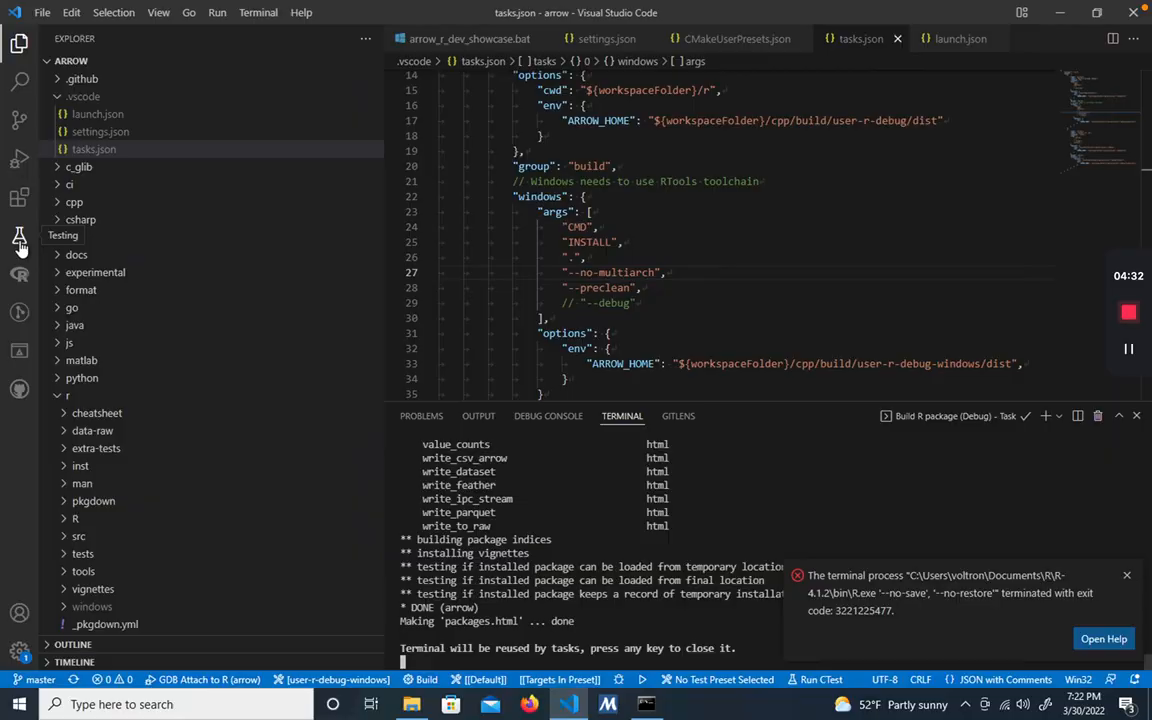
Expand the testthat suites including test-scalar.R and test-dplyr-join.R, then jump to the 'join with tibble' test code.
{"action": "left_click", "coordinate": [18, 236]}
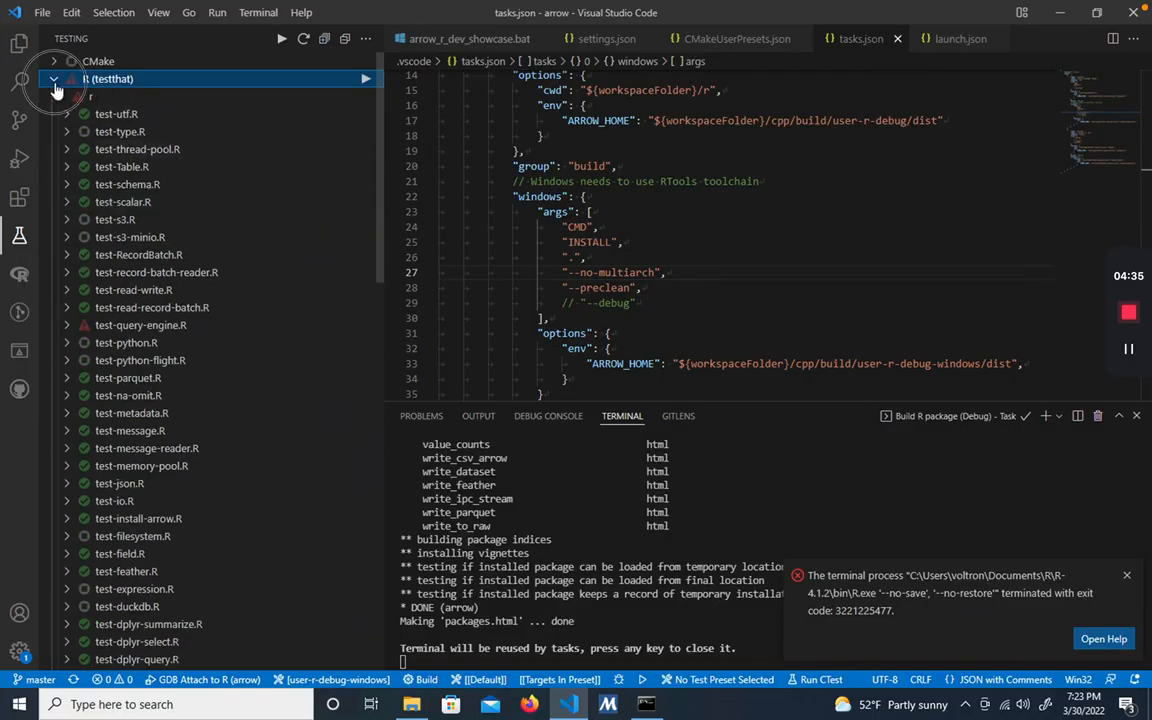
{"action": "left_click", "coordinate": [58, 76]}
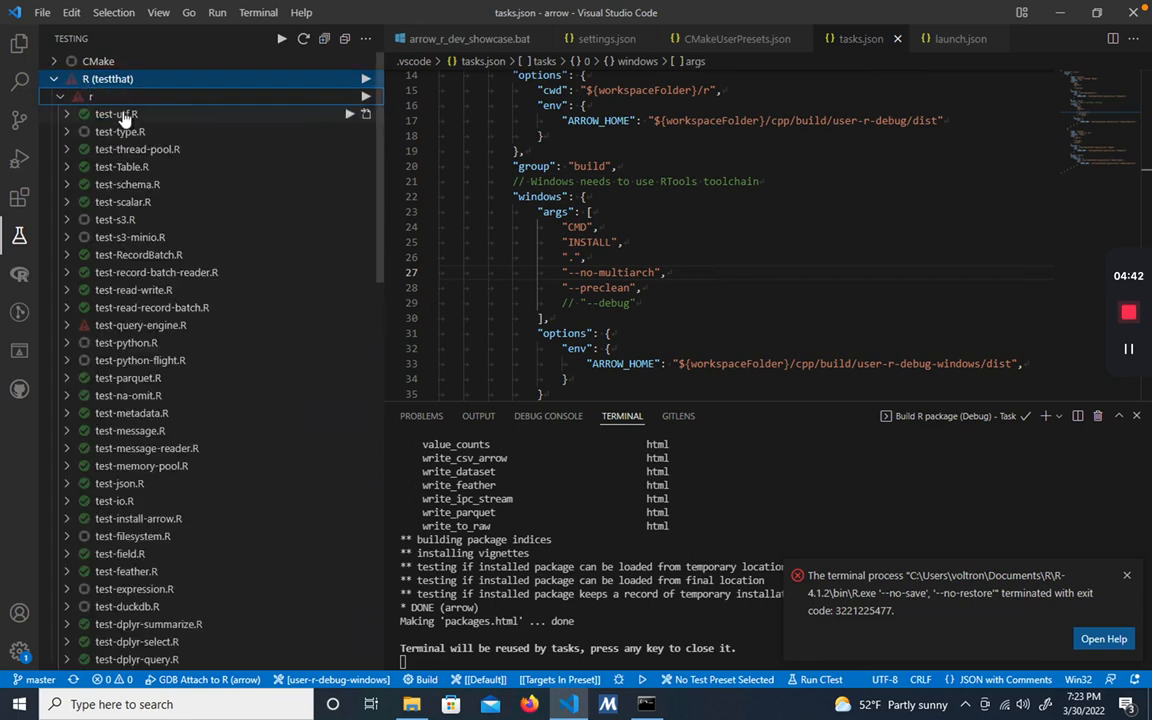
{"action": "mouse_move", "coordinate": [180, 616]}
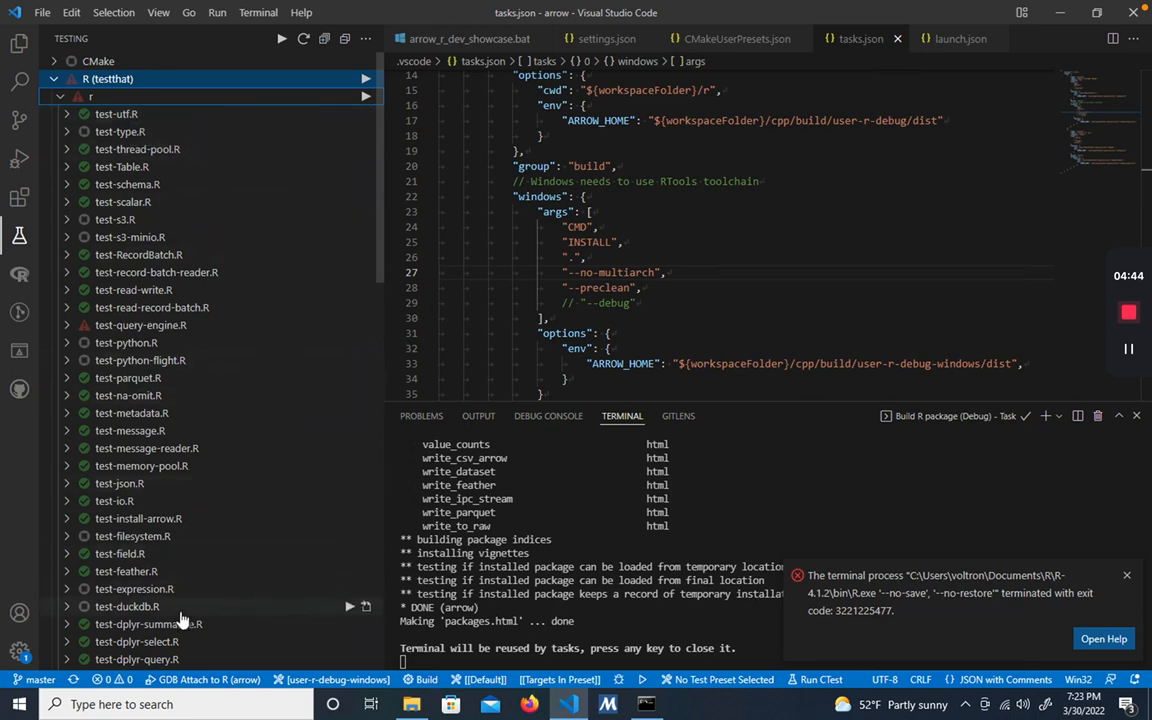
{"action": "mouse_move", "coordinate": [124, 200]}
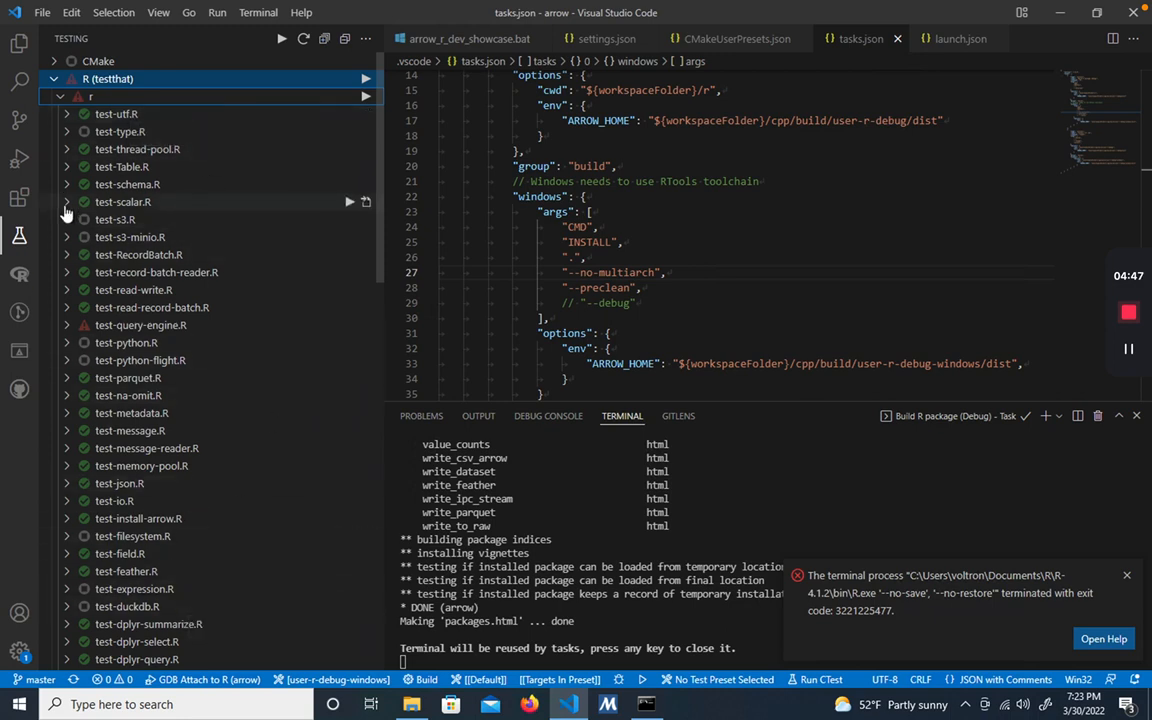
{"action": "left_click", "coordinate": [66, 200]}
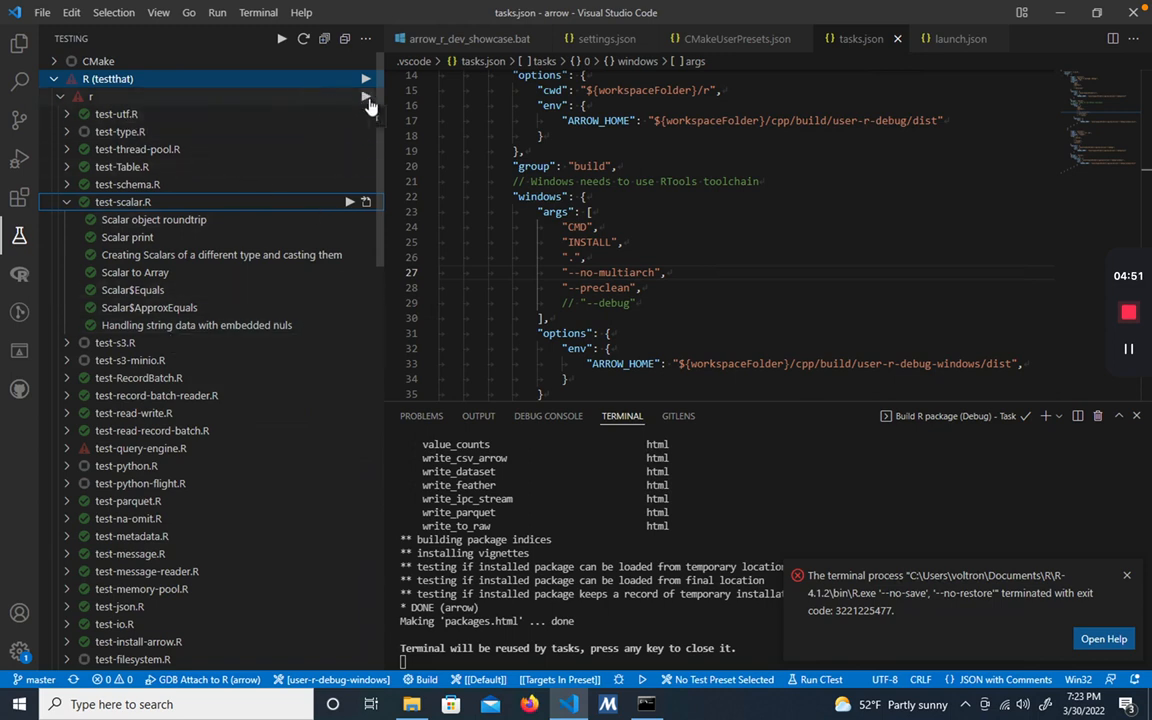
{"action": "mouse_move", "coordinate": [348, 206]}
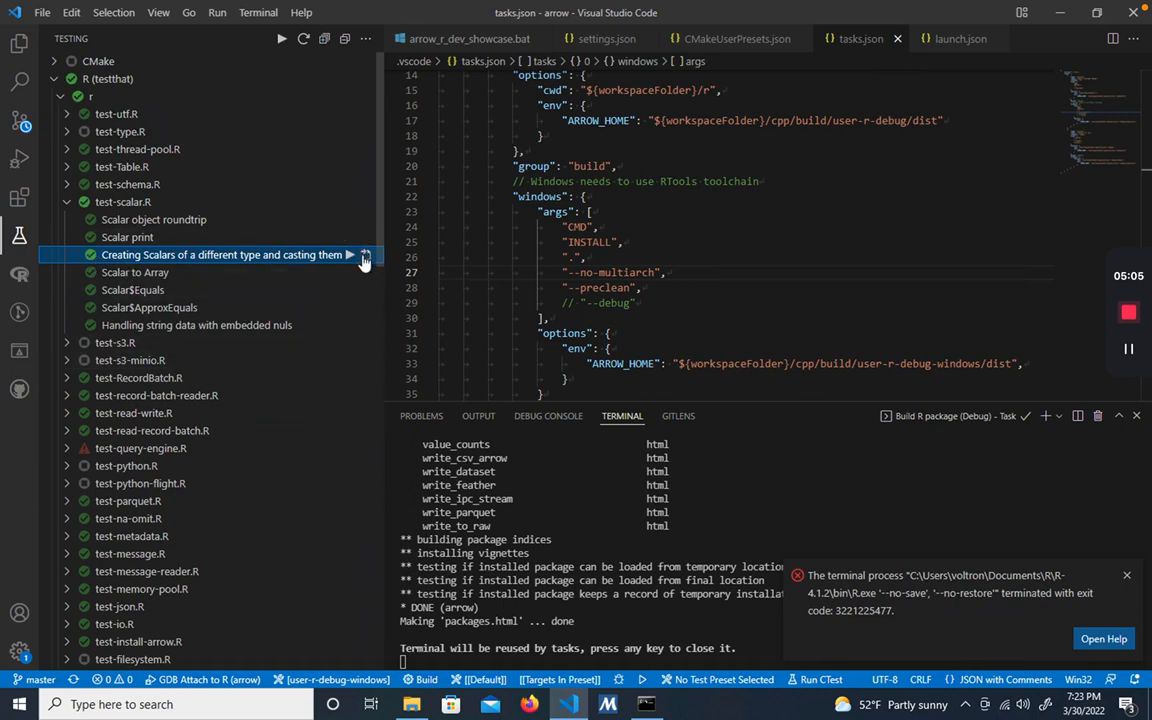
{"action": "mouse_move", "coordinate": [364, 258]}
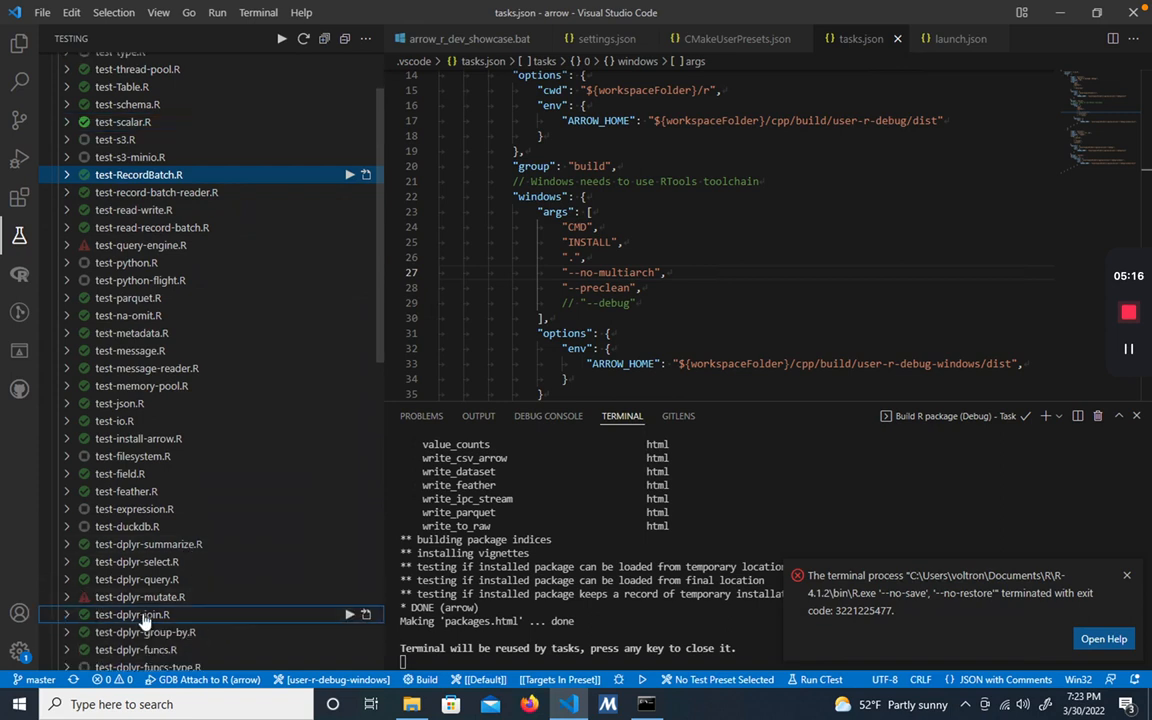
{"action": "scroll", "scroll_direction": "down", "scroll_amount": 3}
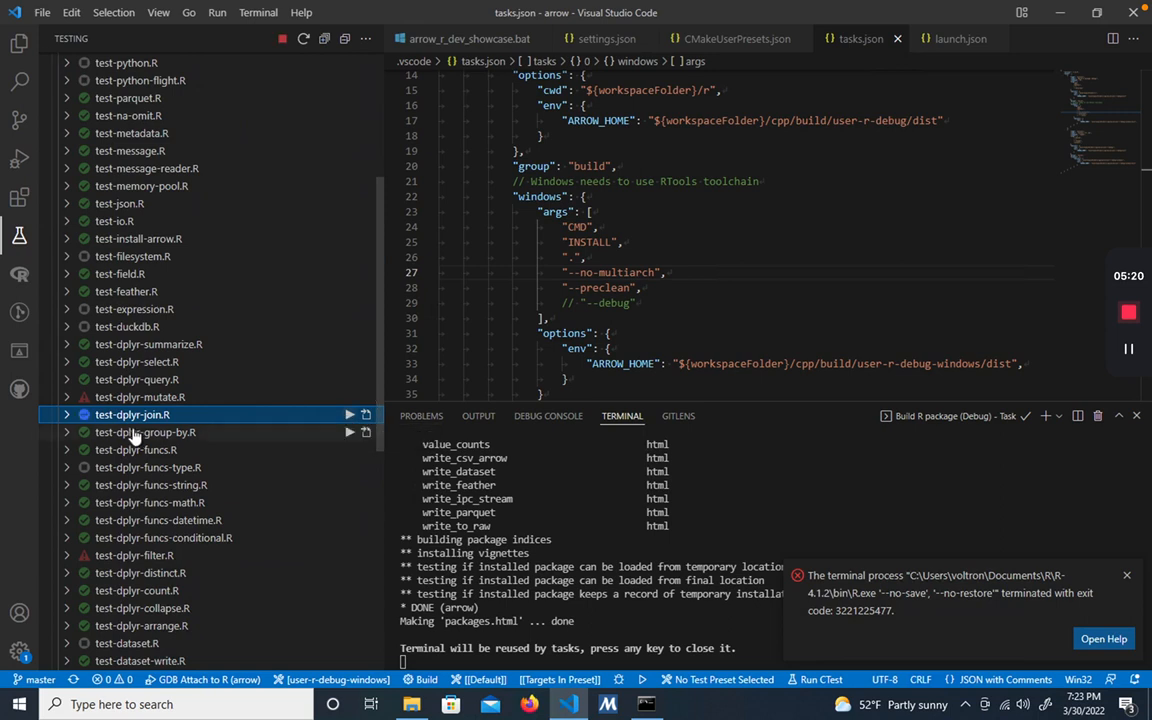
{"action": "left_click", "coordinate": [72, 414]}
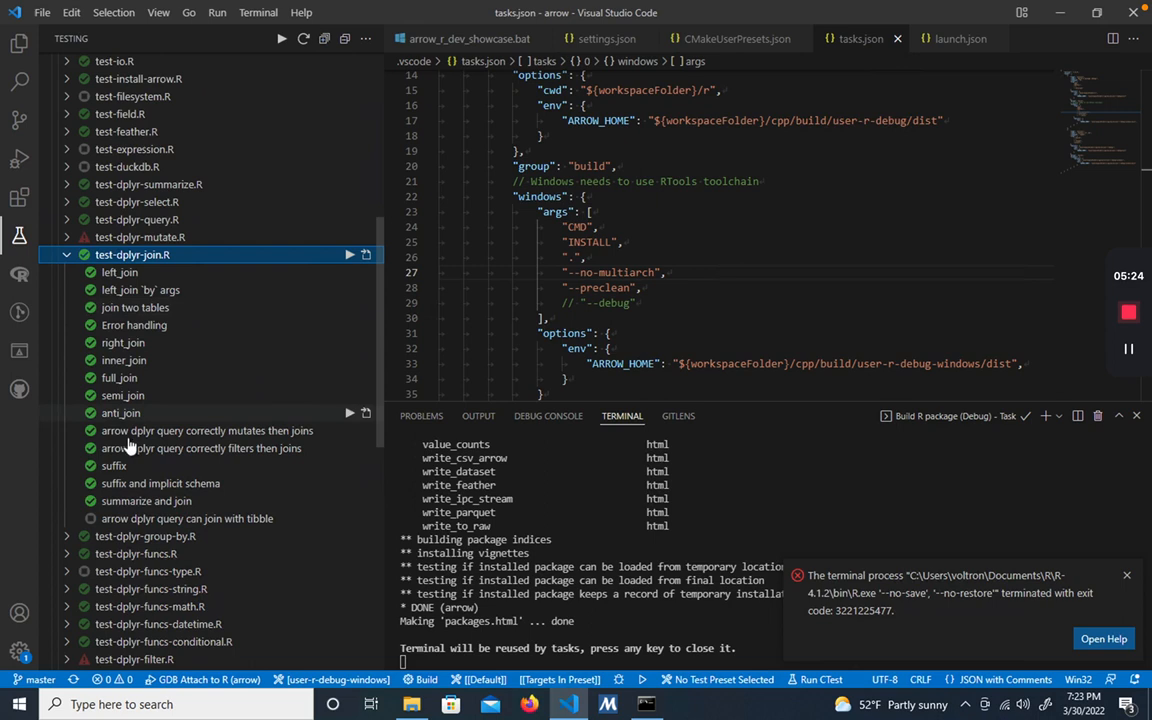
{"action": "mouse_move", "coordinate": [120, 272]}
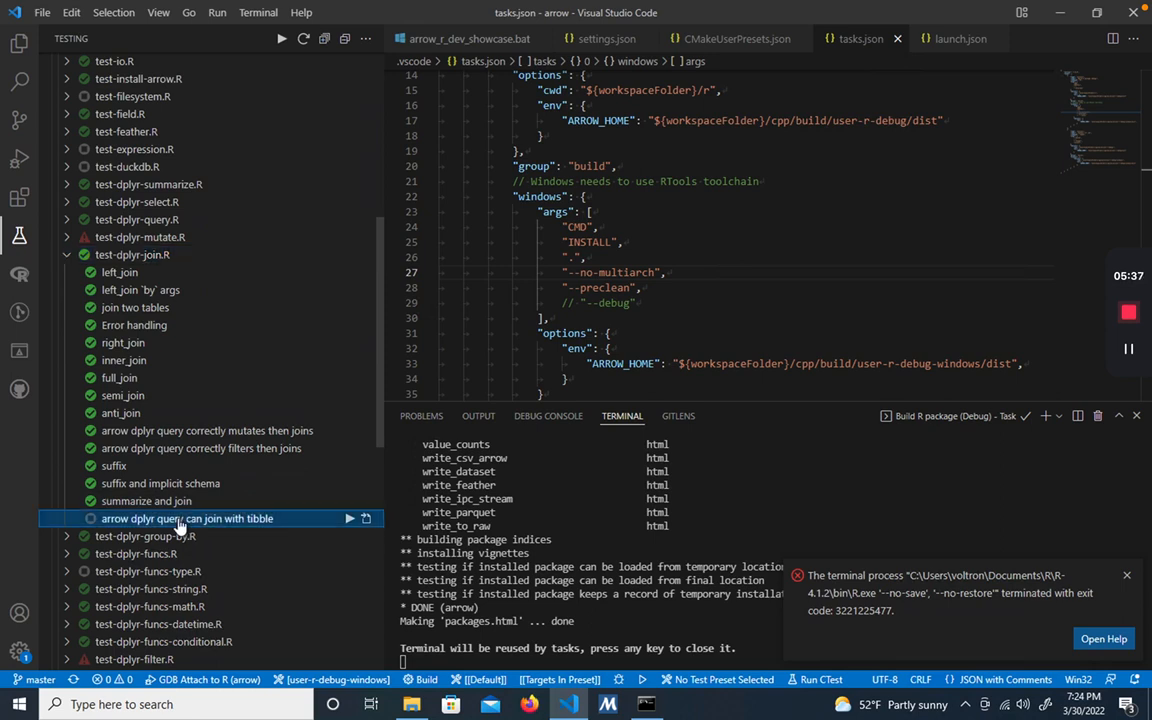
{"action": "left_click", "coordinate": [186, 518]}
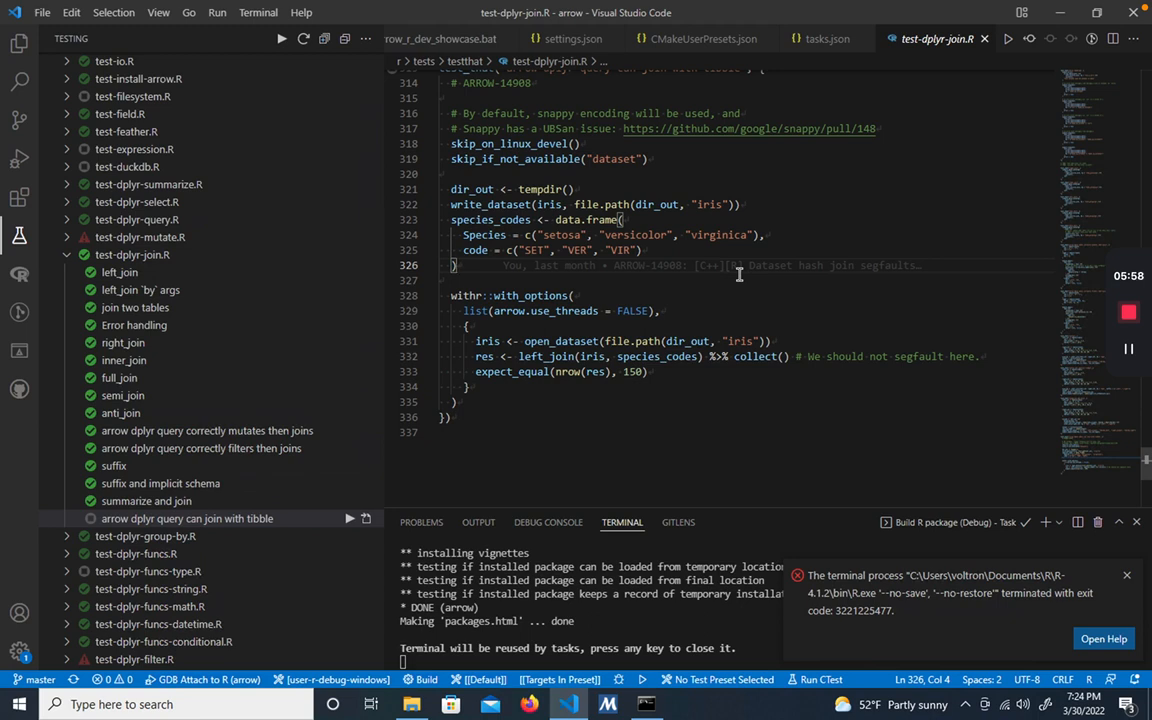
{"action": "mouse_move", "coordinate": [966, 94]}
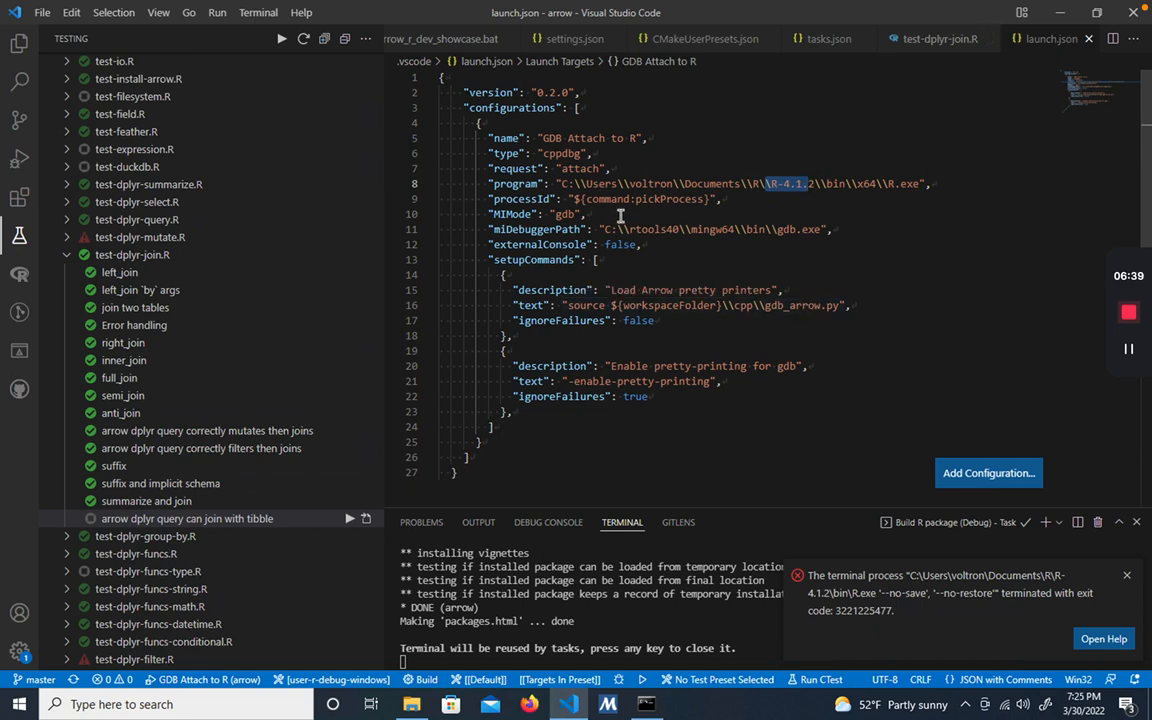
{"action": "double_click", "coordinate": [576, 168]}
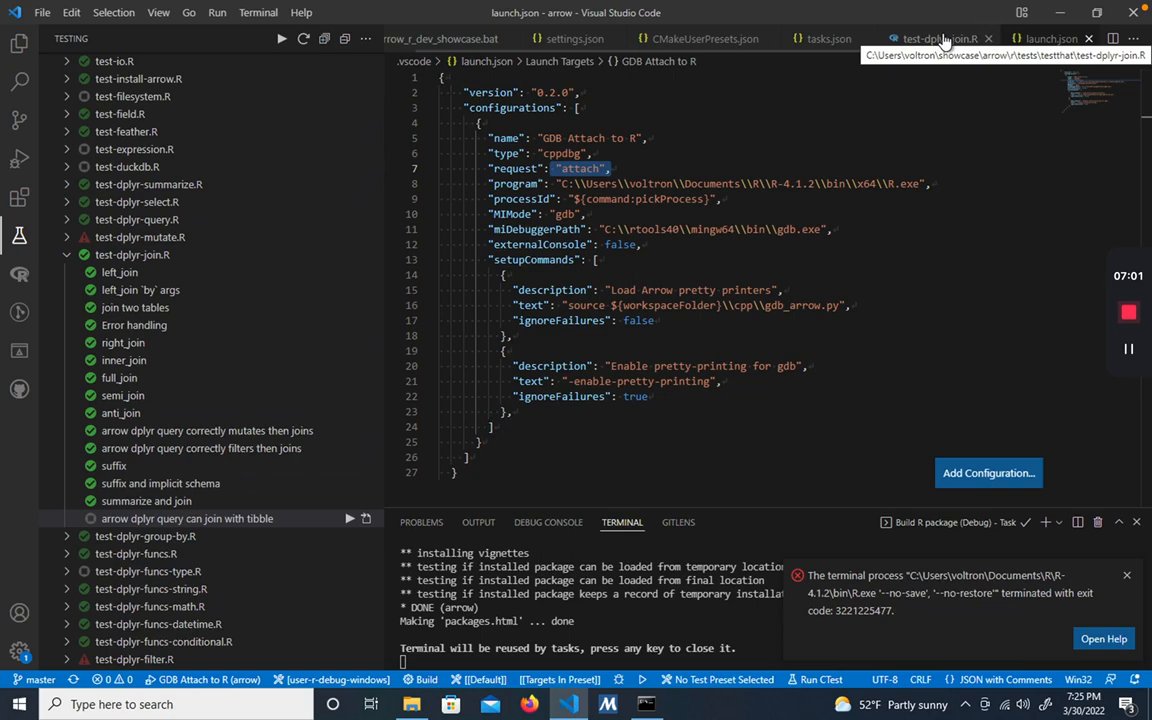
{"action": "left_click", "coordinate": [936, 38]}
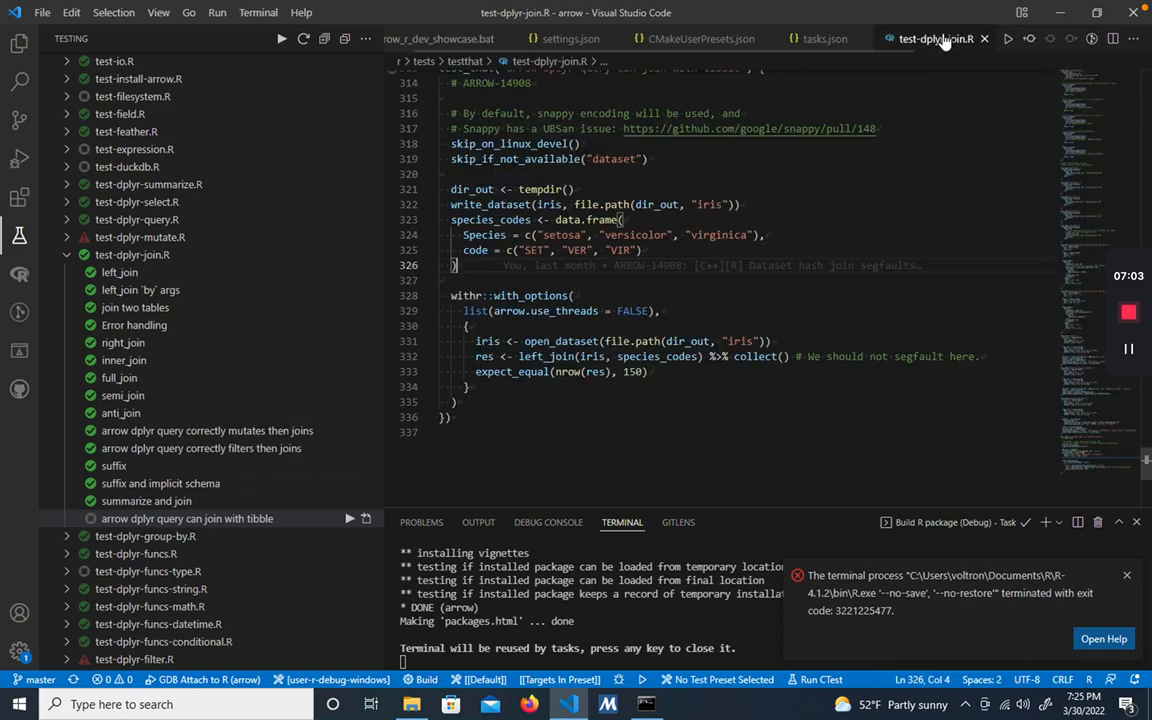
{"action": "mouse_move", "coordinate": [780, 264]}
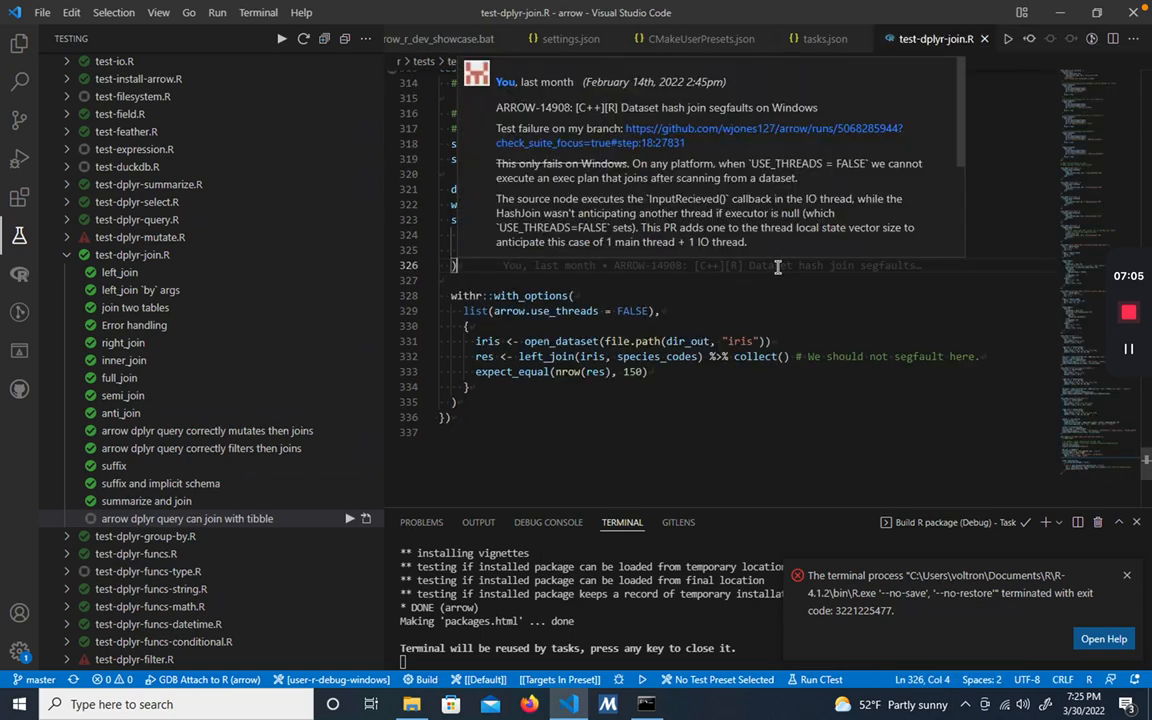
Add a browser() call above the withr block in test-dplyr-join.R and start an R Interactive terminal.
{"action": "type", "text": "browser("}
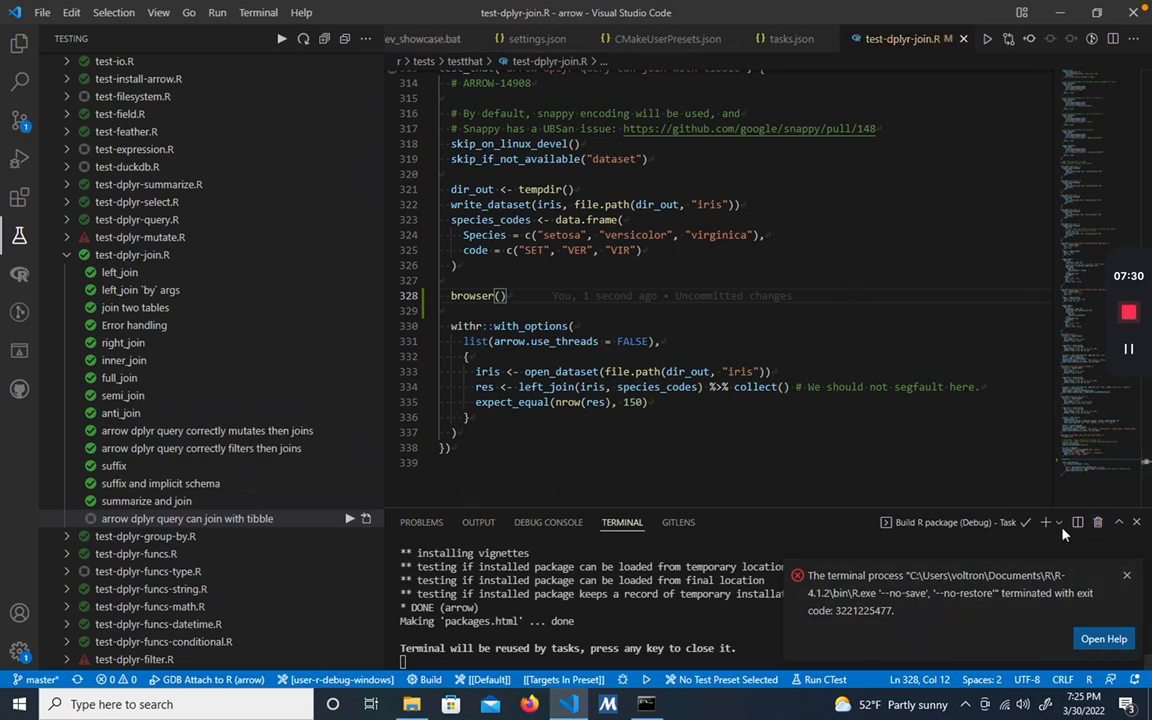
{"action": "left_click", "coordinate": [1060, 524]}
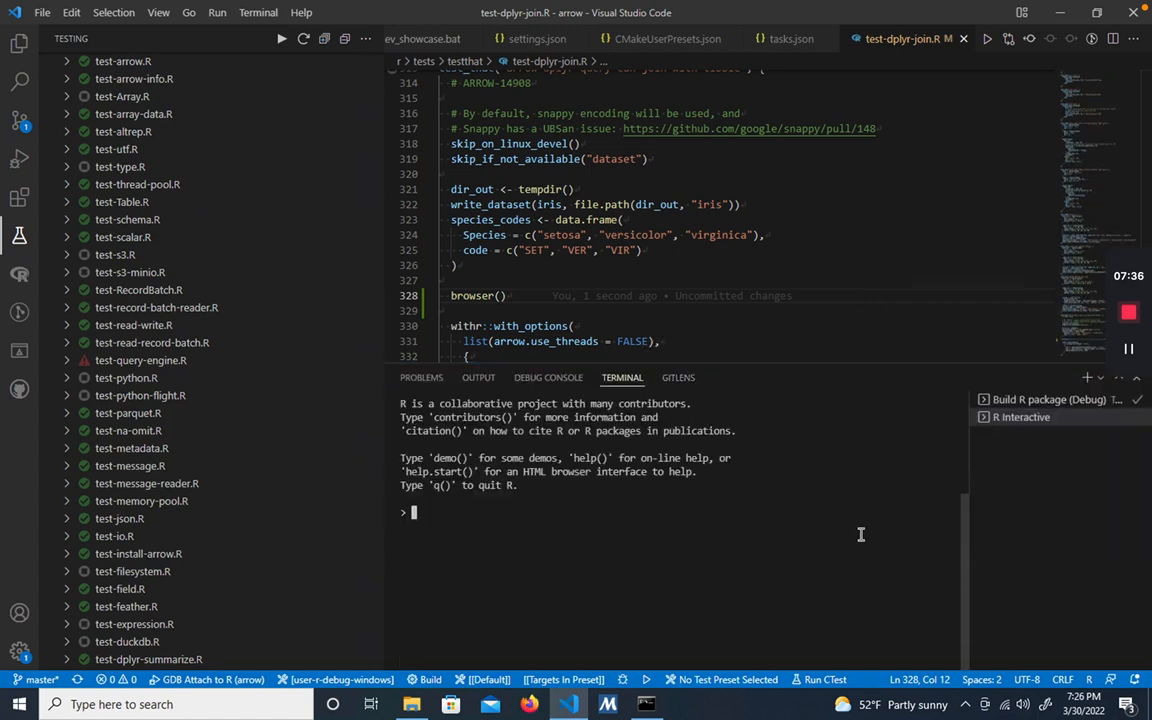
Run setwd("r") and devtools::test(filter="join") so the tests pause at browser().
{"action": "type", "text": "setwed"}
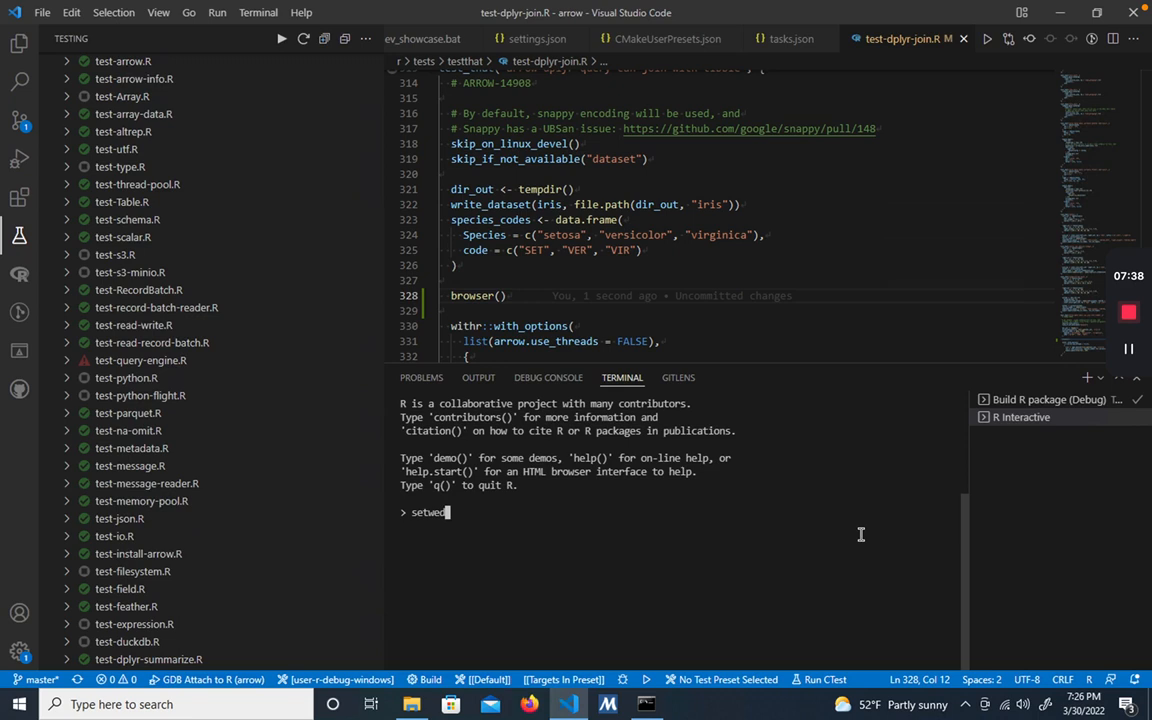
{"action": "type", "text": "(\"r\""}
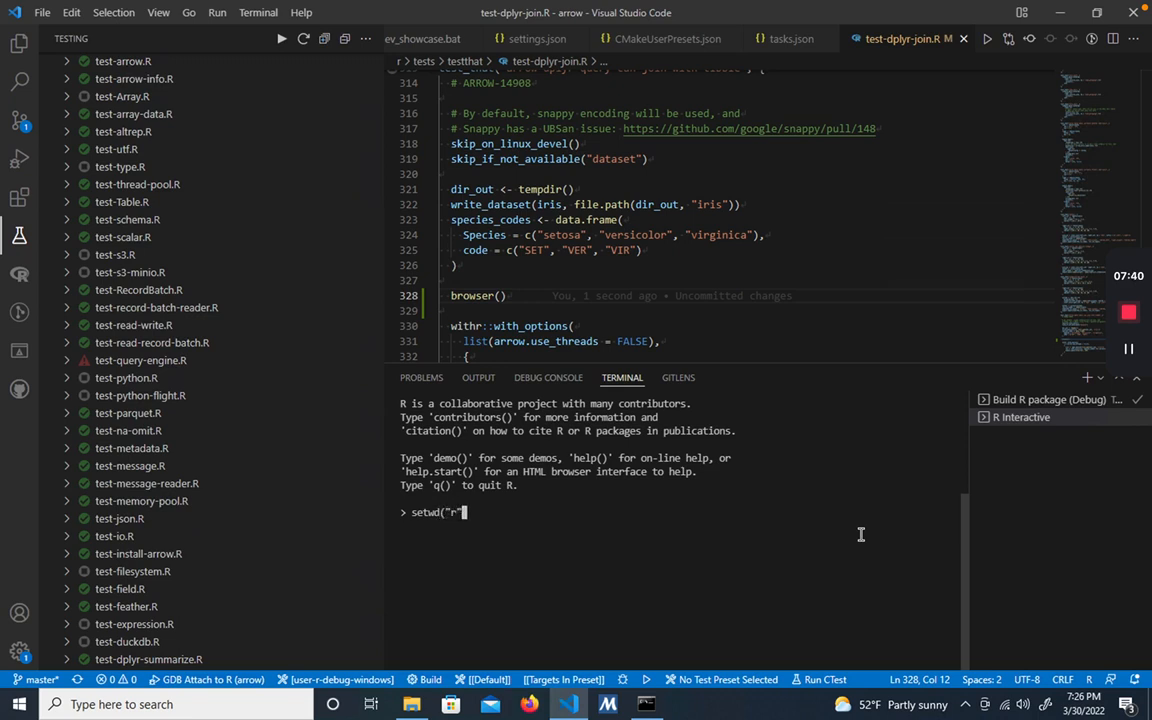
{"action": "type", "text": "dev"}
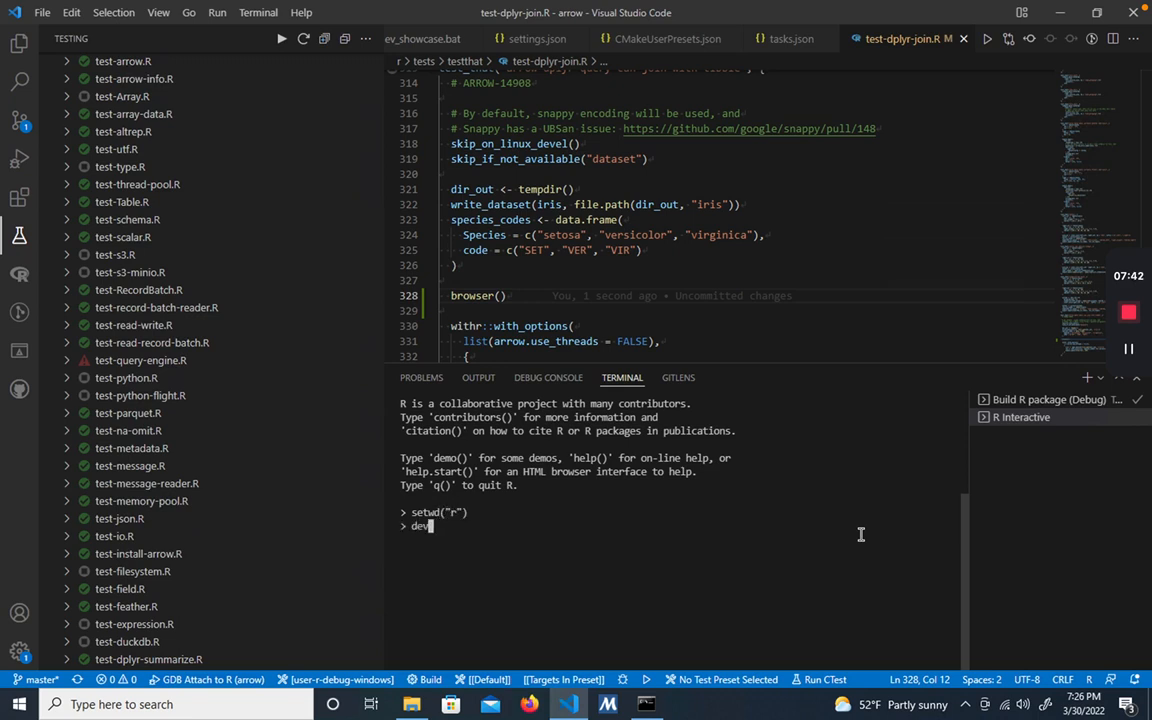
{"action": "type", "text": "devtools::test("}
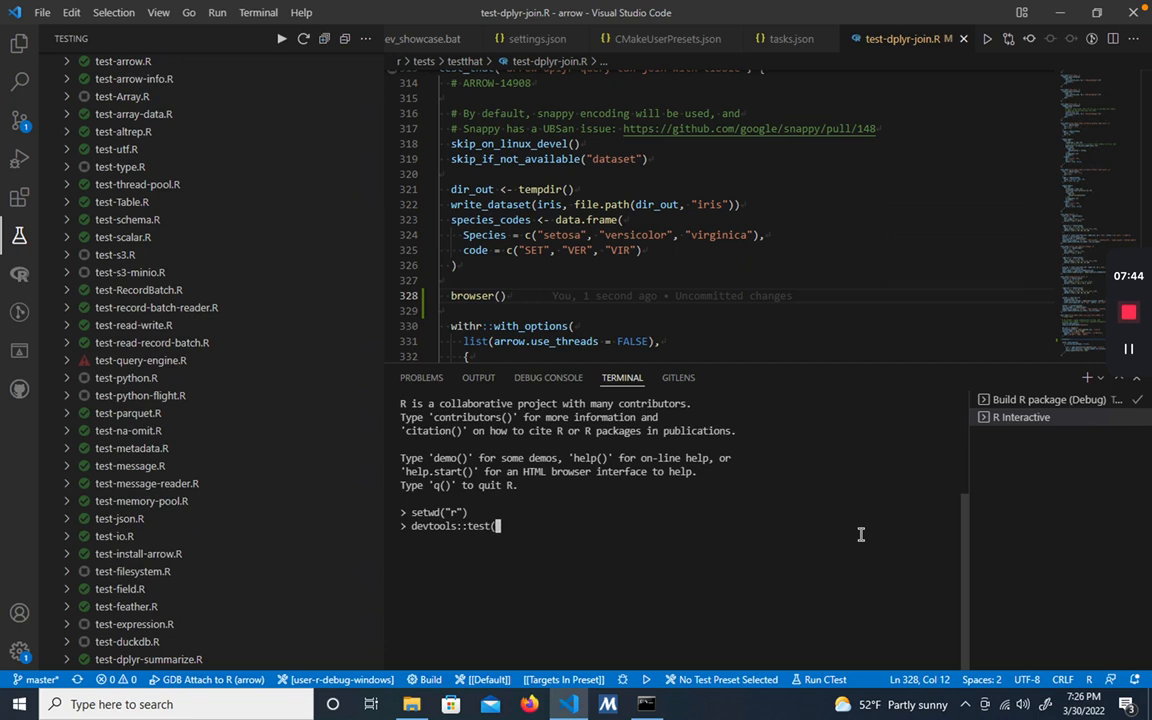
{"action": "type", "text": "filter="}
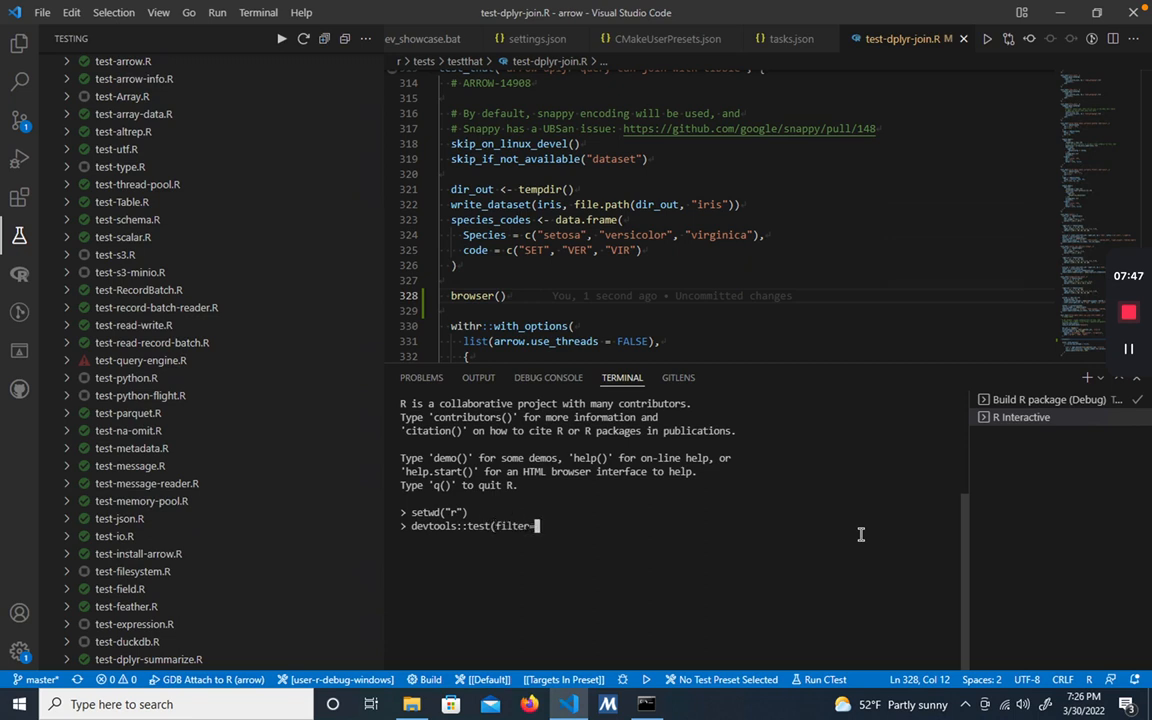
{"action": "type", "text": "join\")"}
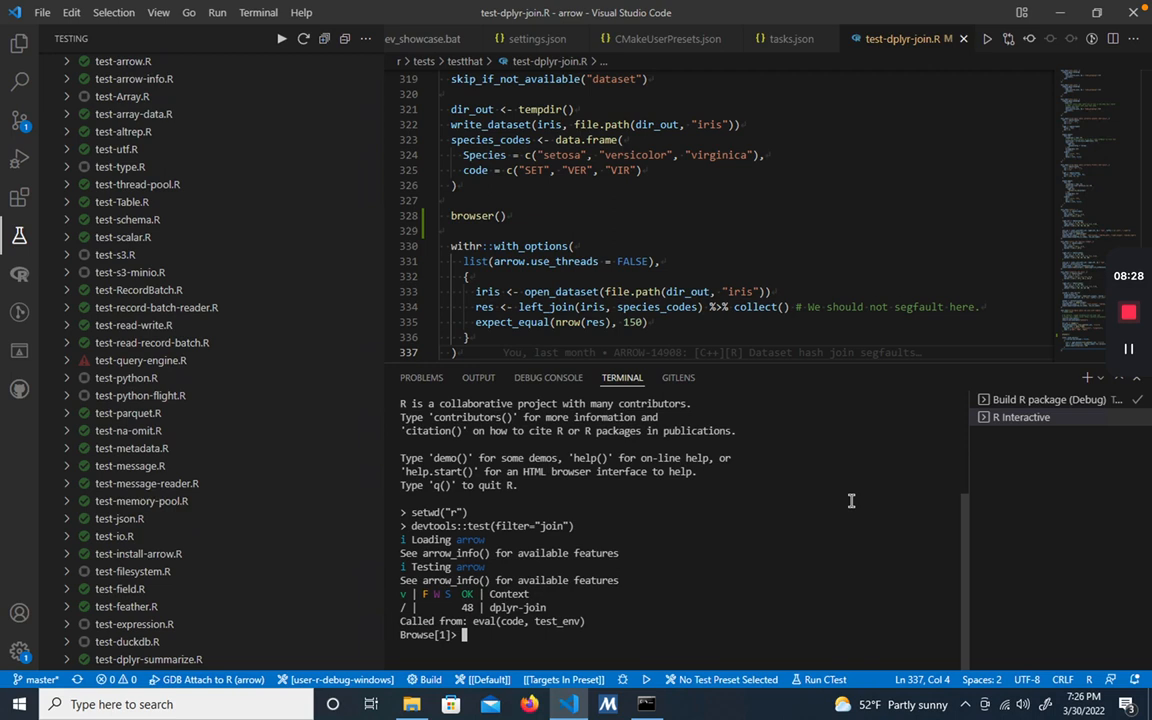
Inspect species_codes, evaluate 2 + 2, and get the R process ID 12040 with Sys.getpid().
{"action": "type", "text": "species_codes"}
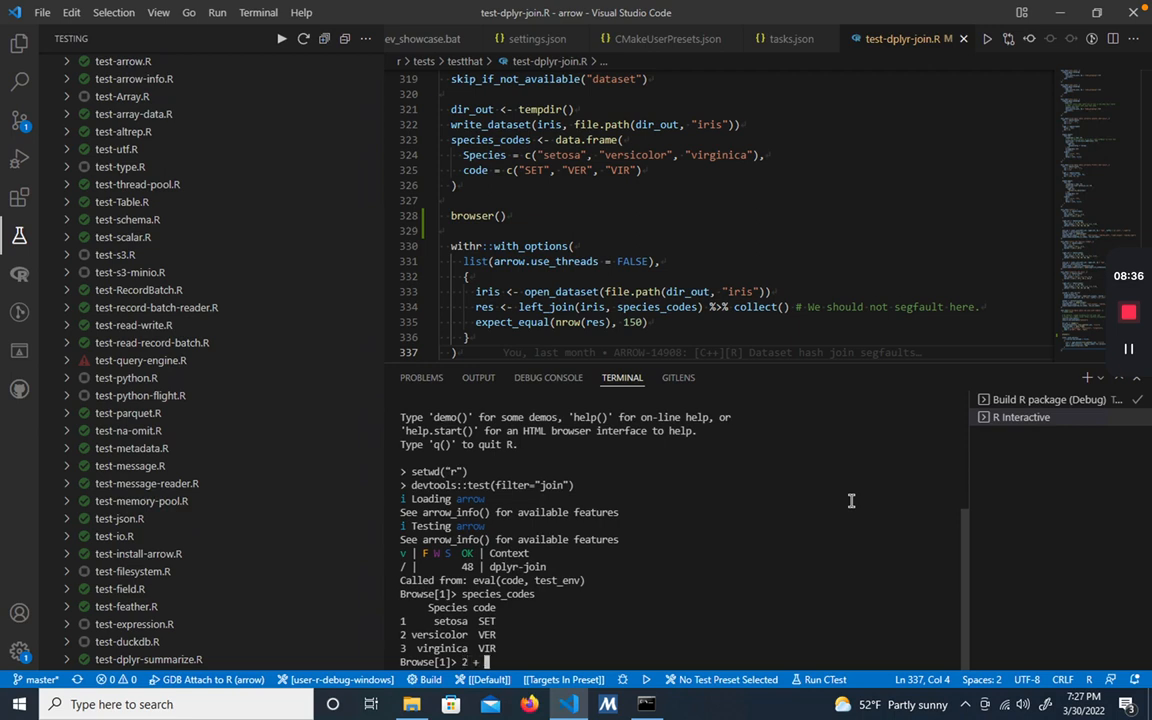
{"action": "type", "text": "2 + 2"}
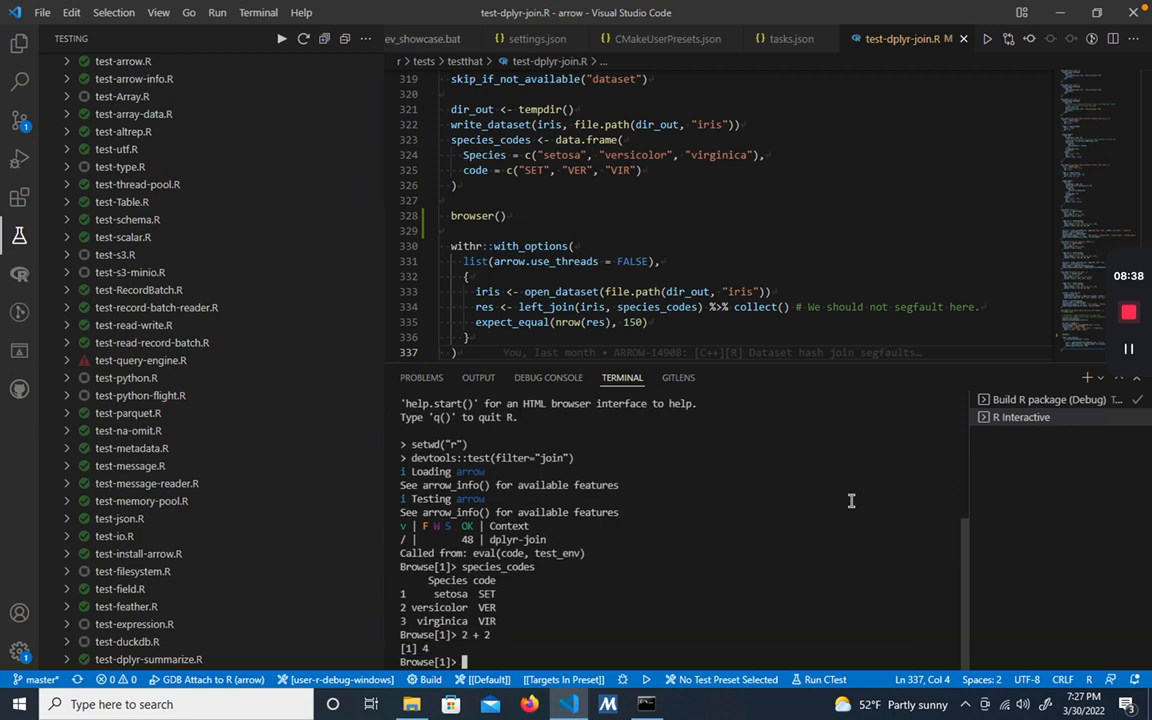
{"action": "type", "text": "Sys.getpid("}
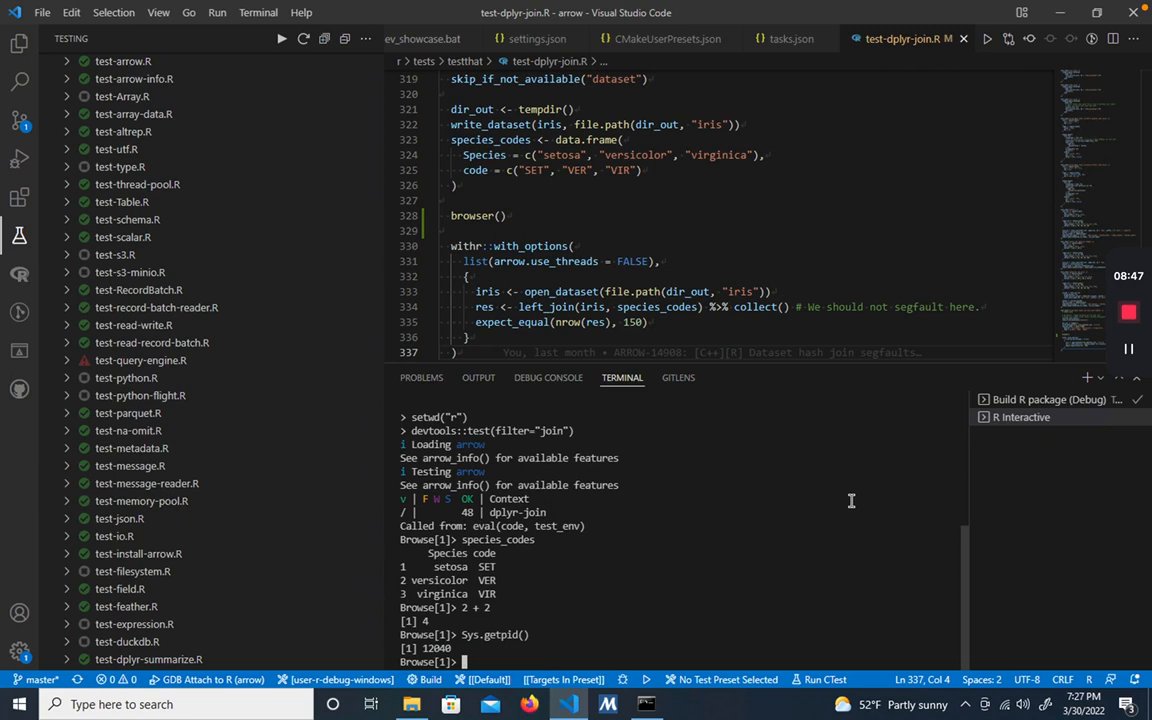
{"action": "mouse_move", "coordinate": [96, 236]}
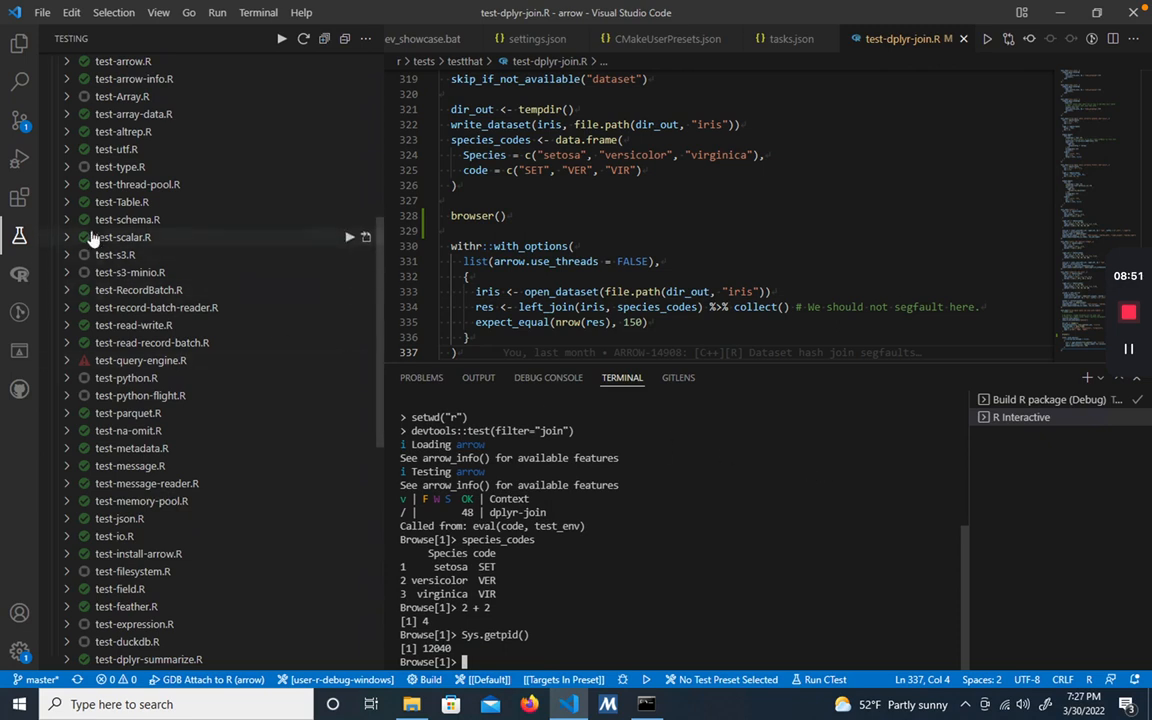
{"action": "mouse_move", "coordinate": [16, 158]}
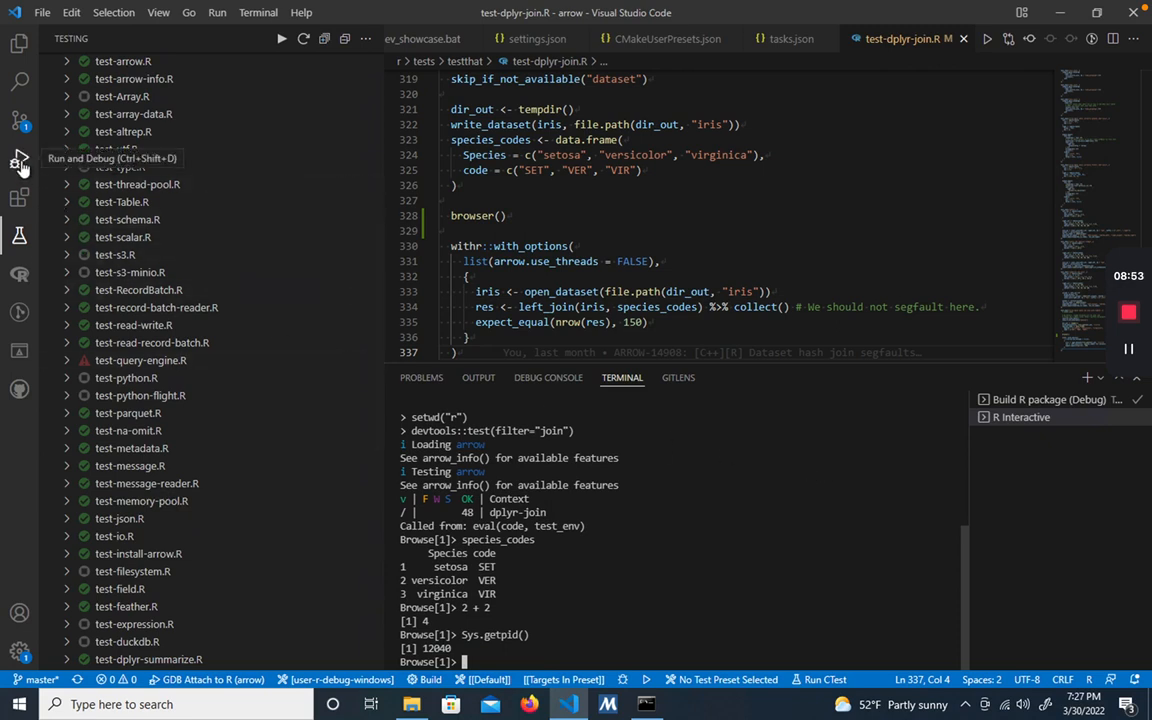
Launch 'GDB Attach to R' from Run and Debug and attach to Rterm.exe process 12040.
{"action": "left_click", "coordinate": [20, 160]}
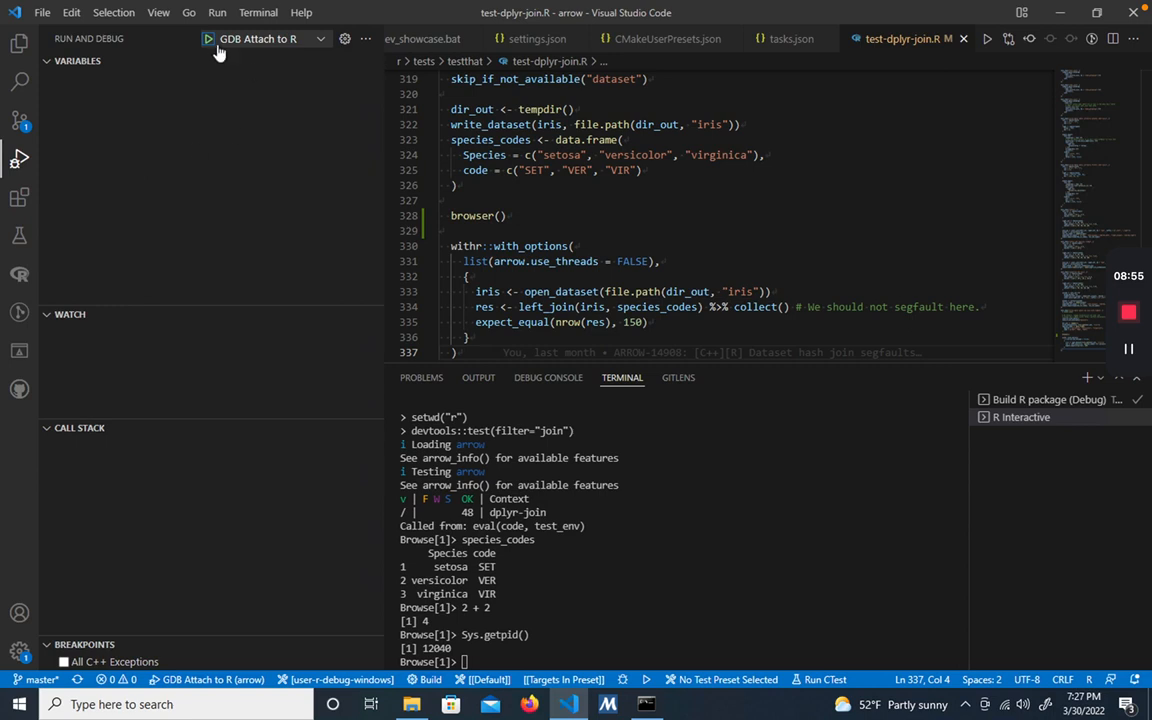
{"action": "mouse_move", "coordinate": [208, 42]}
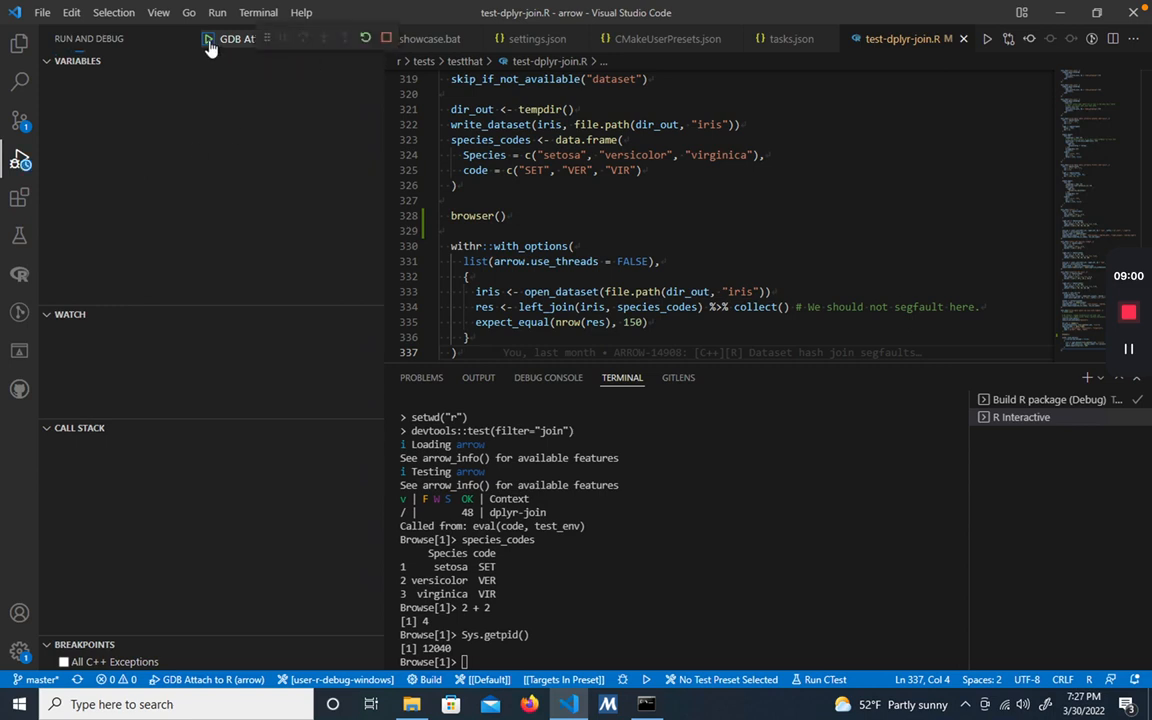
{"action": "left_click", "coordinate": [208, 44]}
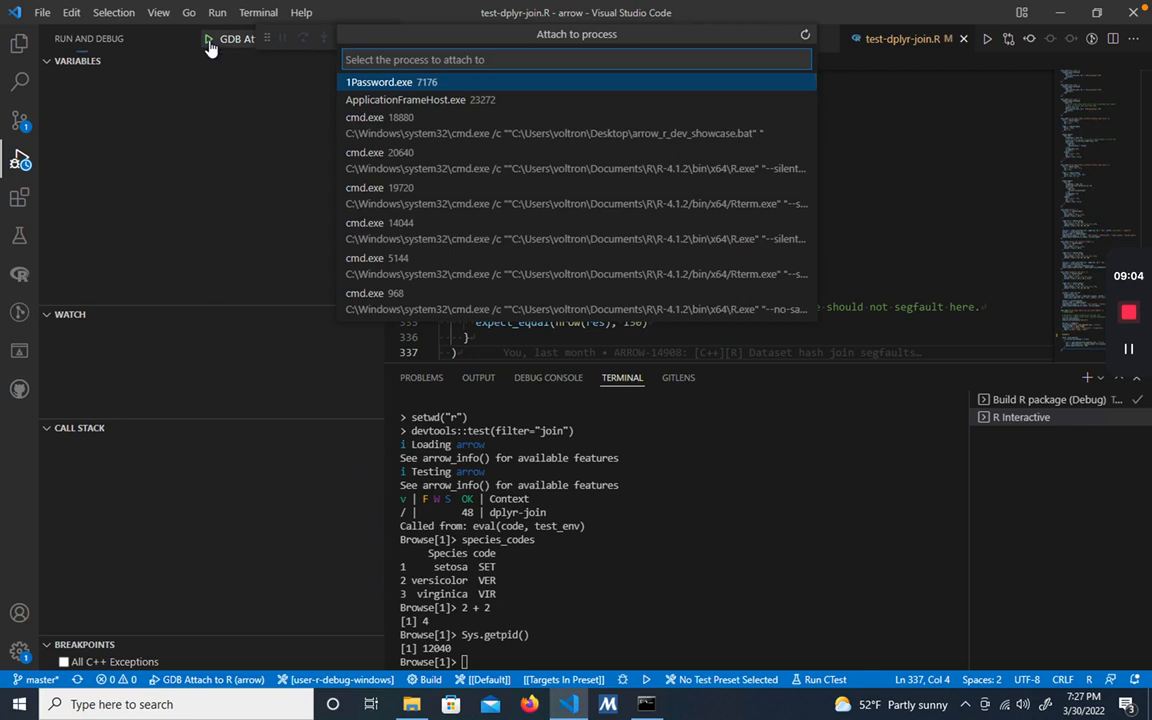
{"action": "type", "text": "12040"}
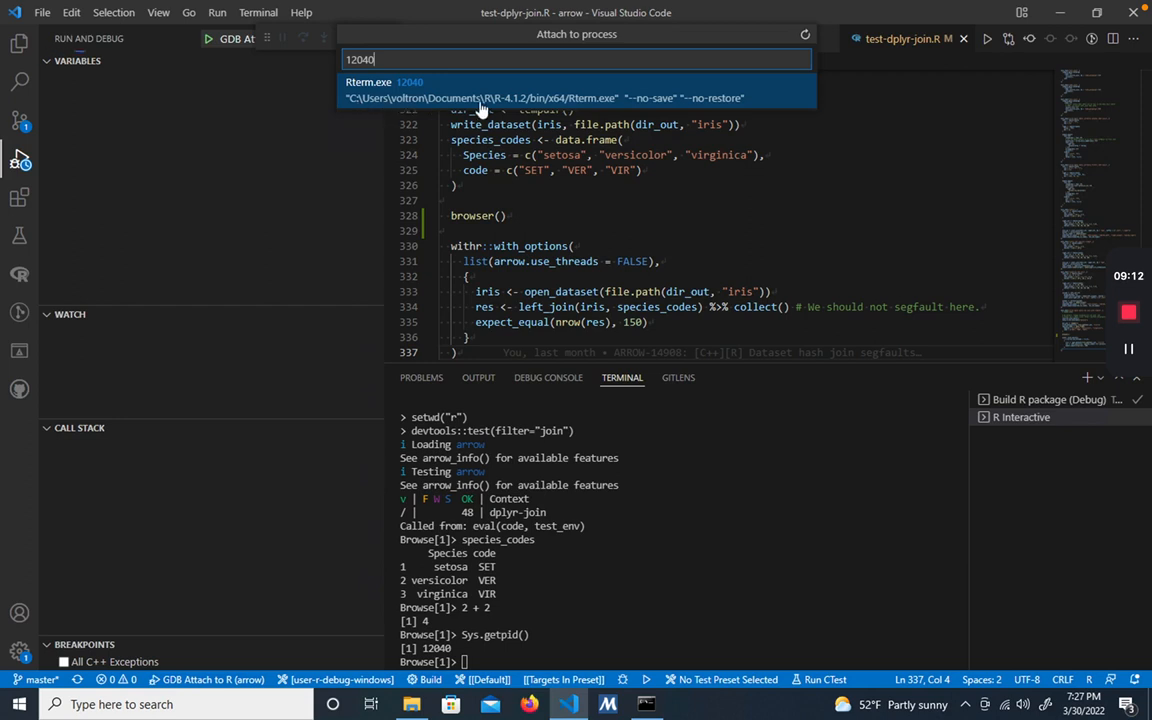
{"action": "mouse_move", "coordinate": [604, 98]}
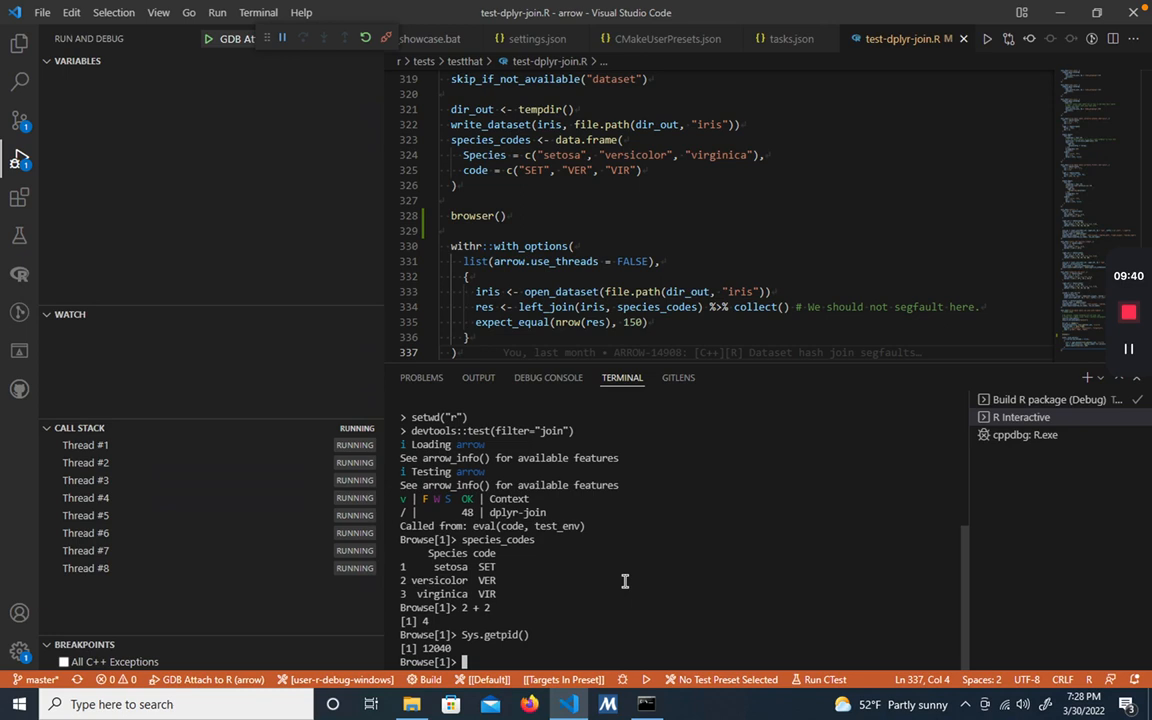
{"action": "type", "text": "c"}
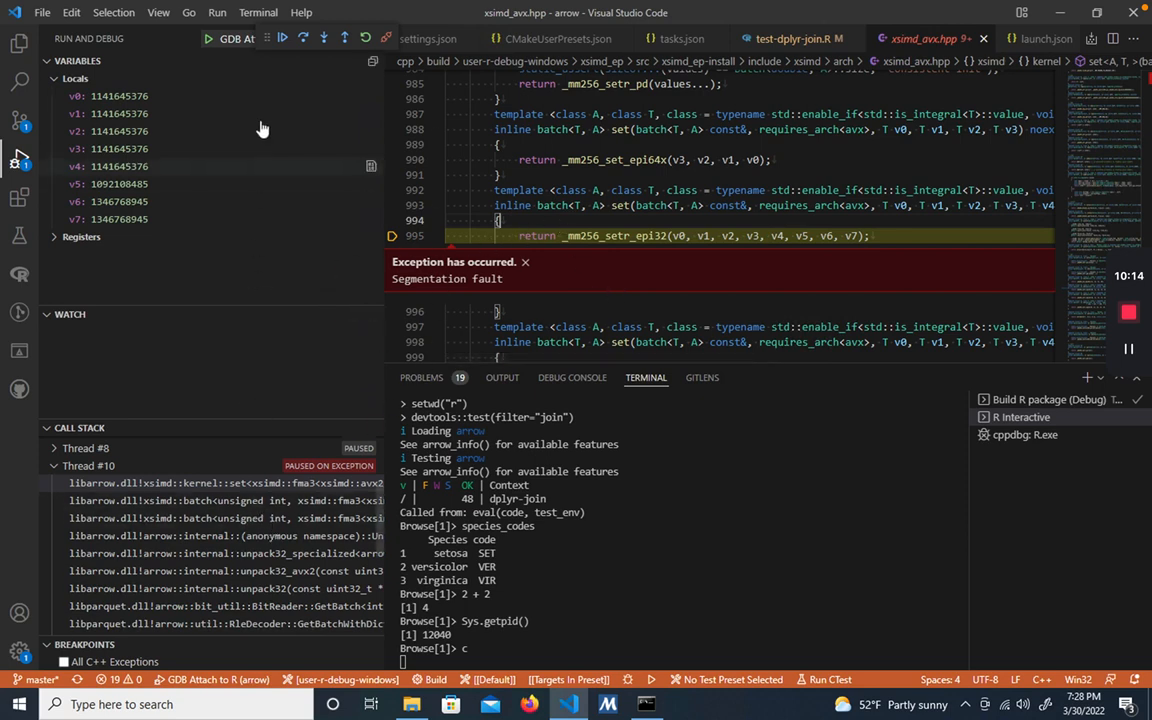
{"action": "mouse_move", "coordinate": [196, 138]}
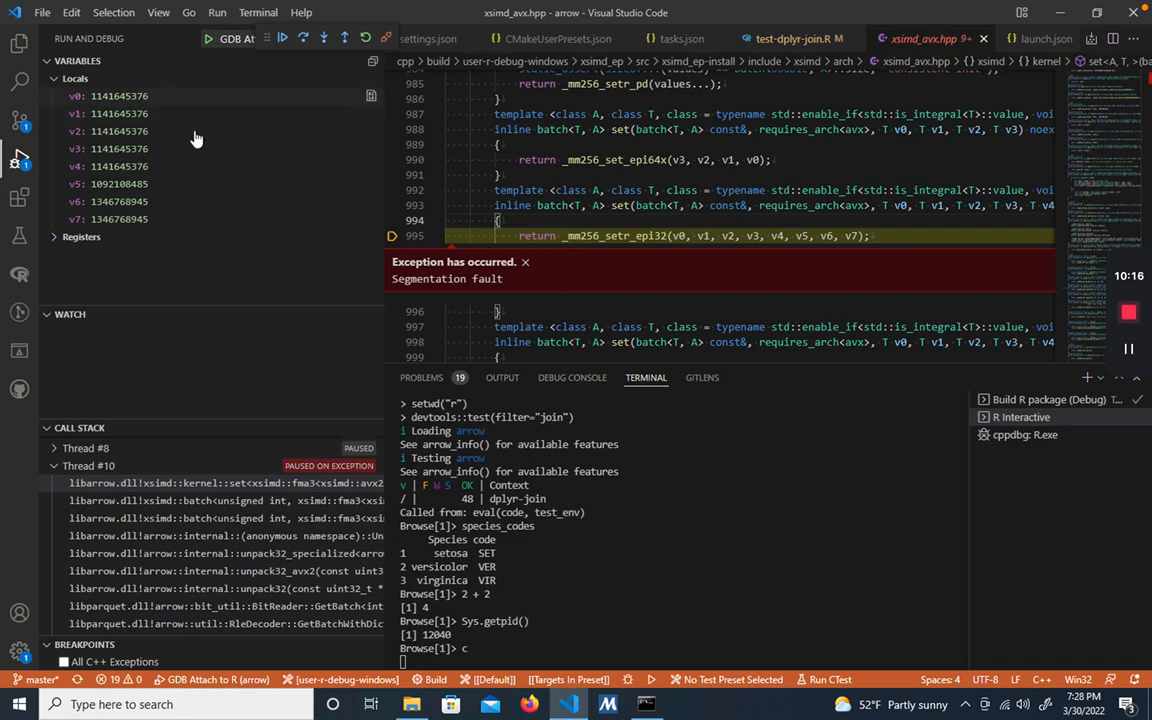
Browse the call stack frames for BitReader GetBatch and NextBatch in reader.cc and view their locals.
{"action": "left_click", "coordinate": [72, 314]}
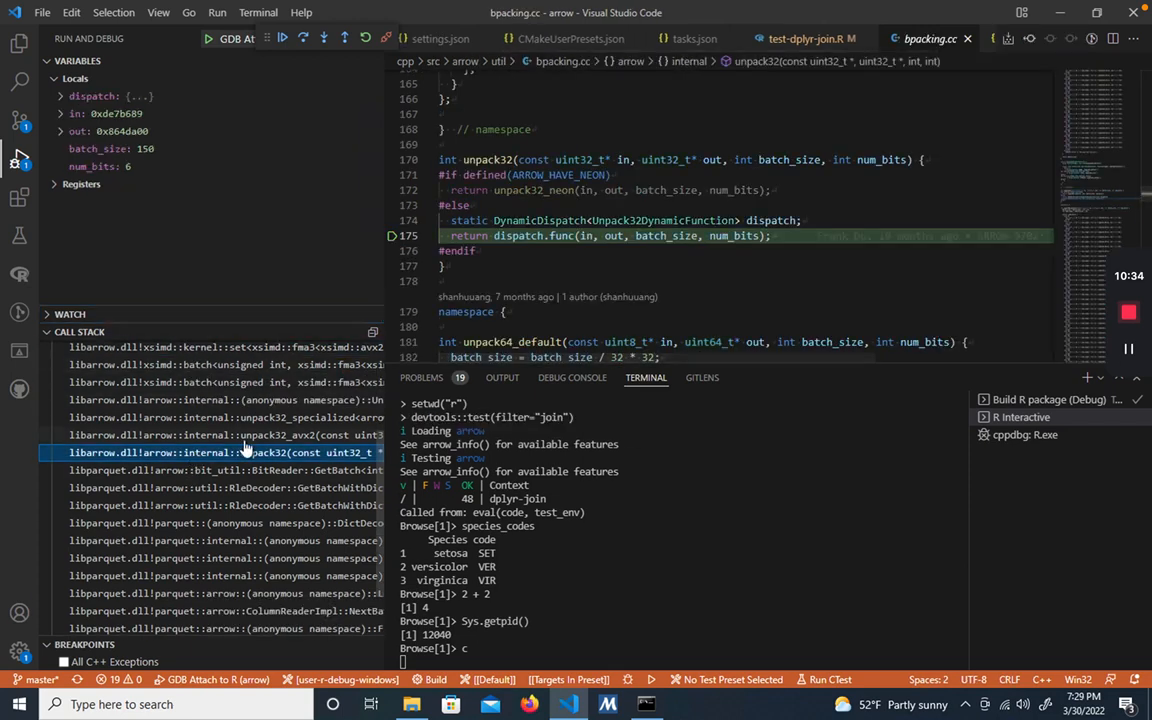
{"action": "left_click", "coordinate": [240, 470]}
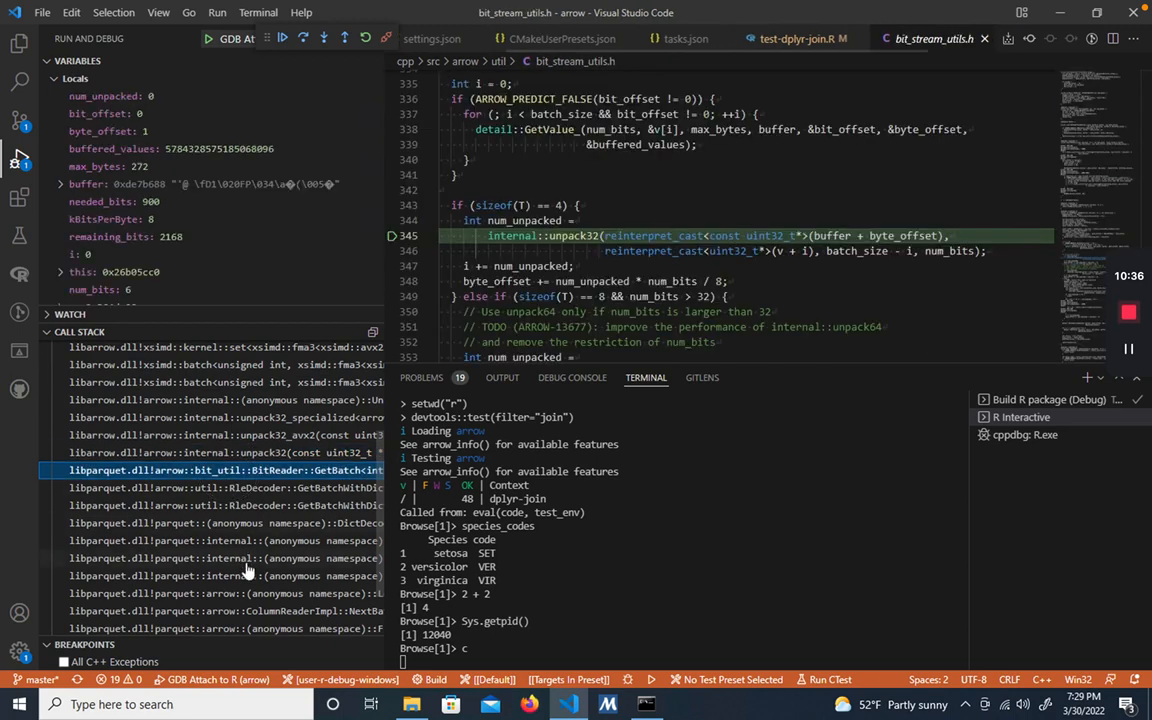
{"action": "left_click", "coordinate": [220, 560]}
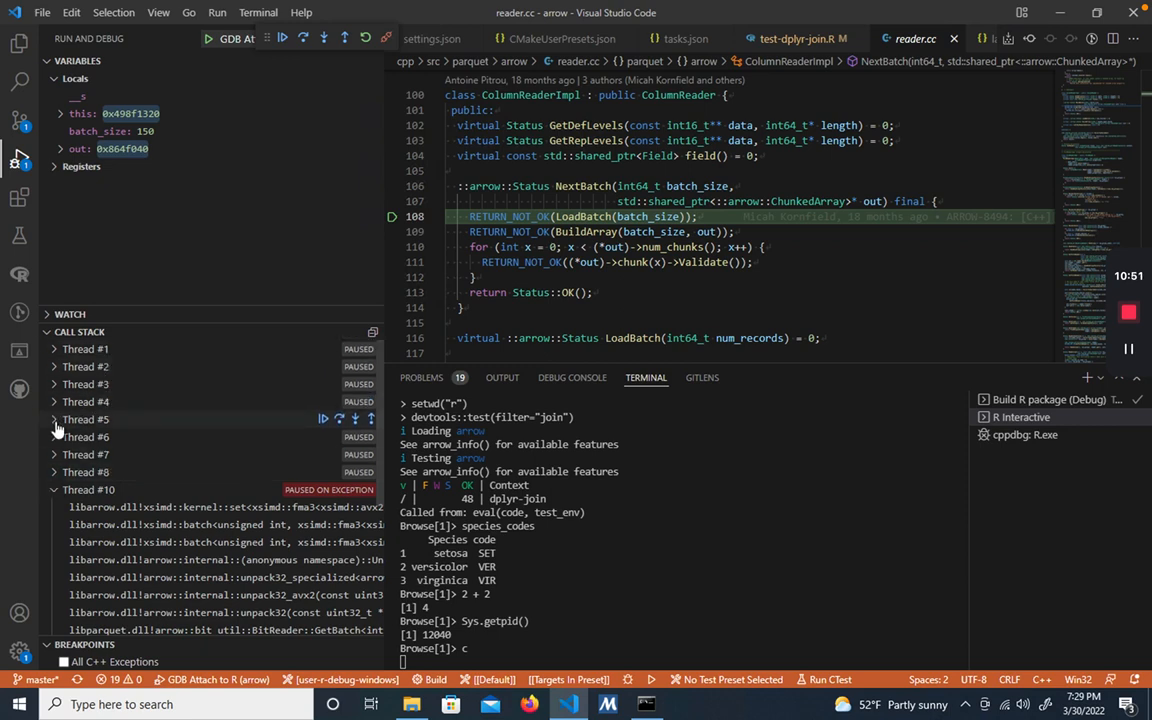
{"action": "left_click", "coordinate": [52, 420]}
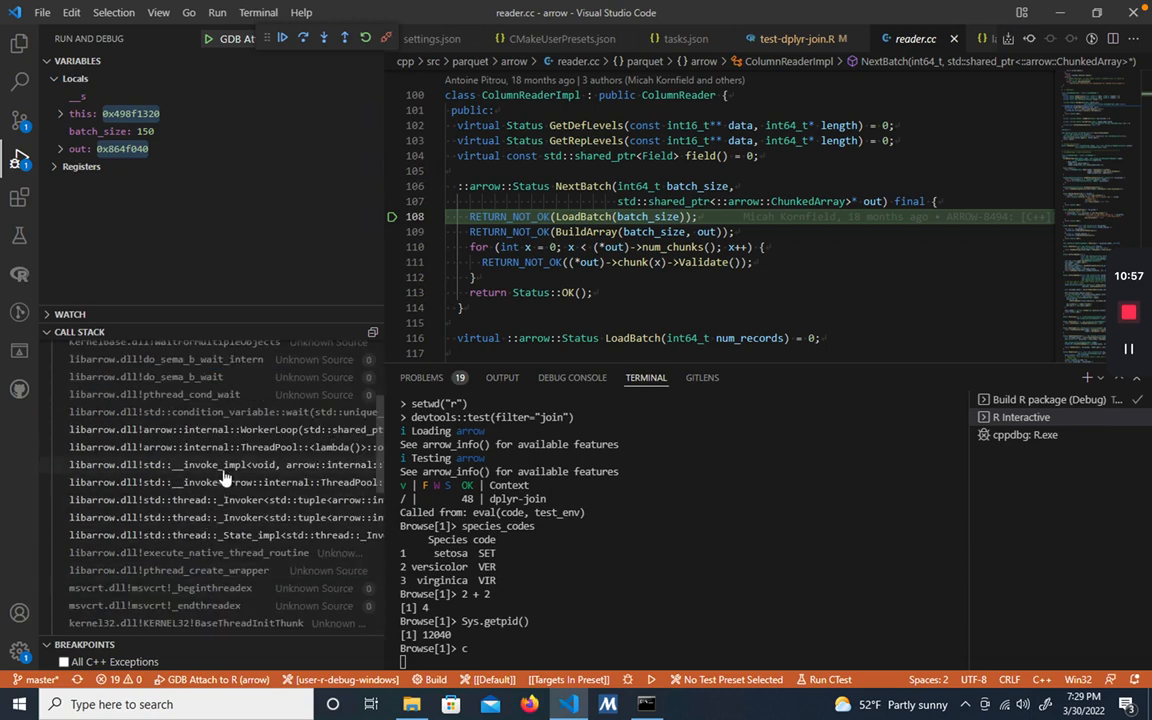
{"action": "left_click", "coordinate": [220, 448]}
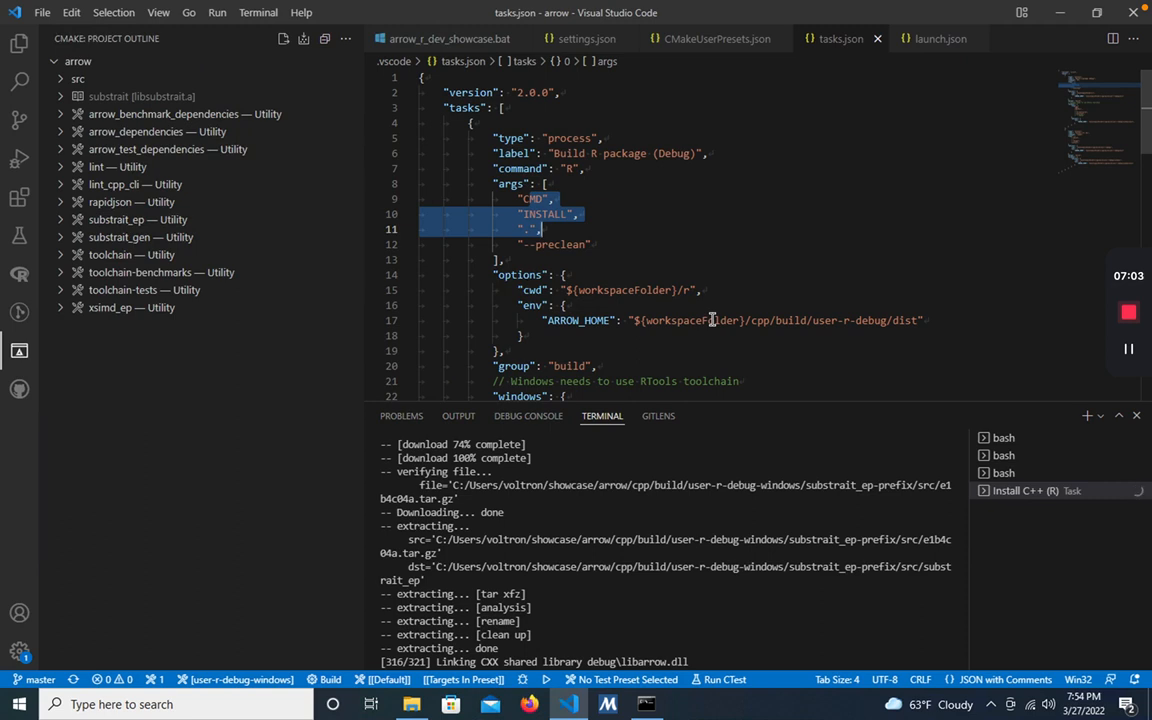
{"action": "mouse_move", "coordinate": [492, 572]}
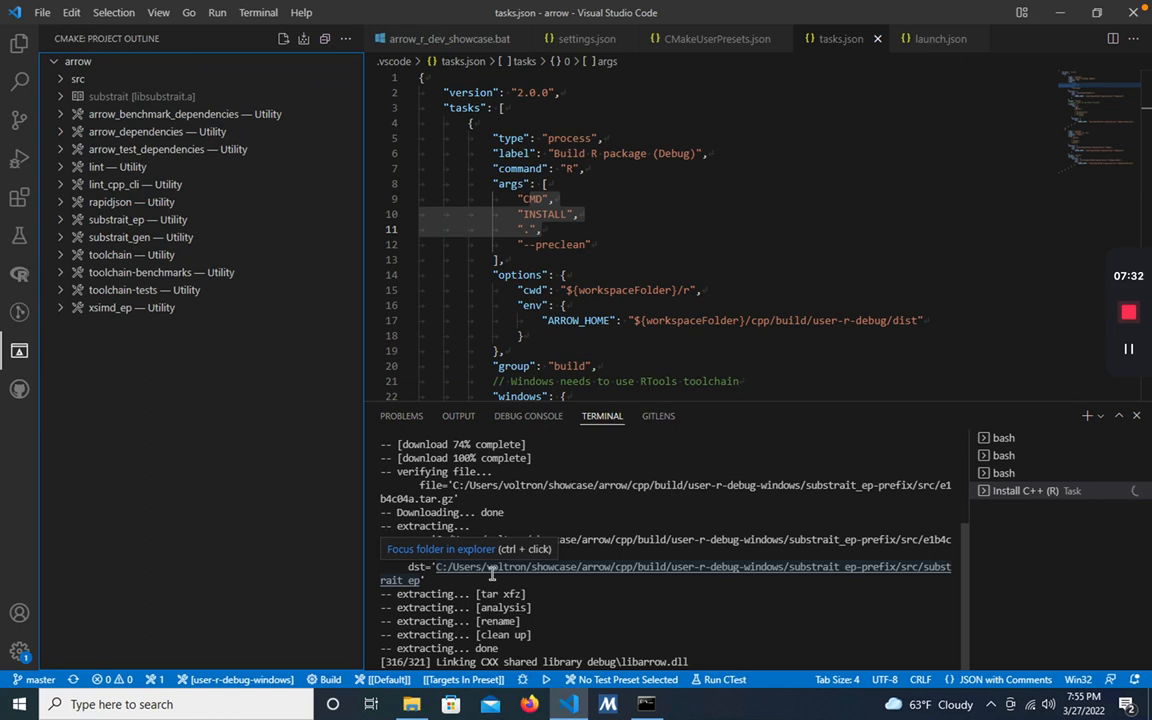
{"action": "mouse_move", "coordinate": [40, 374]}
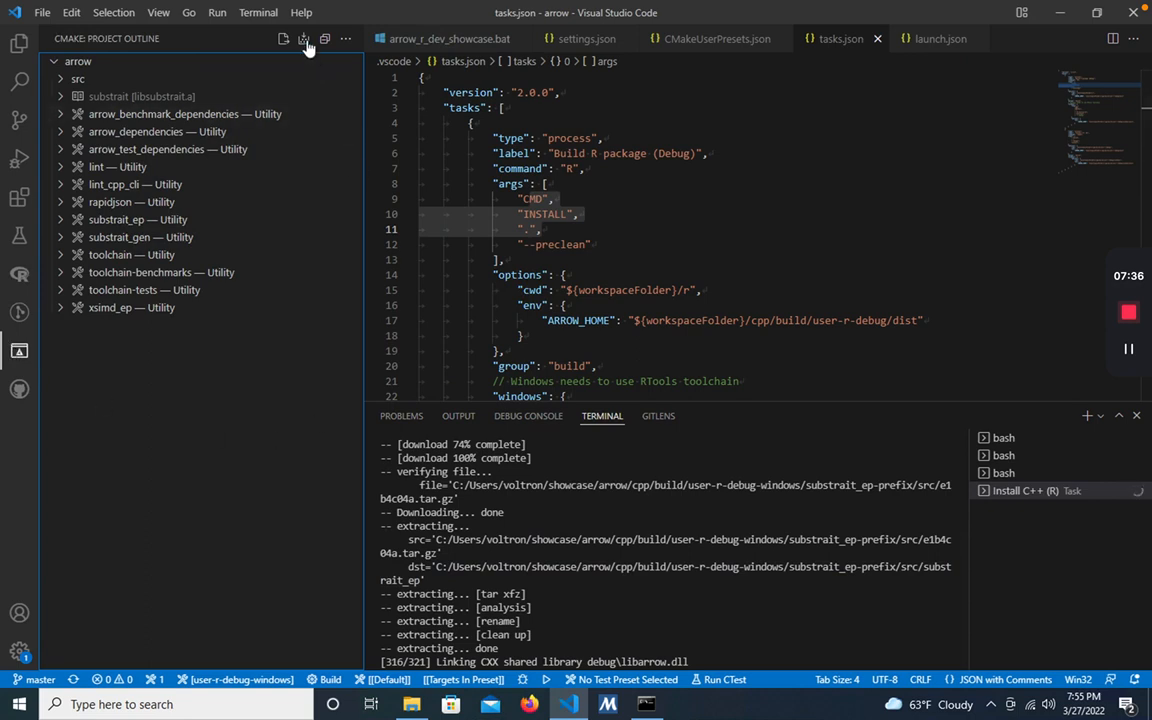
{"action": "mouse_move", "coordinate": [304, 40]}
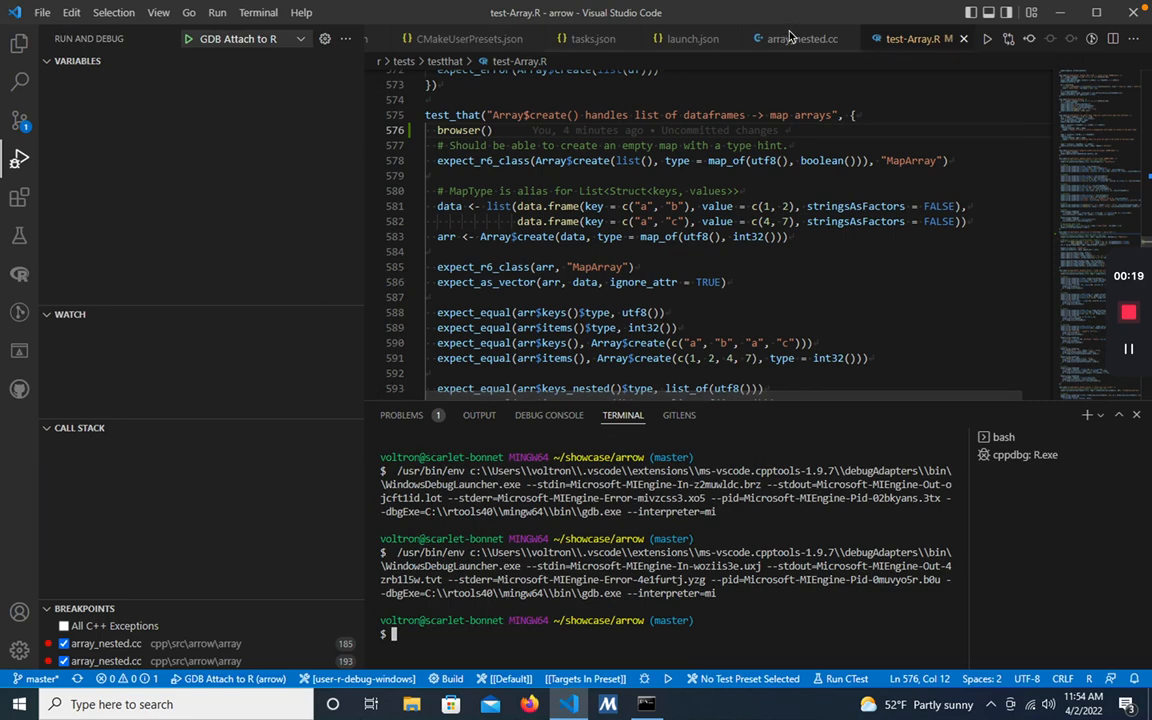
View the SetData breakpoint in array_nested.cc and the browser() call in the test-Array.R map-arrays test.
{"action": "left_click", "coordinate": [796, 38]}
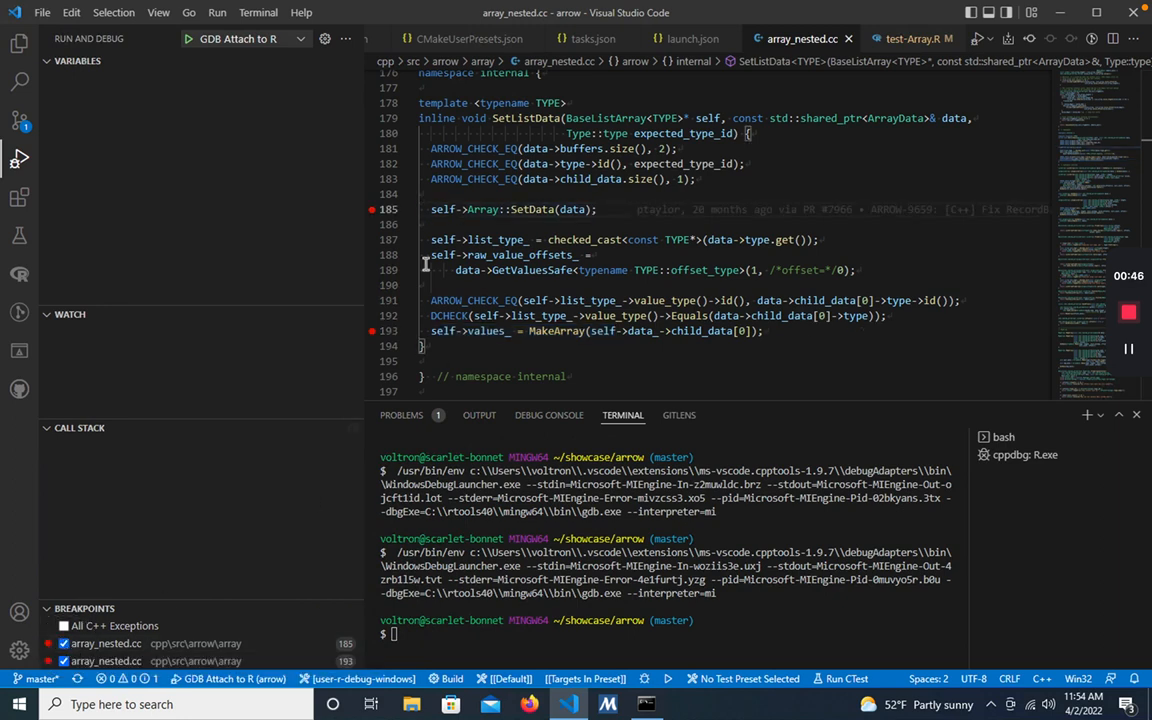
{"action": "mouse_move", "coordinate": [372, 214]}
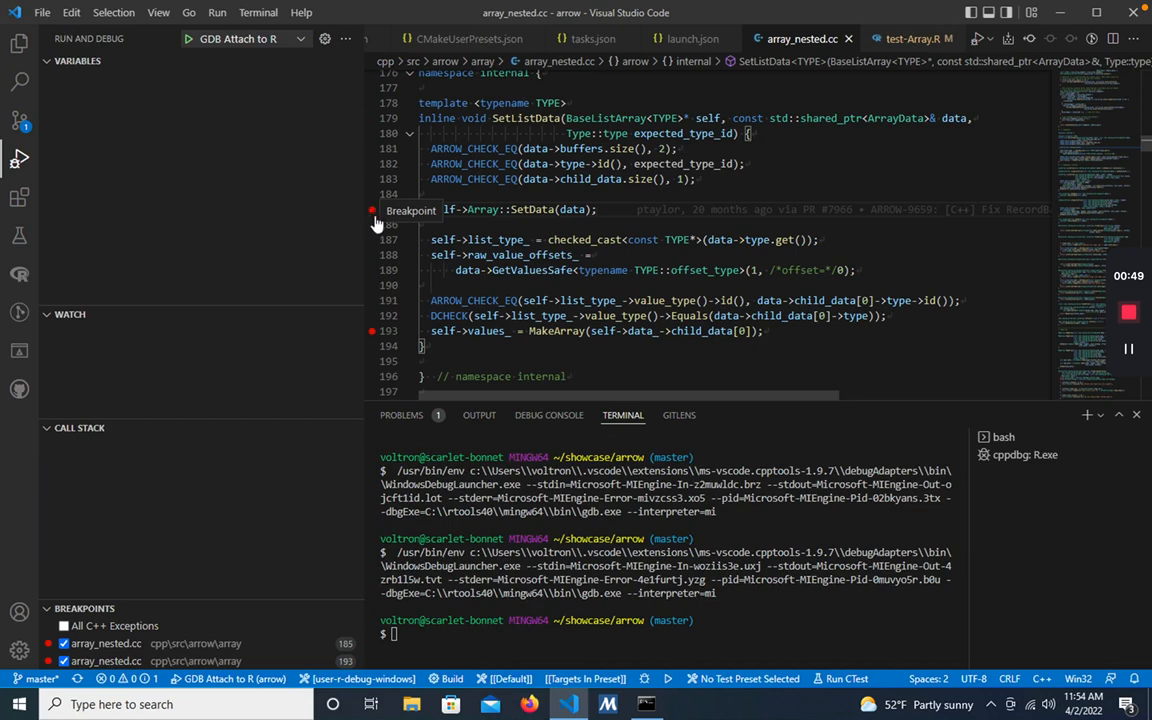
{"action": "left_click", "coordinate": [918, 38]}
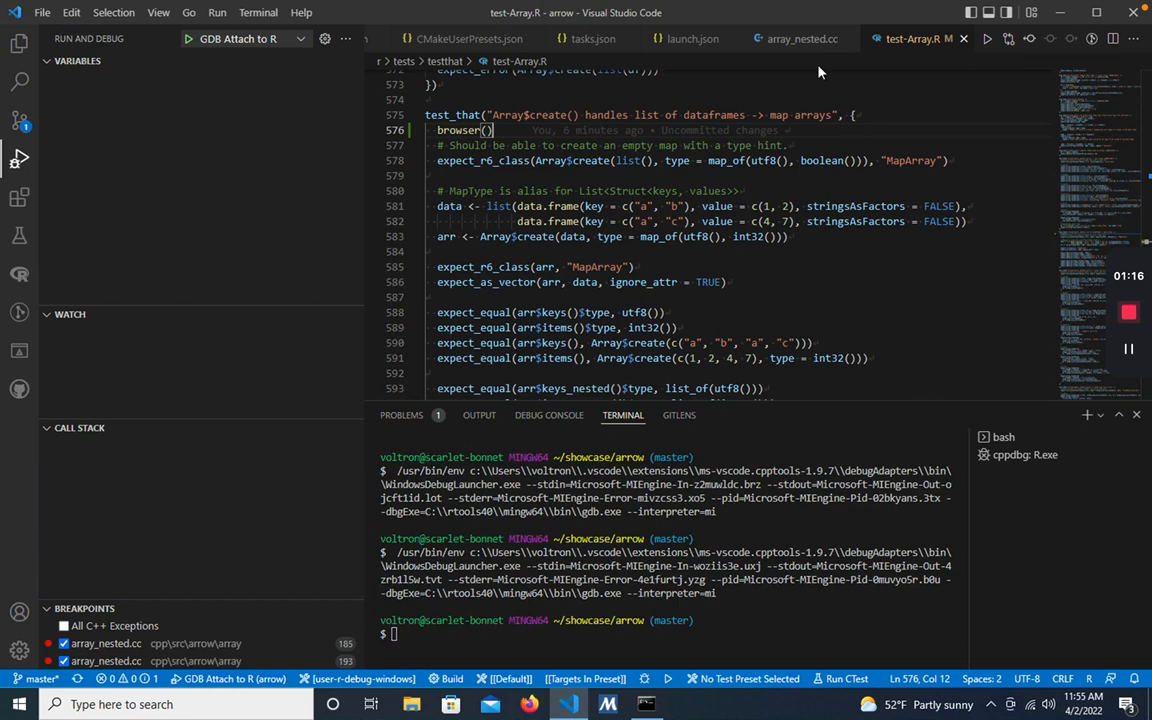
{"action": "mouse_move", "coordinate": [912, 50]}
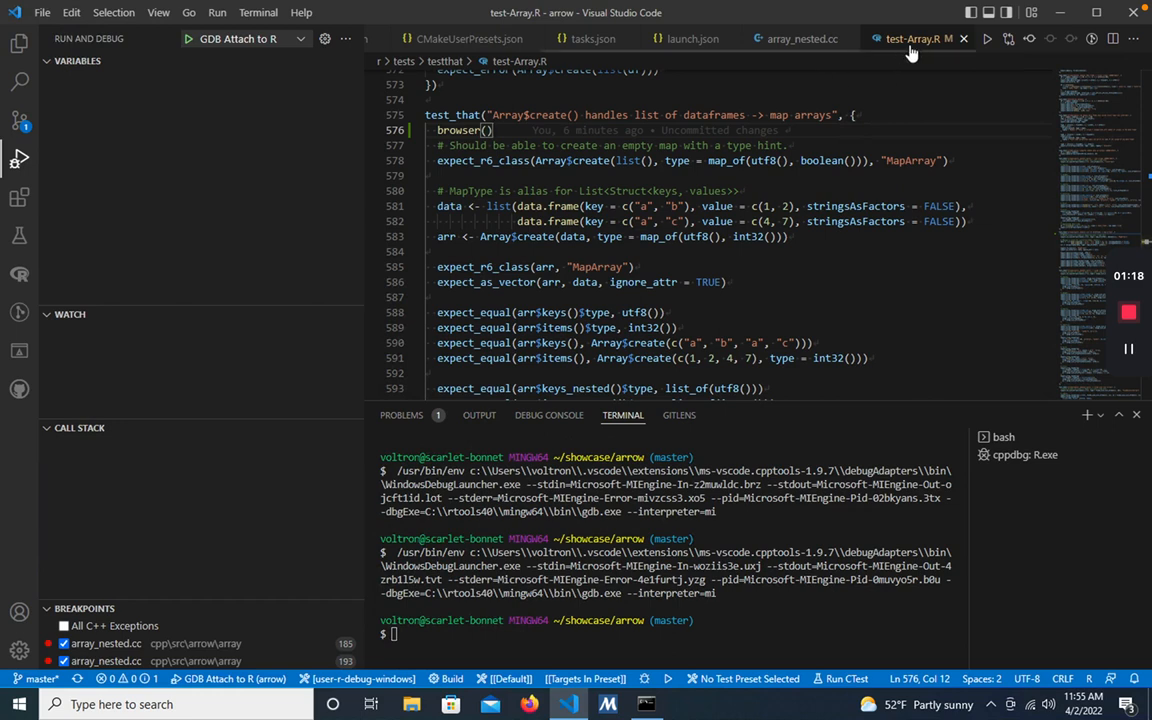
{"action": "mouse_move", "coordinate": [912, 50]}
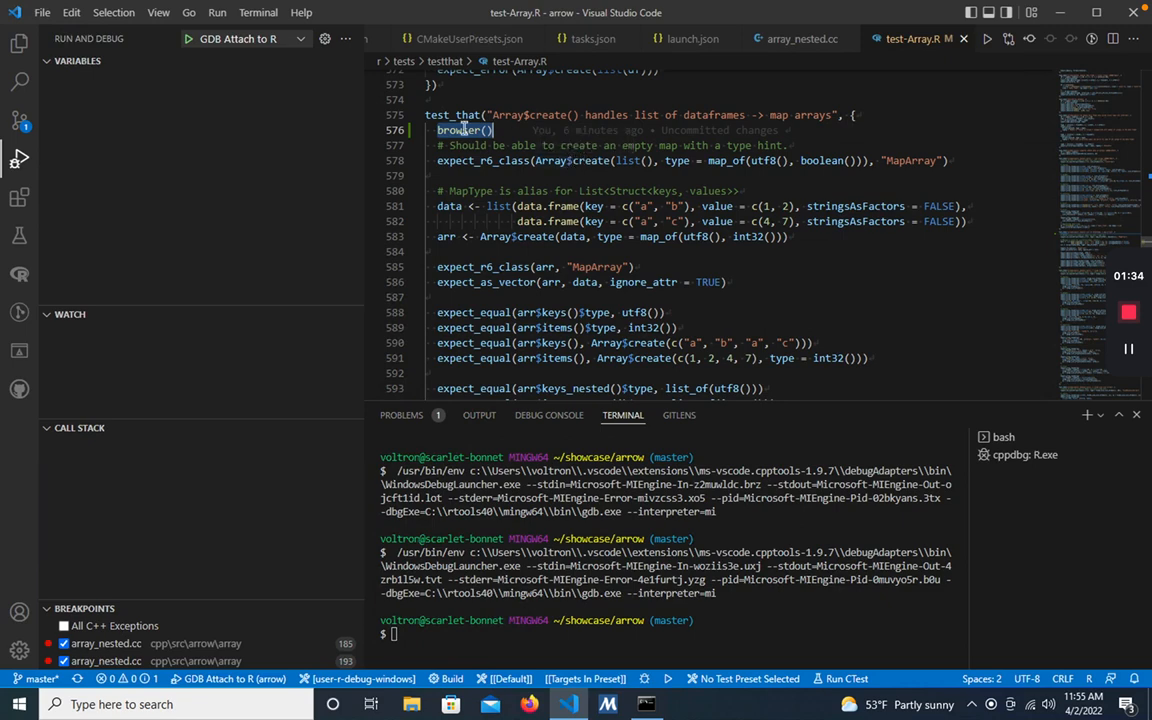
{"action": "mouse_move", "coordinate": [468, 130]}
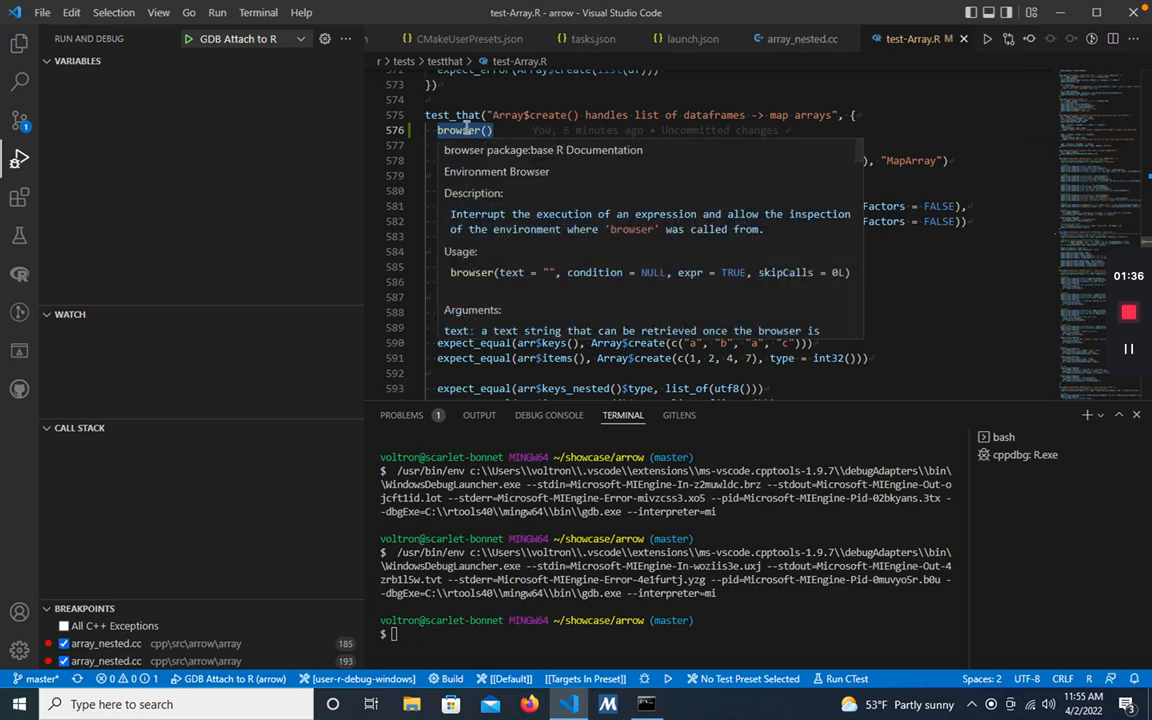
{"action": "left_click", "coordinate": [1100, 414]}
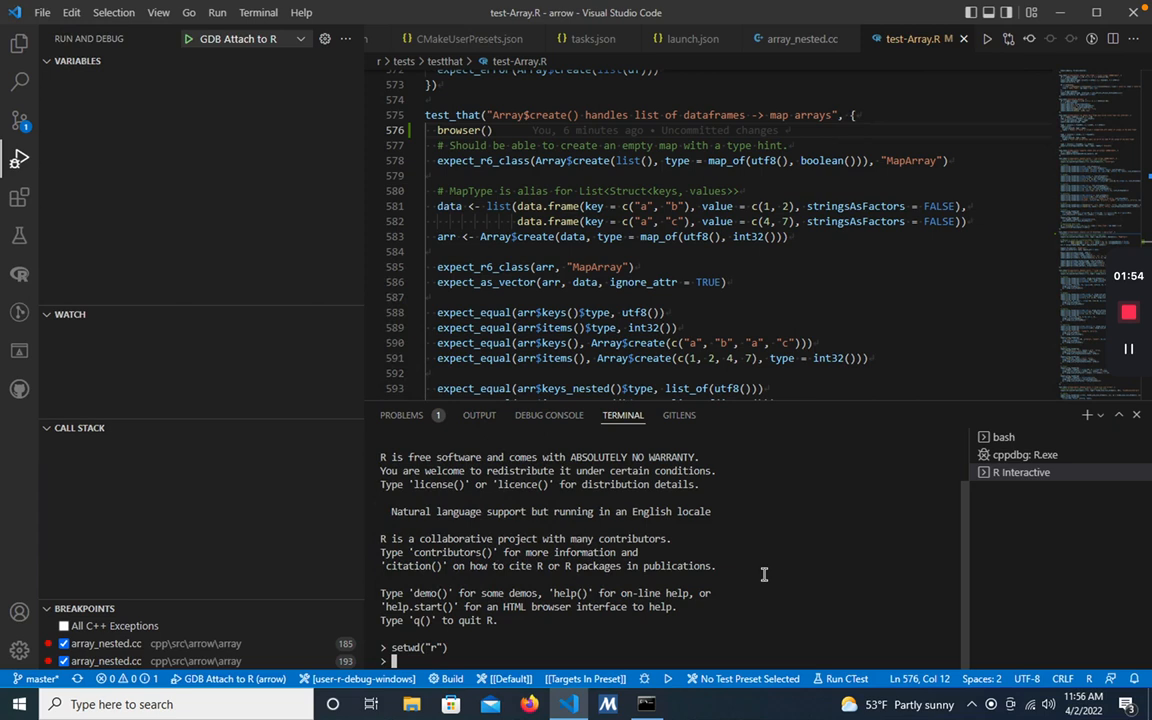
Run devtools::test(filter="Array") to browser(), get process id 20104, and attach GDB to it.
{"action": "type", "text": "devtools::test(filter=\"Array\")"}
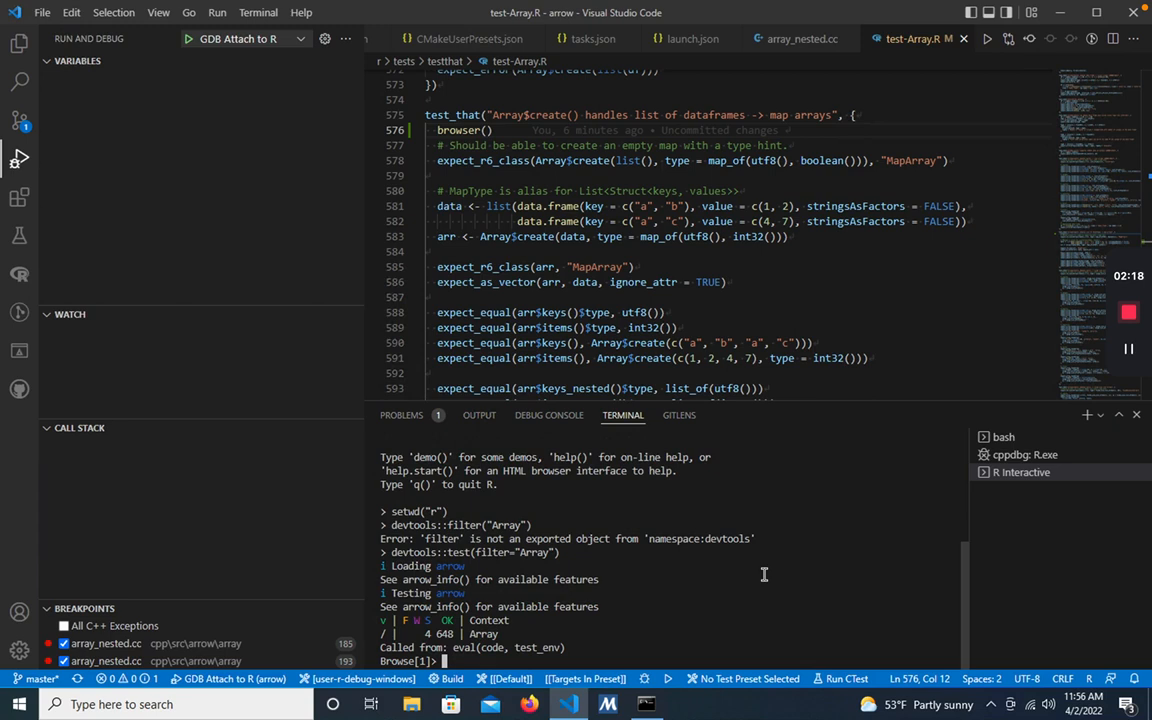
{"action": "type", "text": "Sys.getpid("}
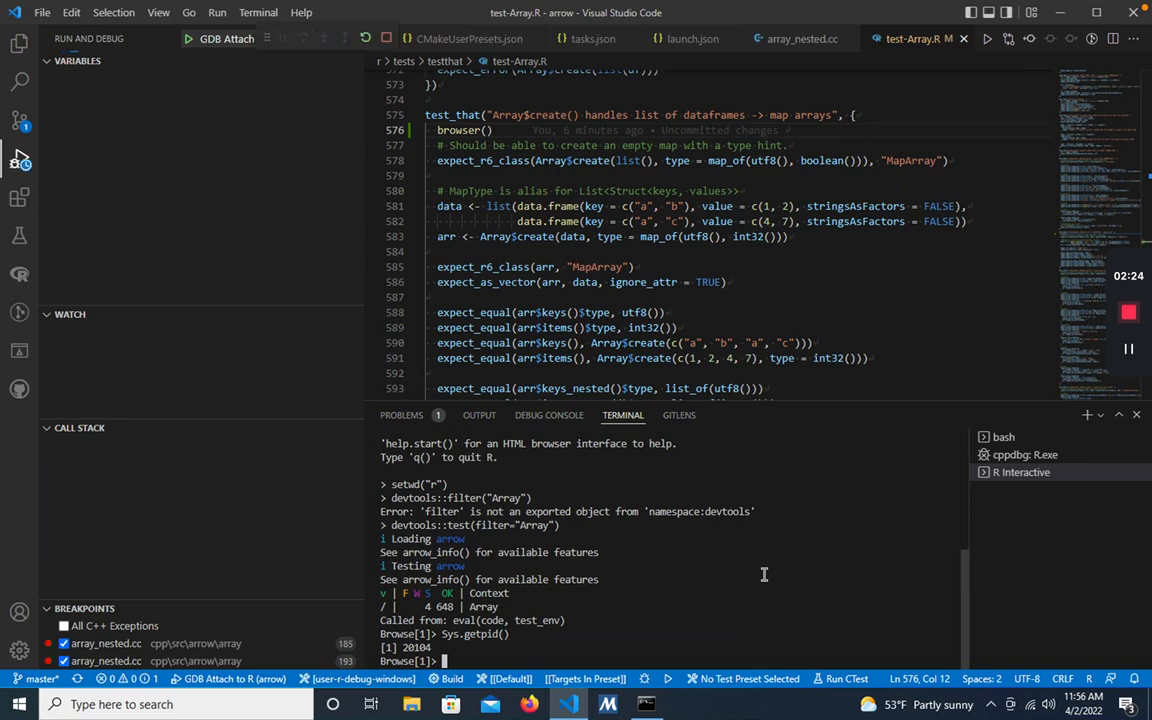
{"action": "type", "text": "2010"}
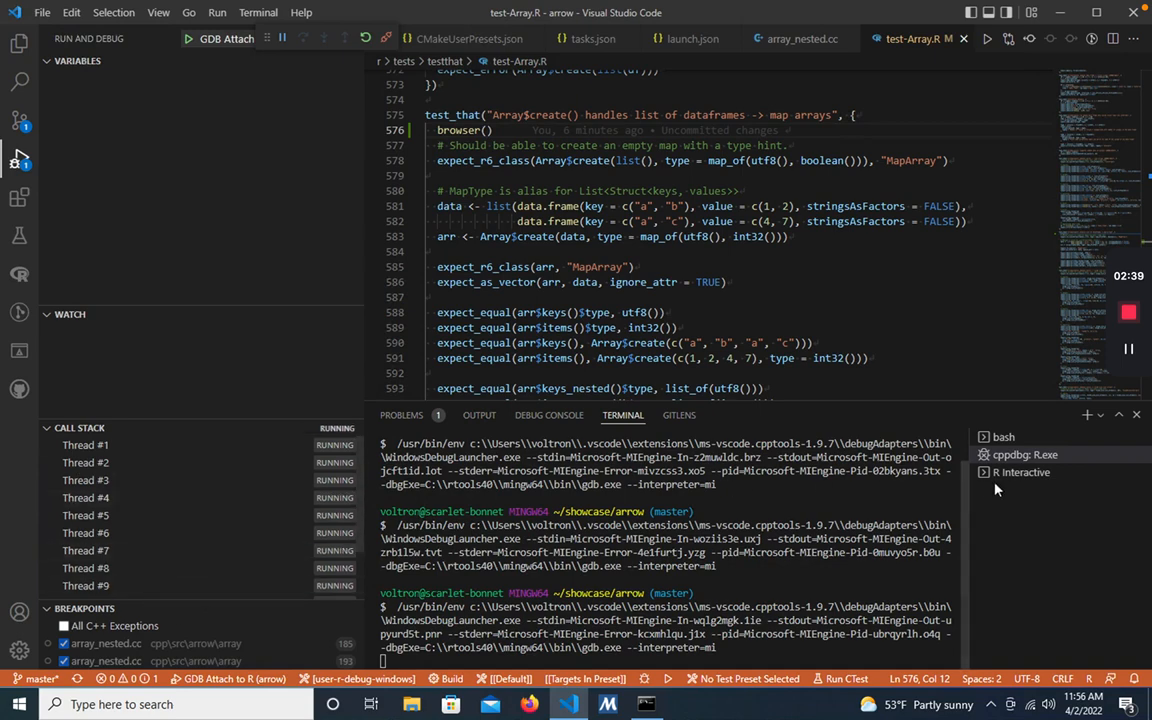
{"action": "left_click", "coordinate": [1022, 472]}
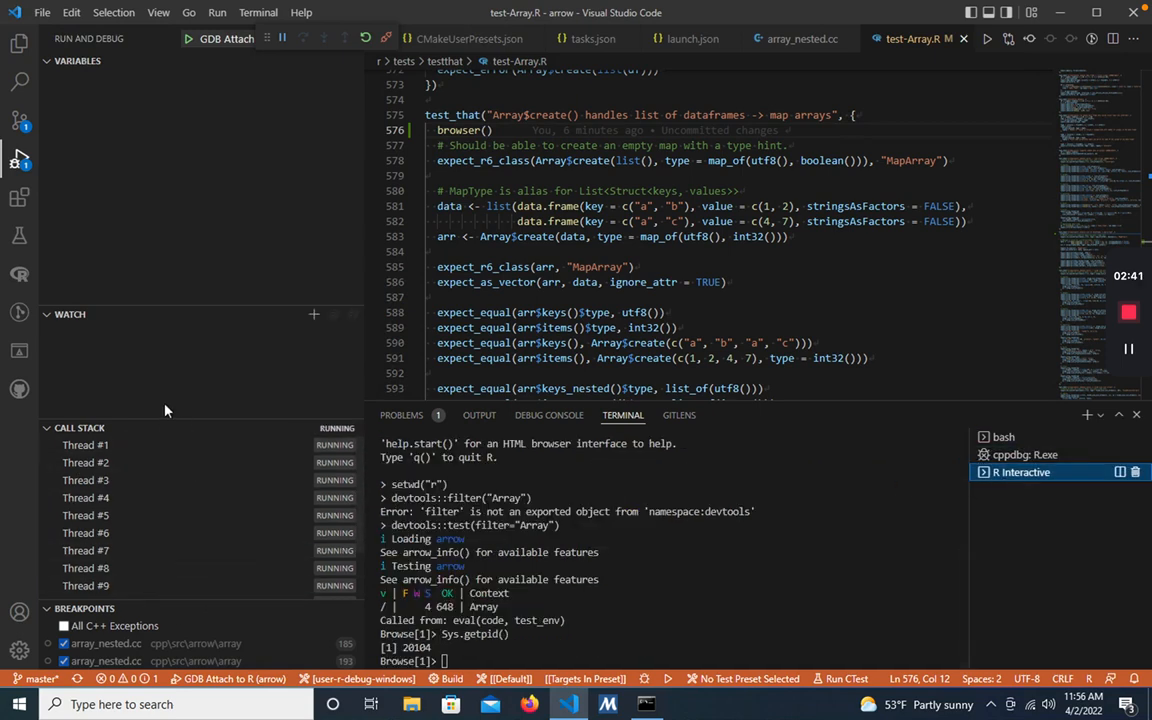
{"action": "mouse_move", "coordinate": [80, 644]}
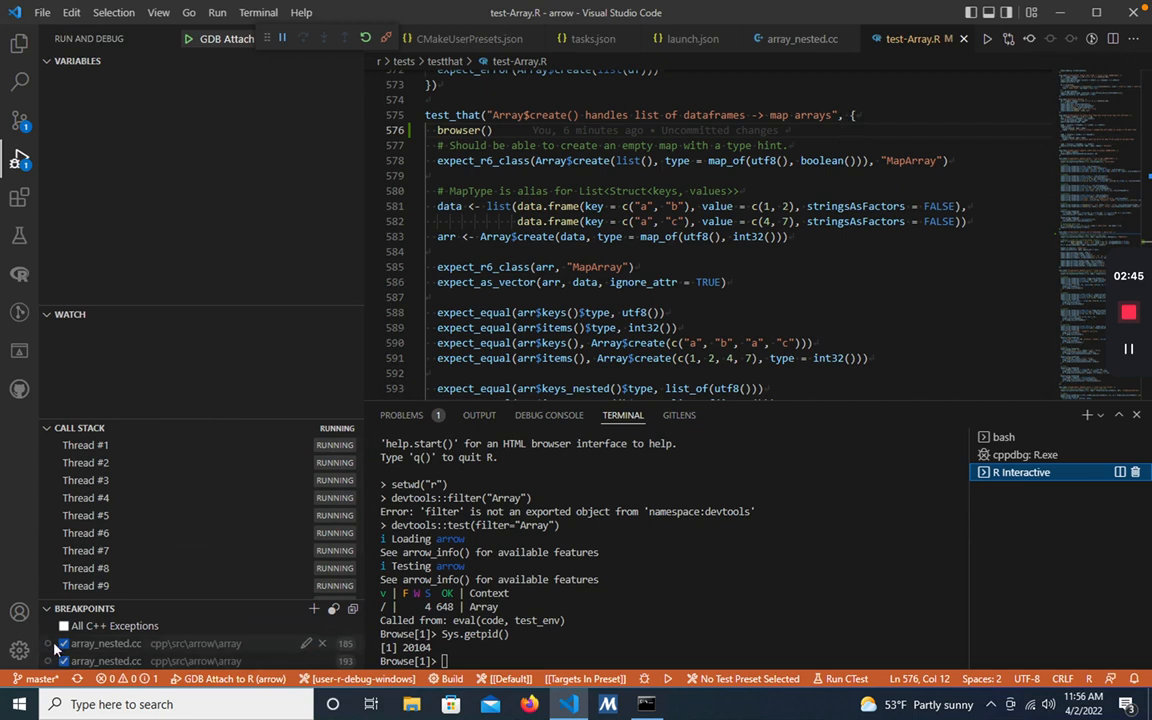
{"action": "mouse_move", "coordinate": [224, 680]}
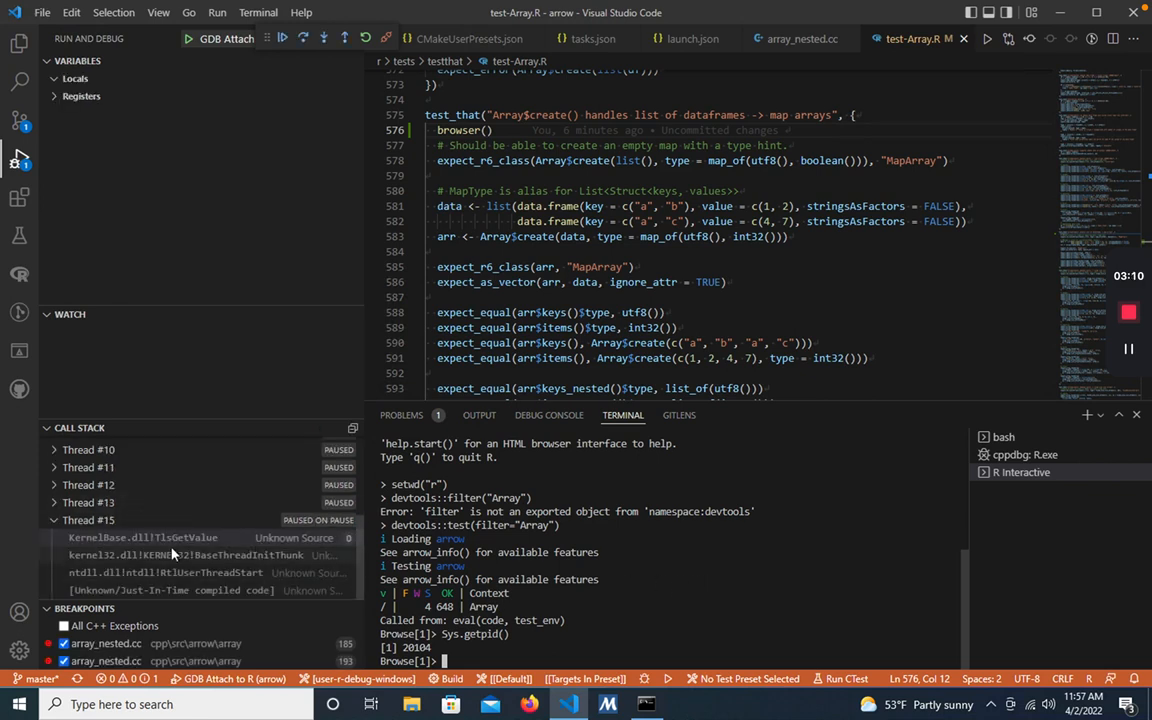
{"action": "mouse_move", "coordinate": [170, 556]}
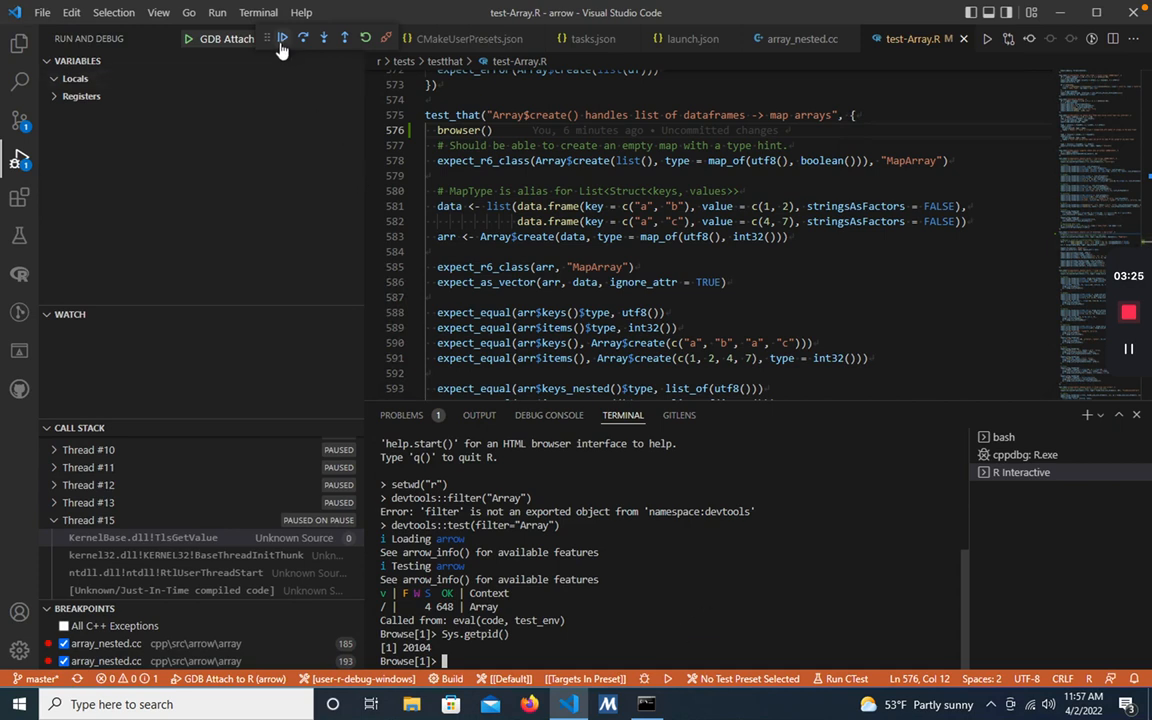
Continue the debugger to resume the R process after GDB's attach pause.
{"action": "left_click", "coordinate": [292, 38]}
{"action": "type", "text": "c"}
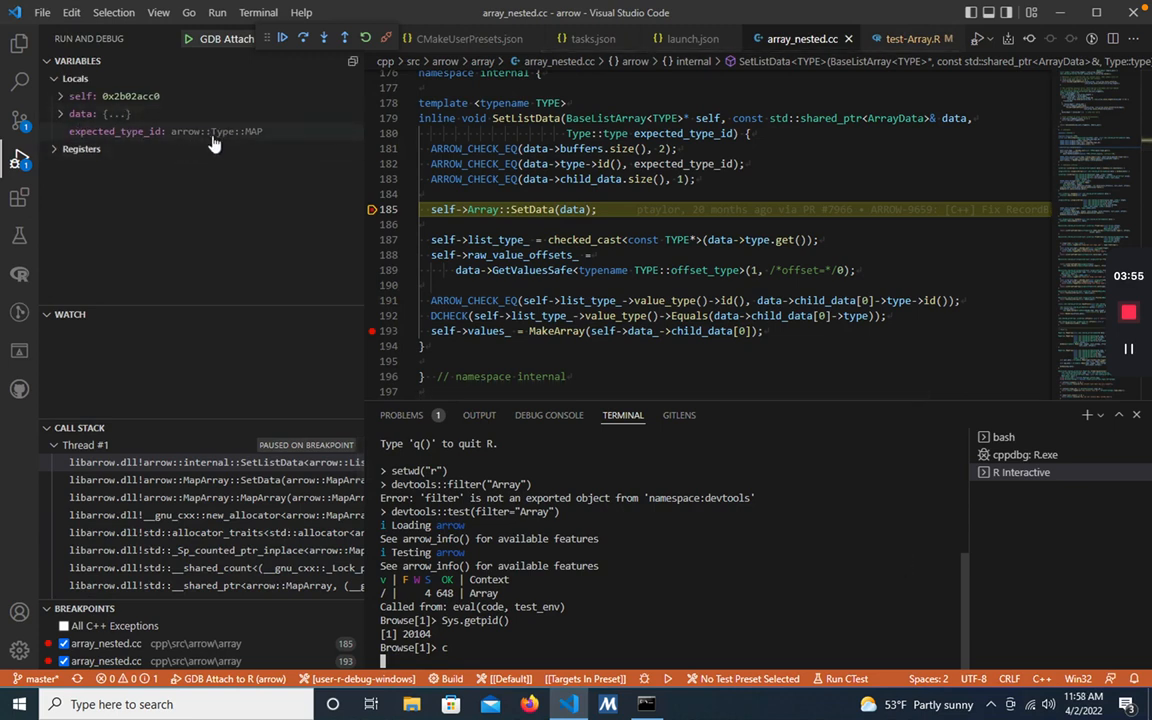
Expand the data argument in Variables and evaluate data->buffers.size() in the debug console.
{"action": "left_click", "coordinate": [56, 112]}
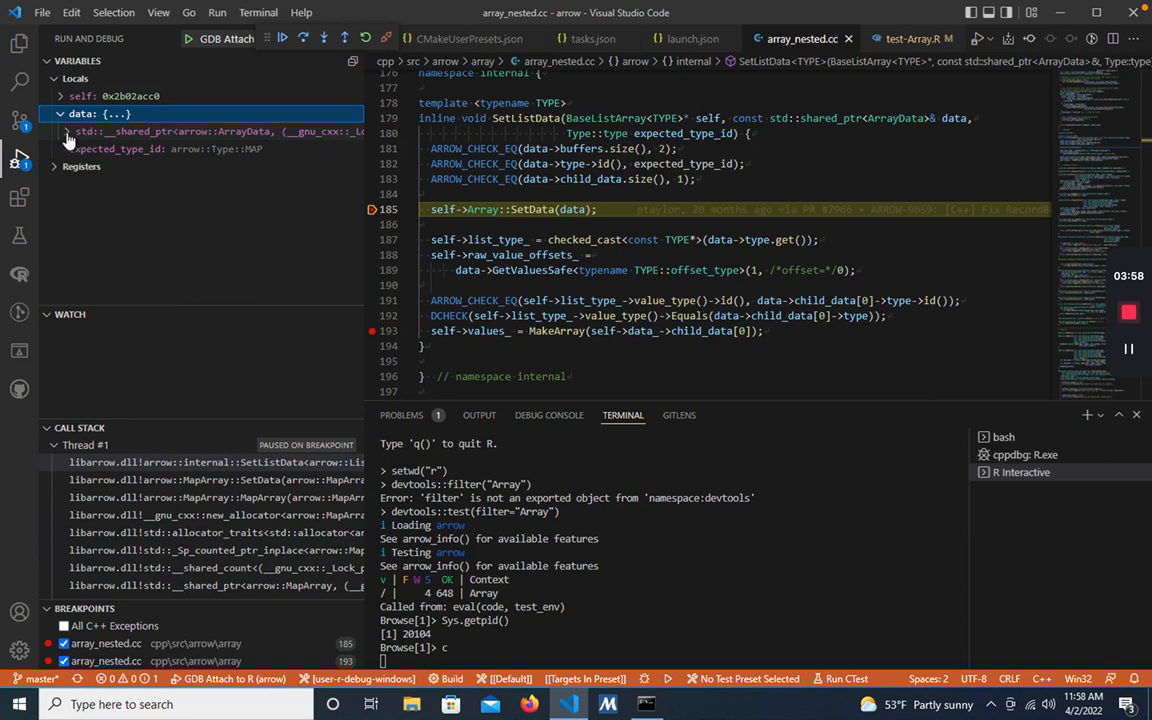
{"action": "left_click", "coordinate": [70, 132]}
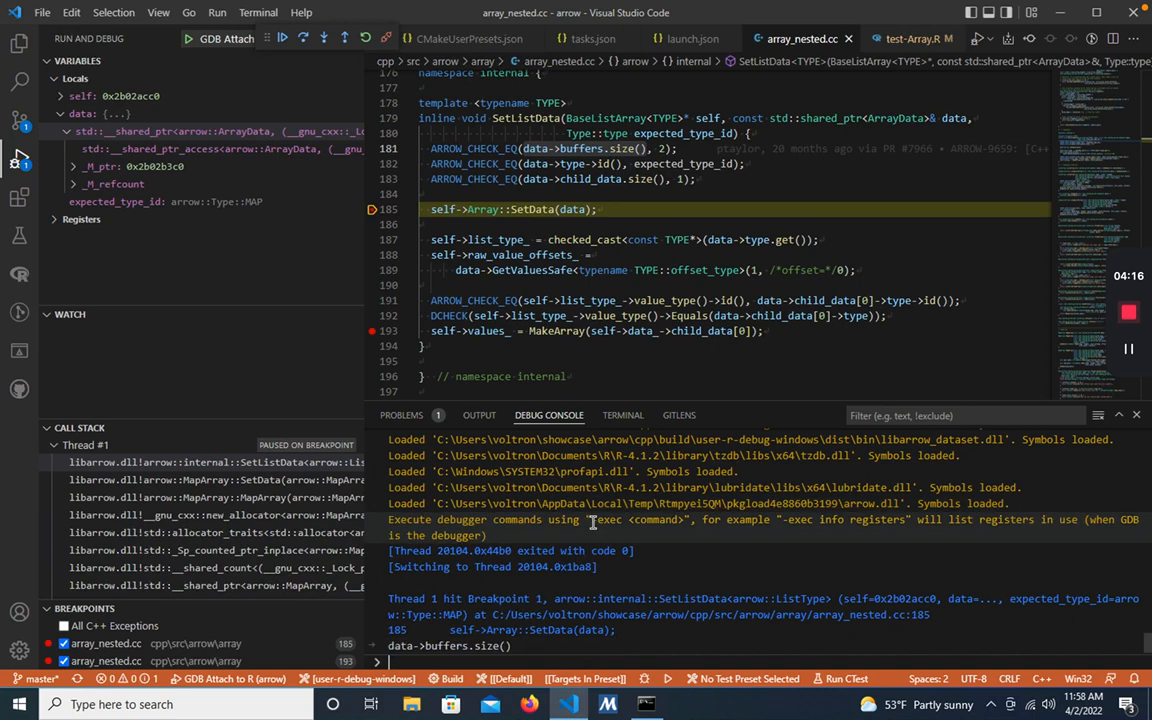
{"action": "key", "text": "Enter"}
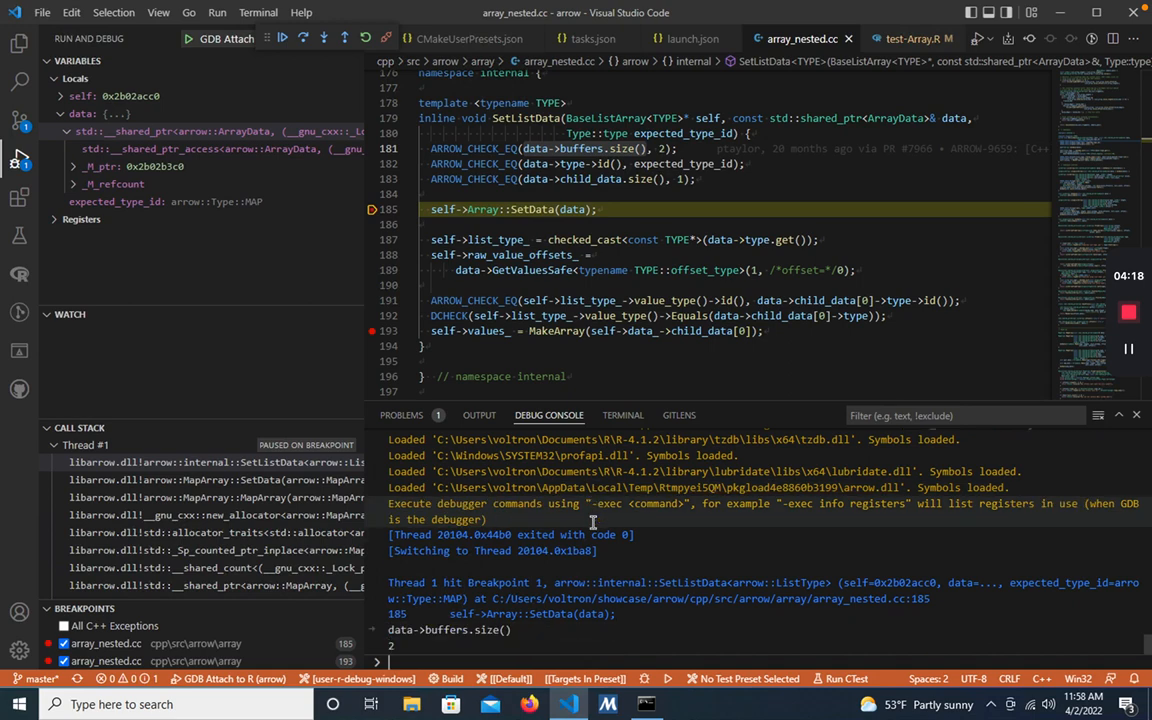
{"action": "mouse_move", "coordinate": [90, 328]}
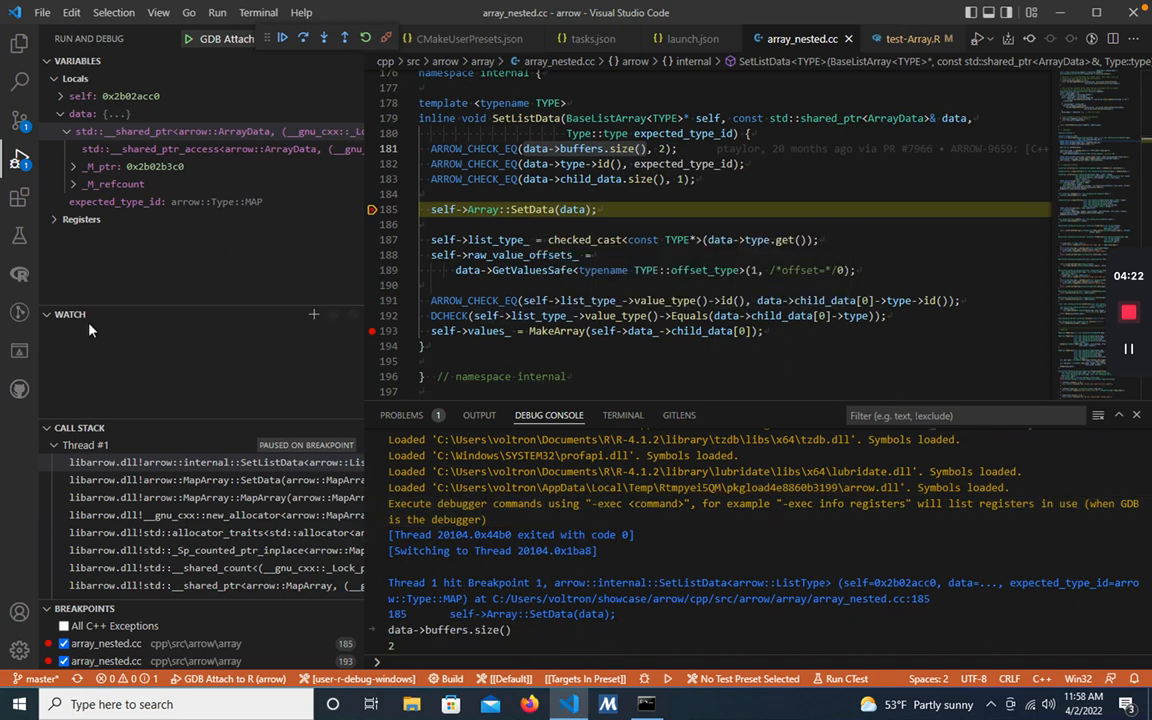
Add watch expressions for data->buffers.size() and self->list_type_.
{"action": "left_click", "coordinate": [312, 314]}
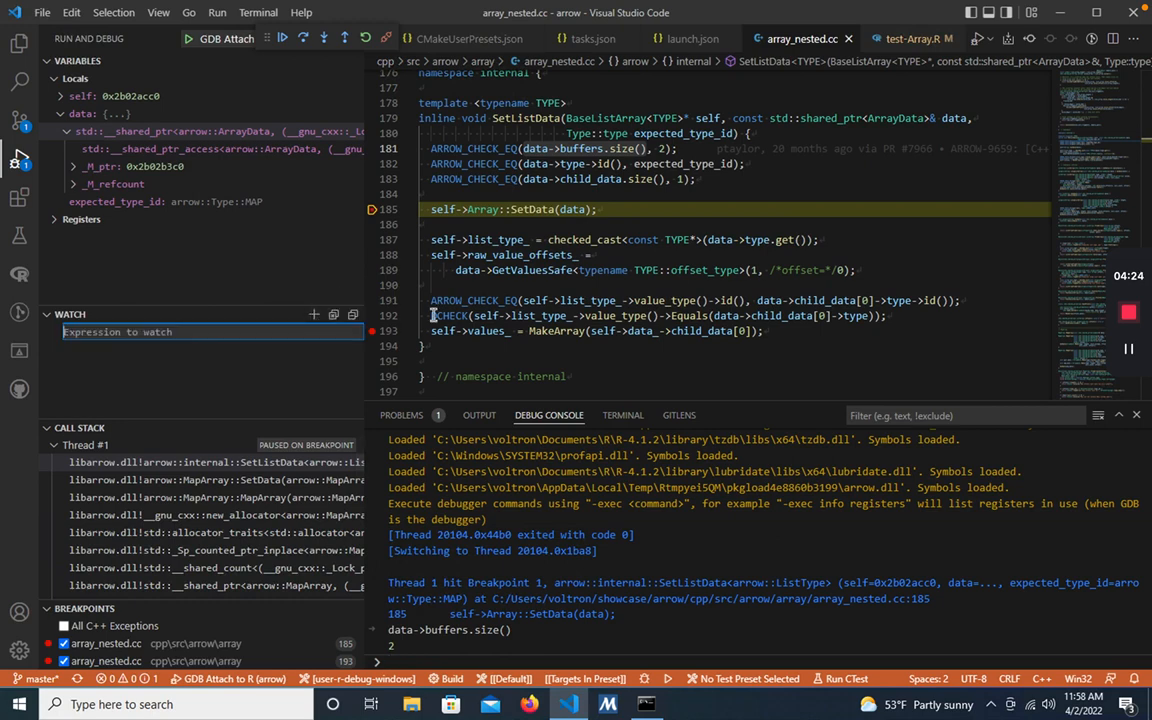
{"action": "type", "text": "data->buffers.size(): 2"}
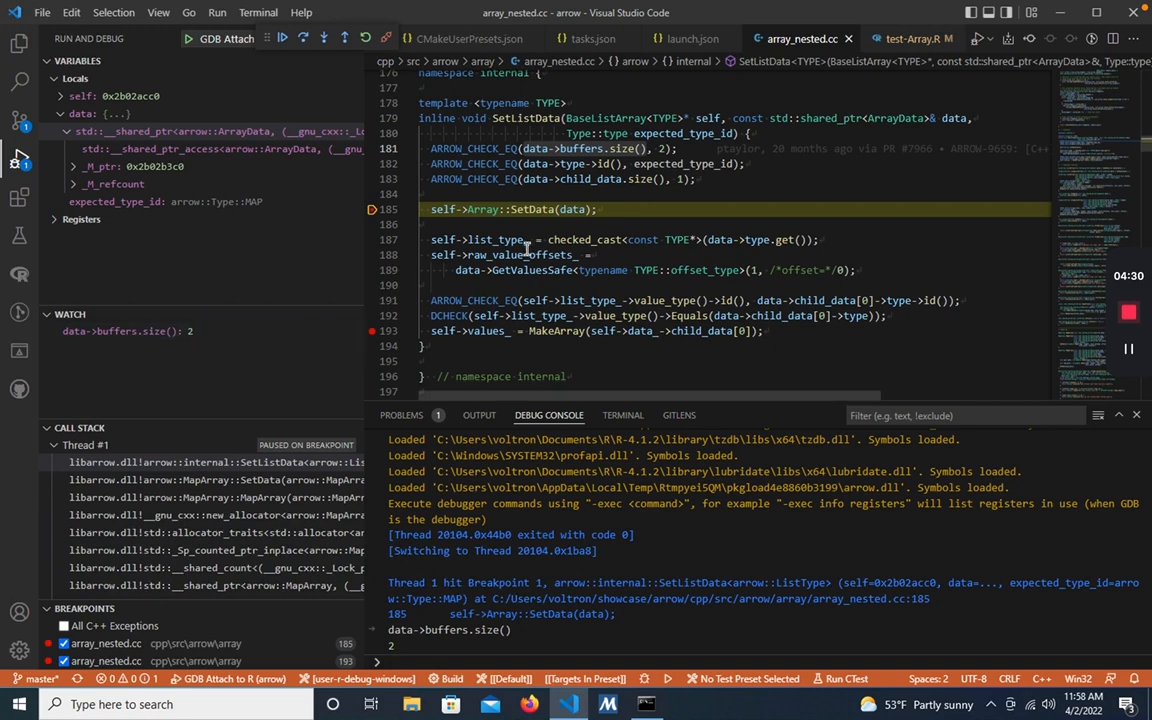
{"action": "double_click", "coordinate": [500, 240]}
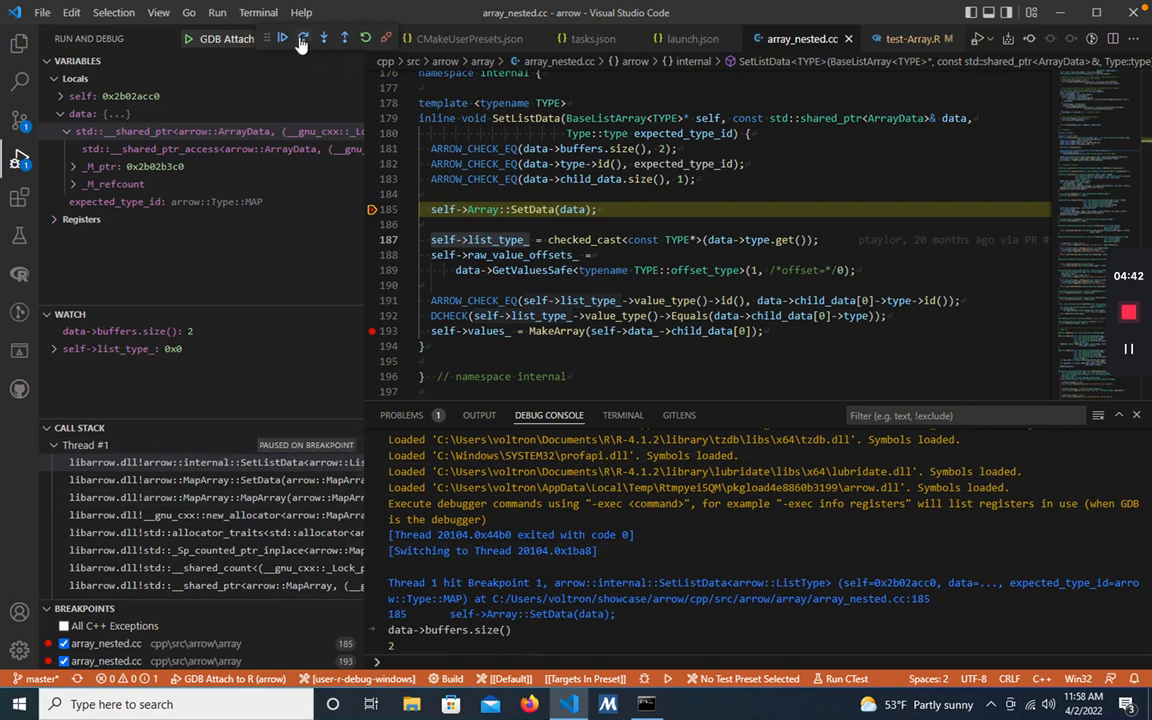
{"action": "mouse_move", "coordinate": [300, 38]}
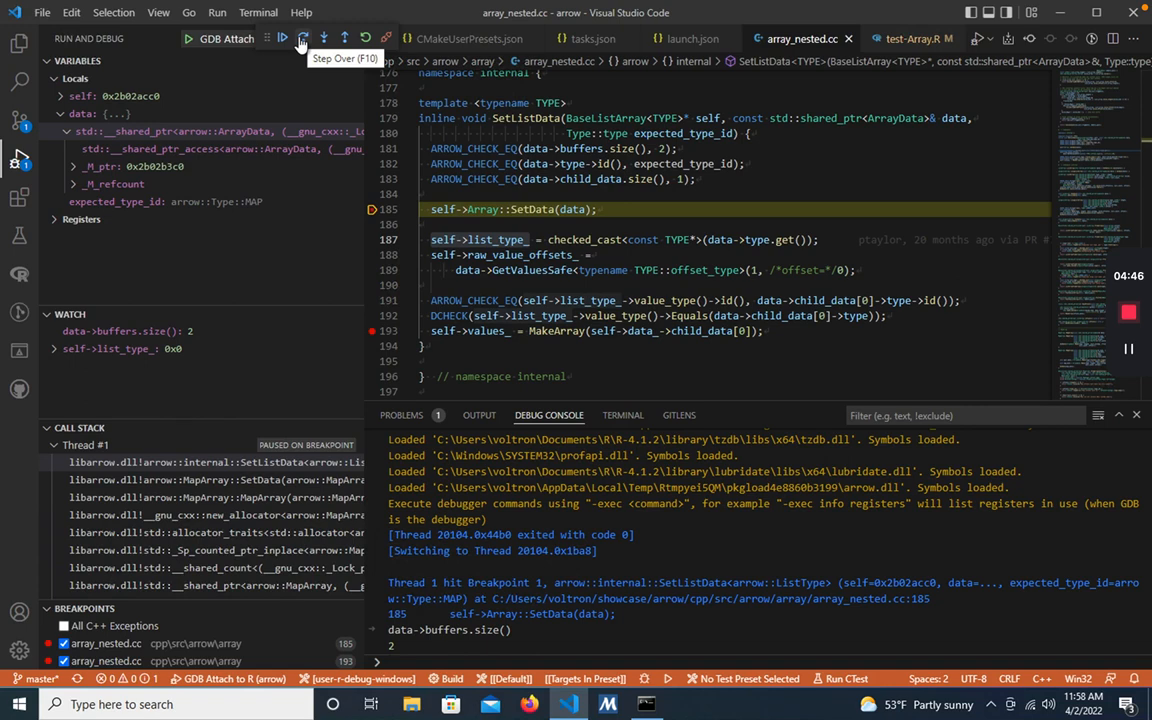
Step over through line 187 so self->list_type_ gets assigned.
{"action": "left_click", "coordinate": [304, 40]}
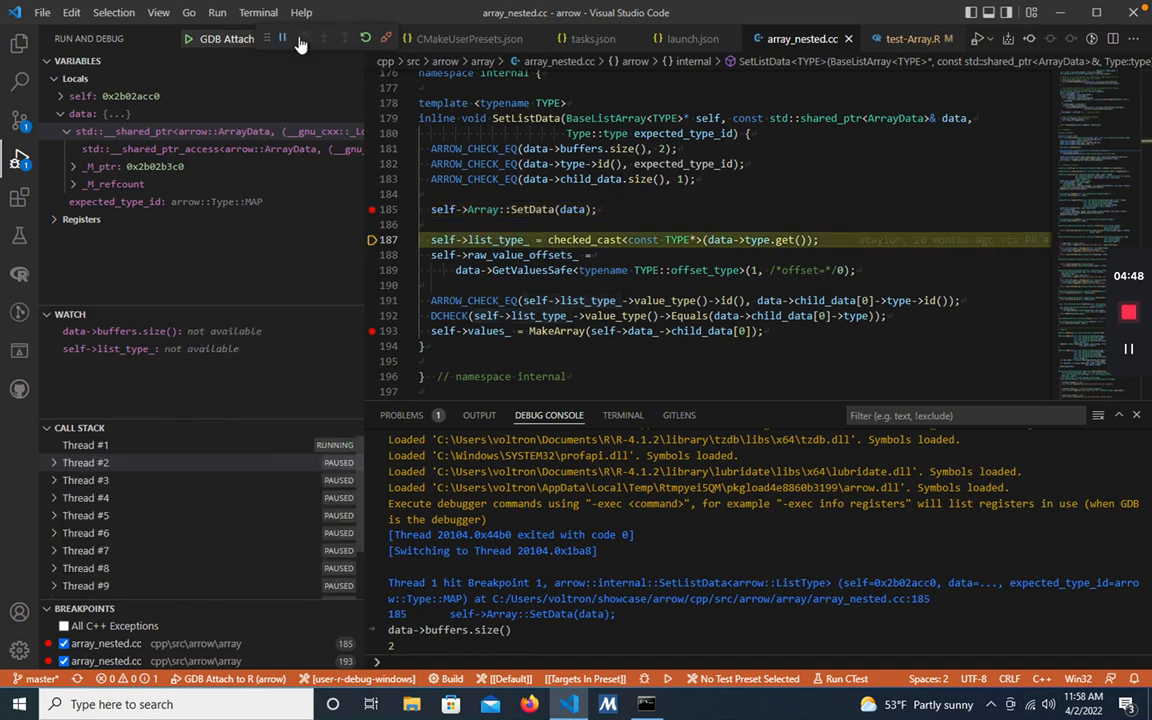
{"action": "left_click", "coordinate": [304, 40]}
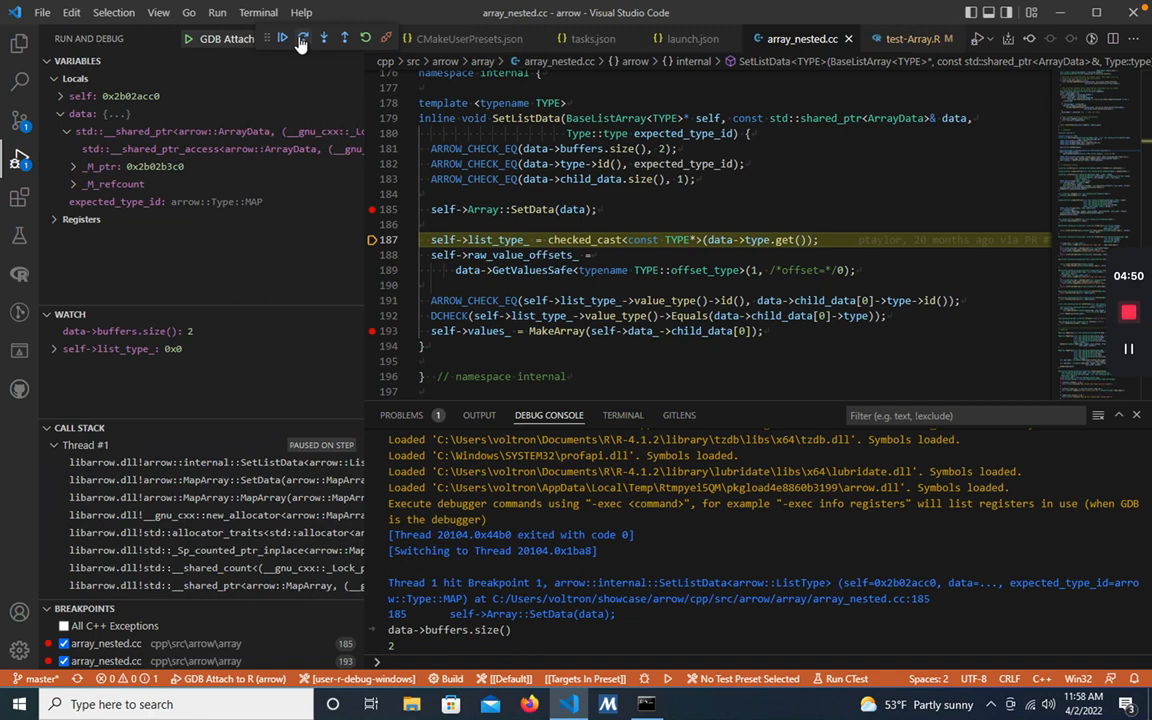
{"action": "left_click", "coordinate": [302, 38]}
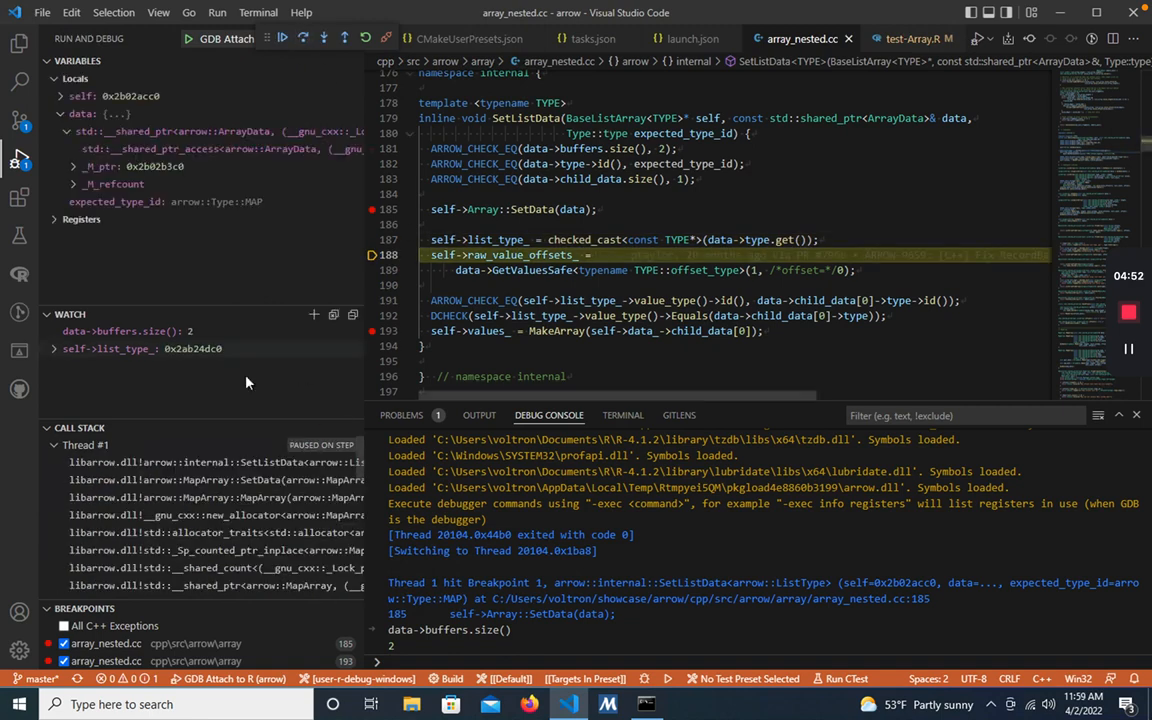